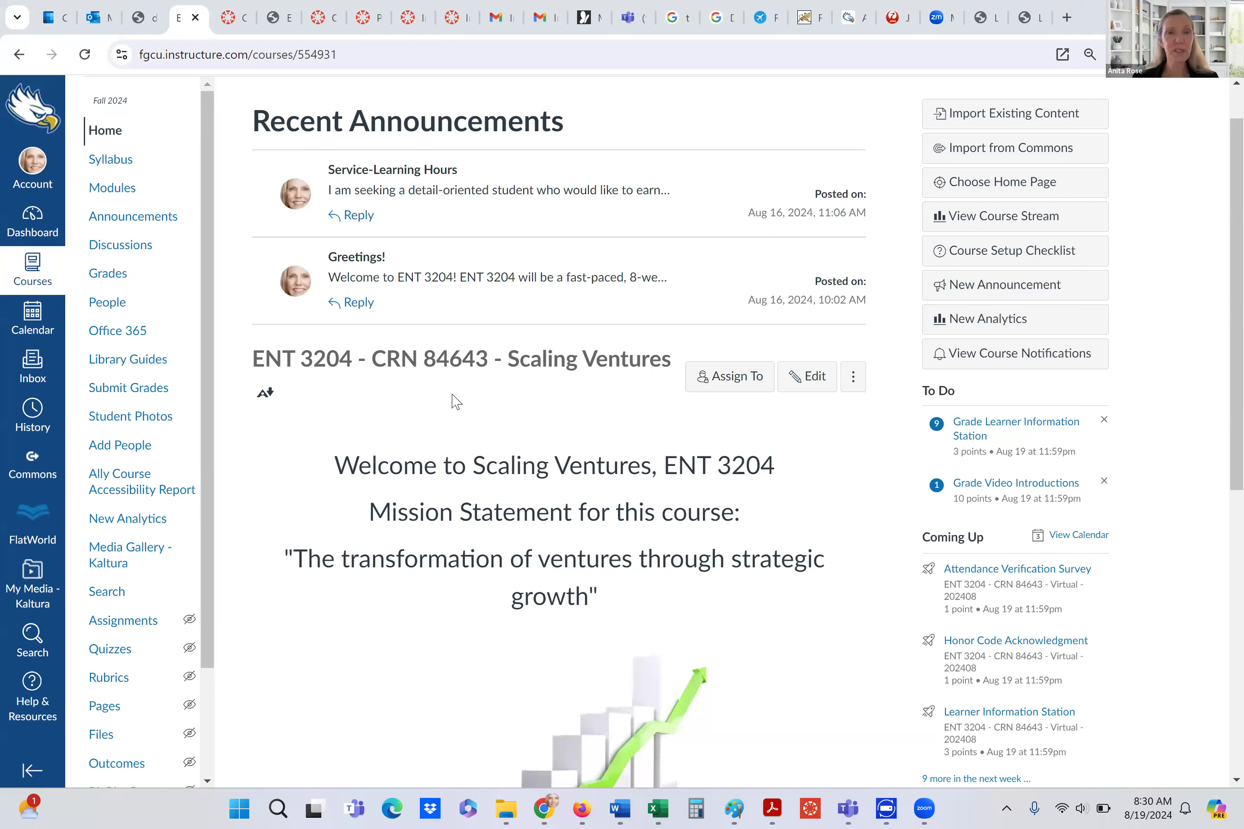
pyautogui.moveTo(468, 228)
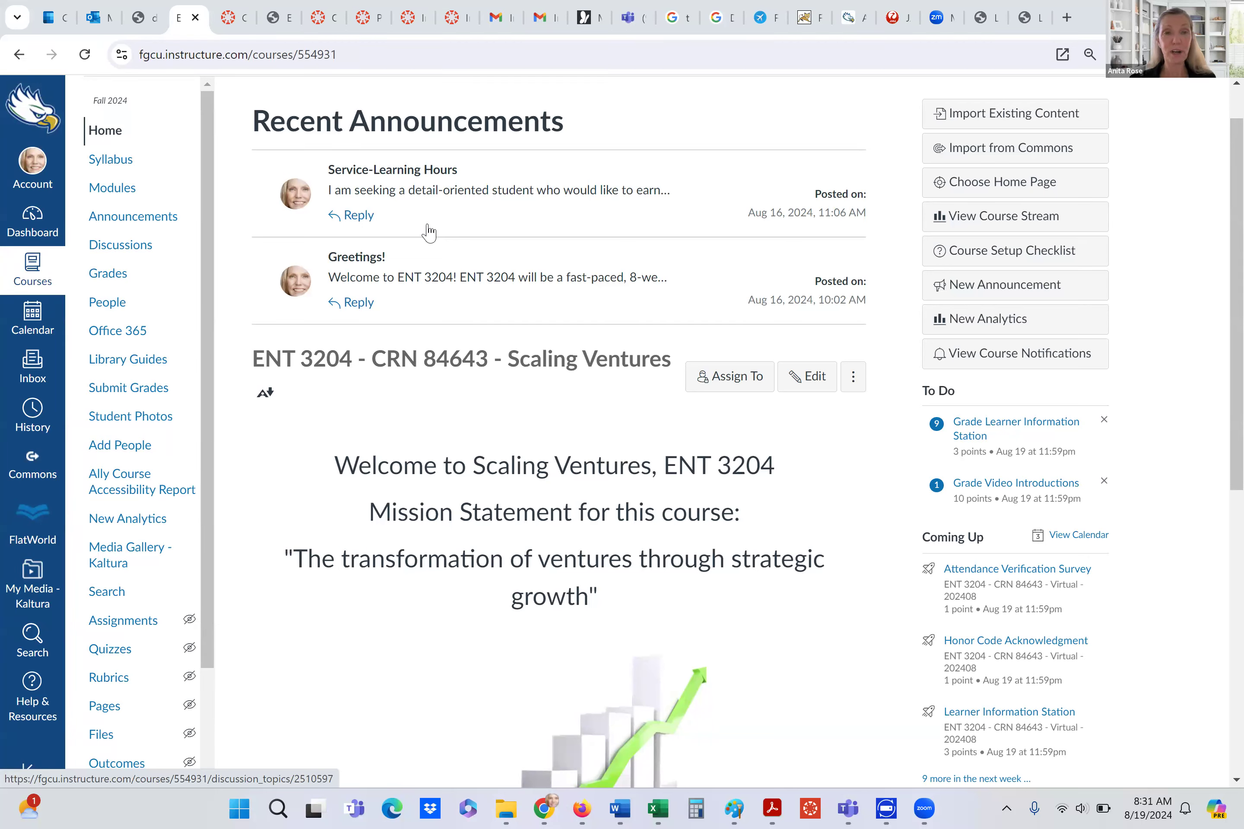
pyautogui.moveTo(460, 305)
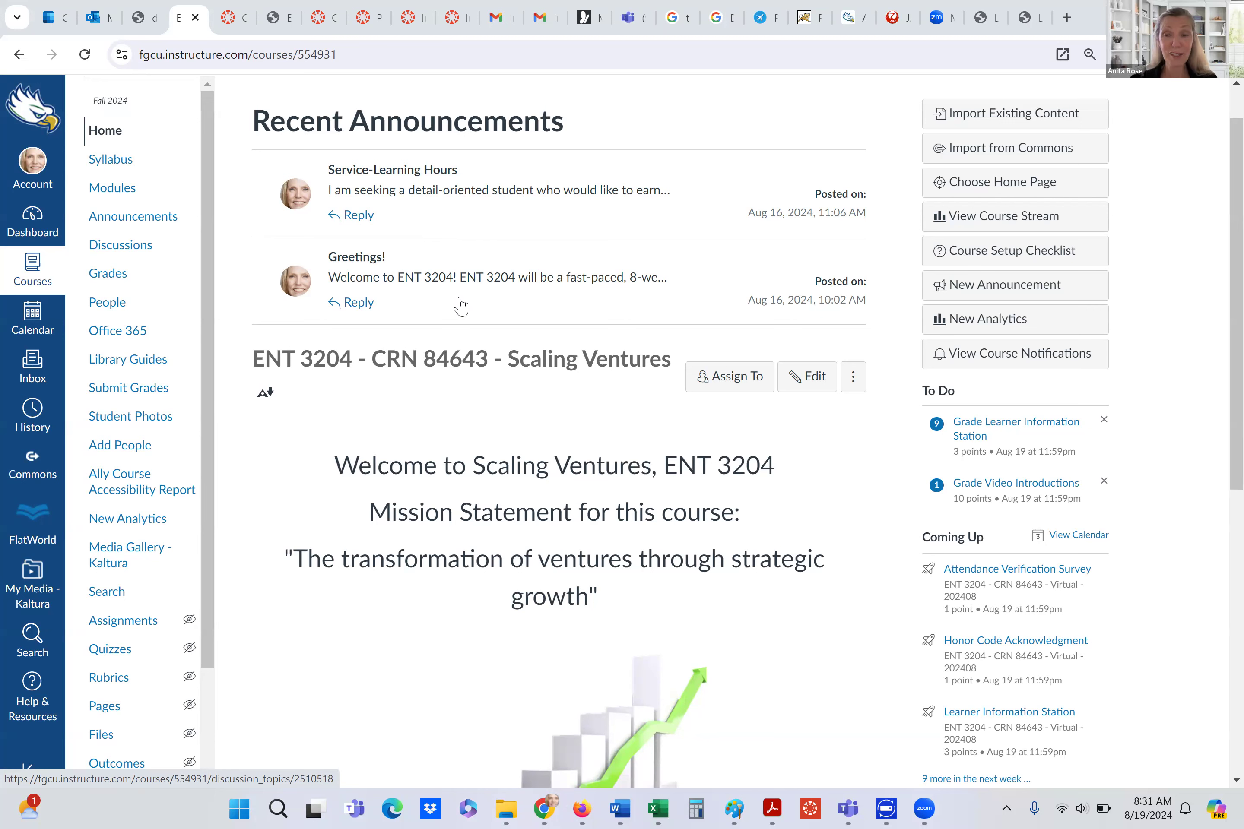
# Scroll the Home page down past the growth chart to the instructor line and Start Here: Course Module link.
pyautogui.scroll(-3)
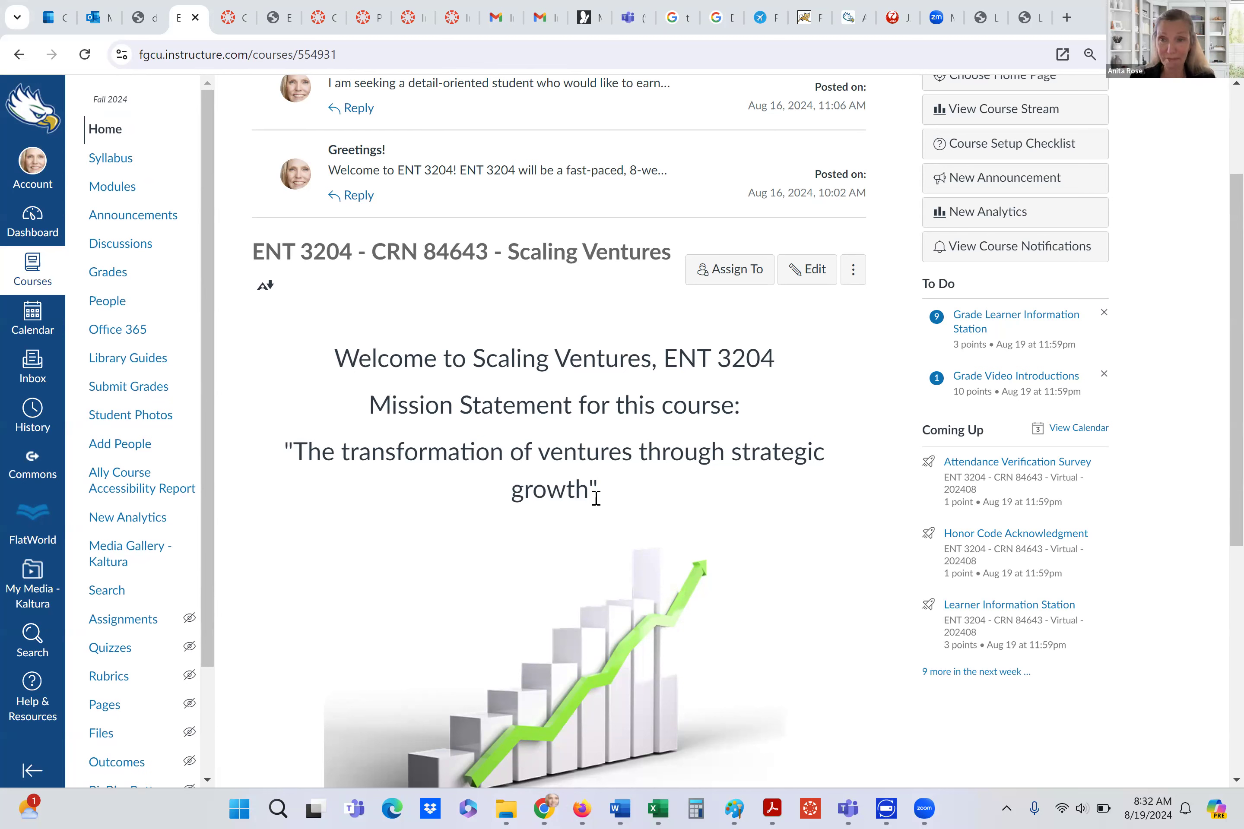
pyautogui.scroll(-3)
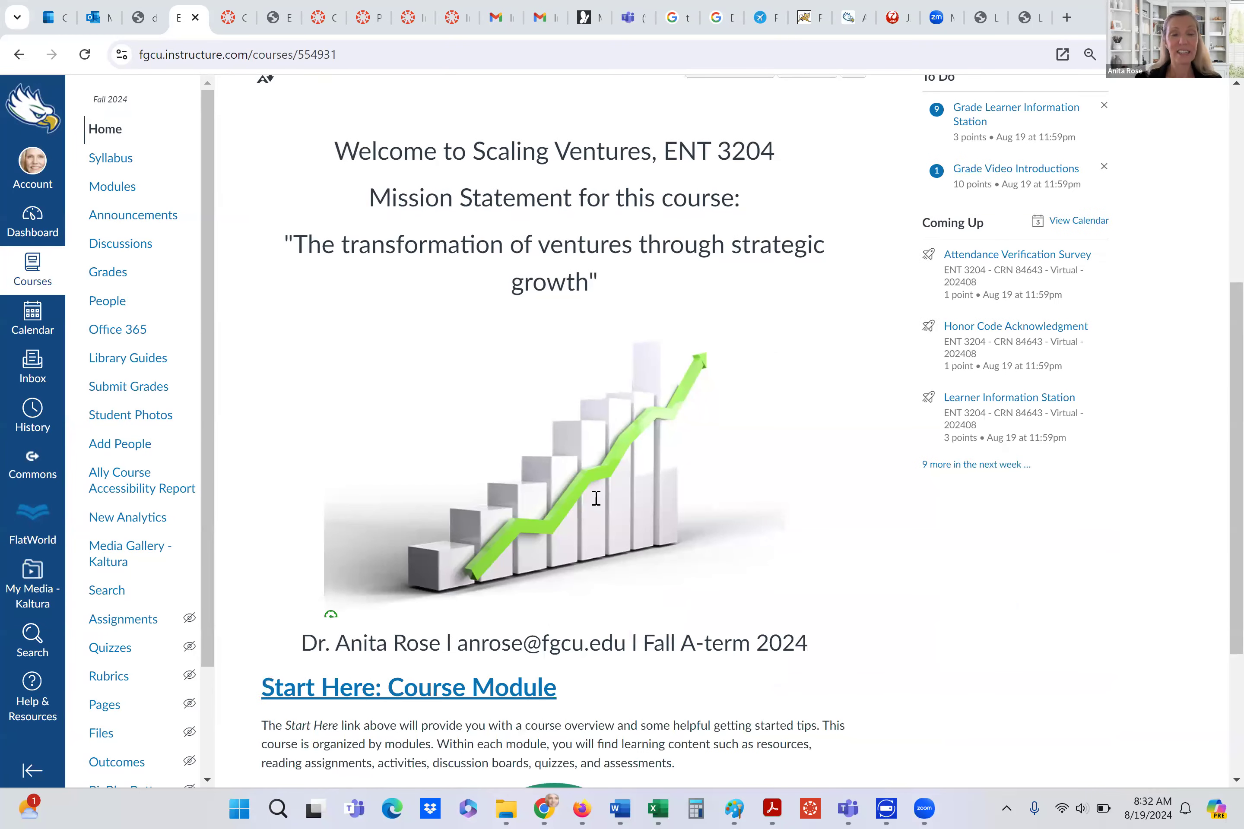
pyautogui.scroll(-3)
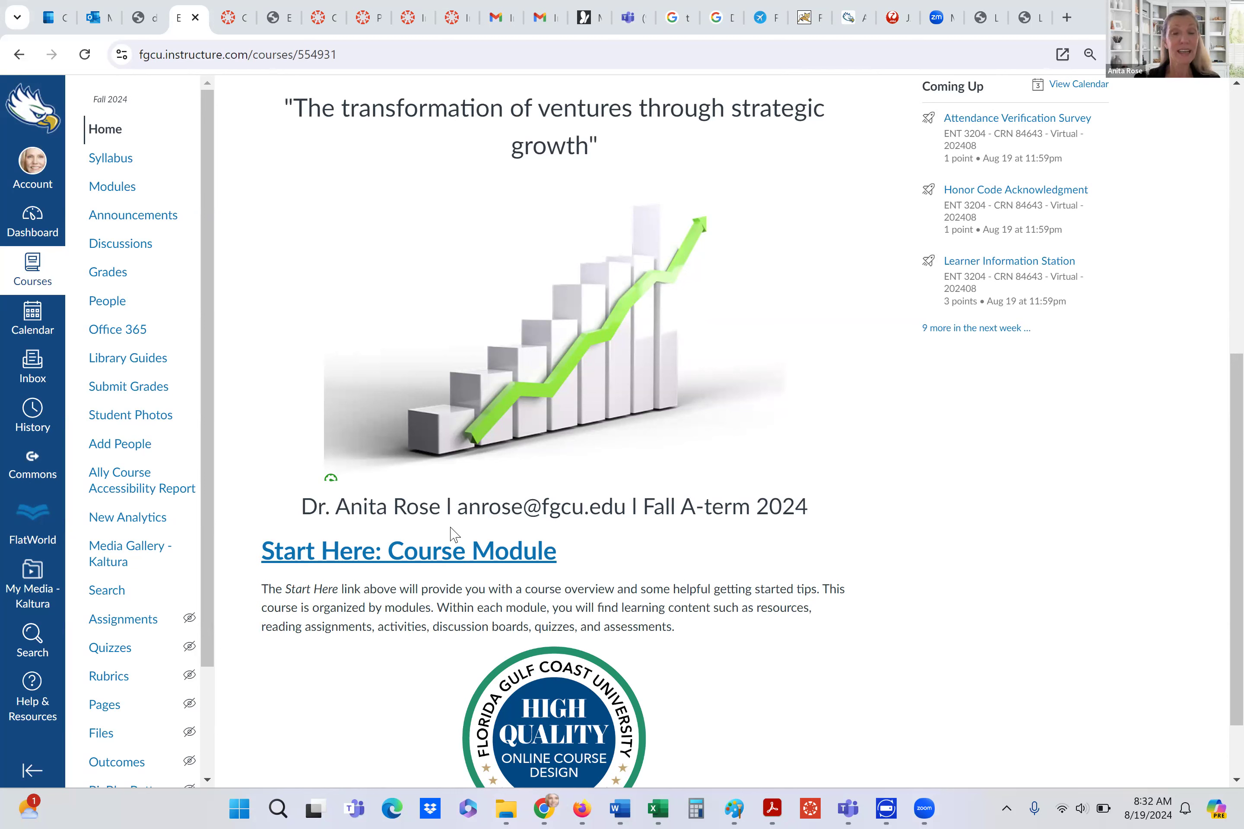
pyautogui.moveTo(565, 530)
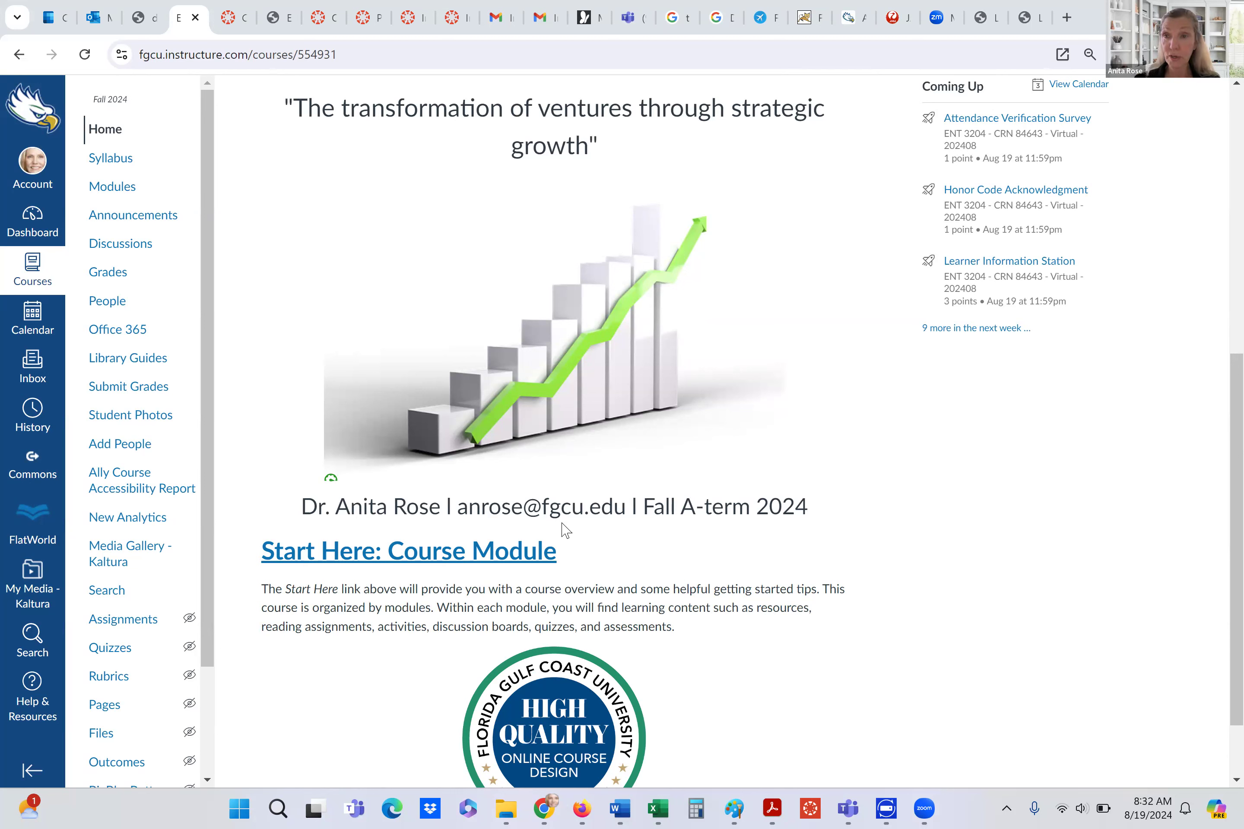
pyautogui.moveTo(508, 532)
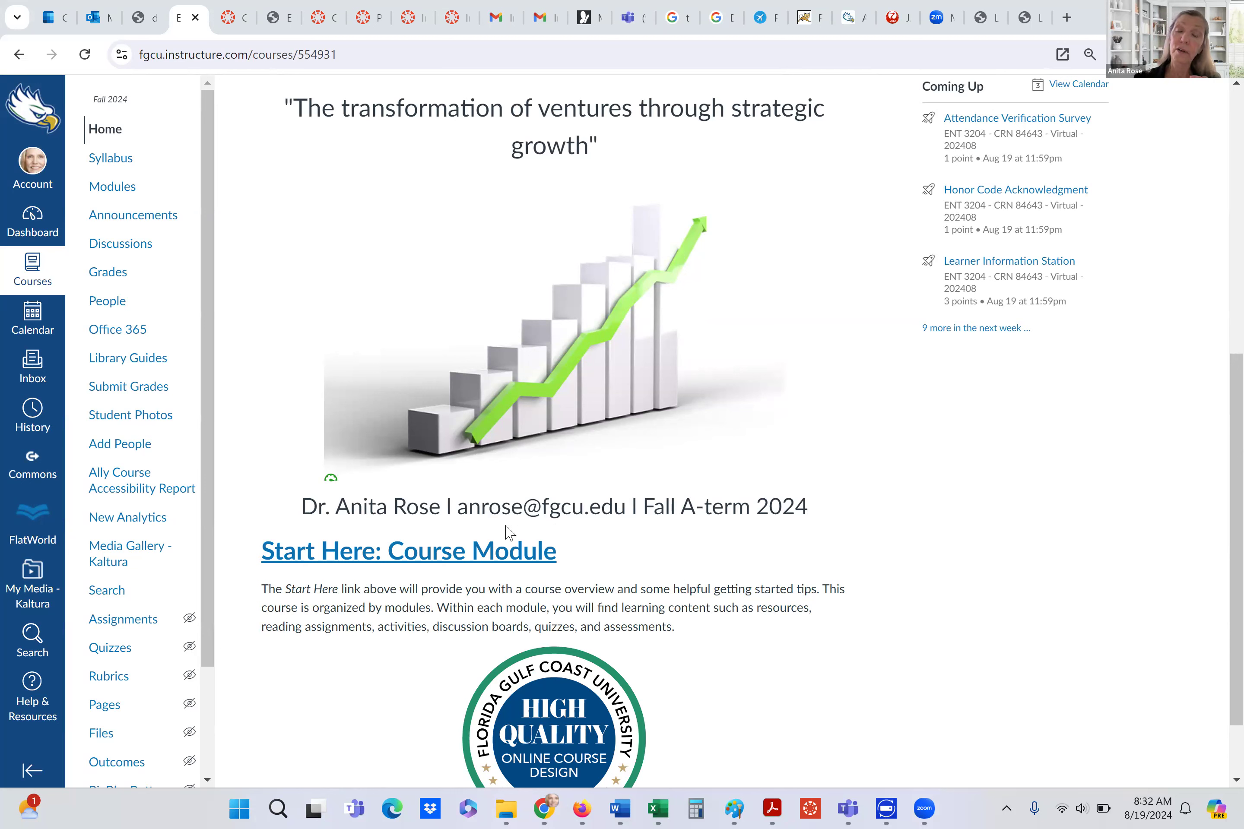
pyautogui.moveTo(599, 541)
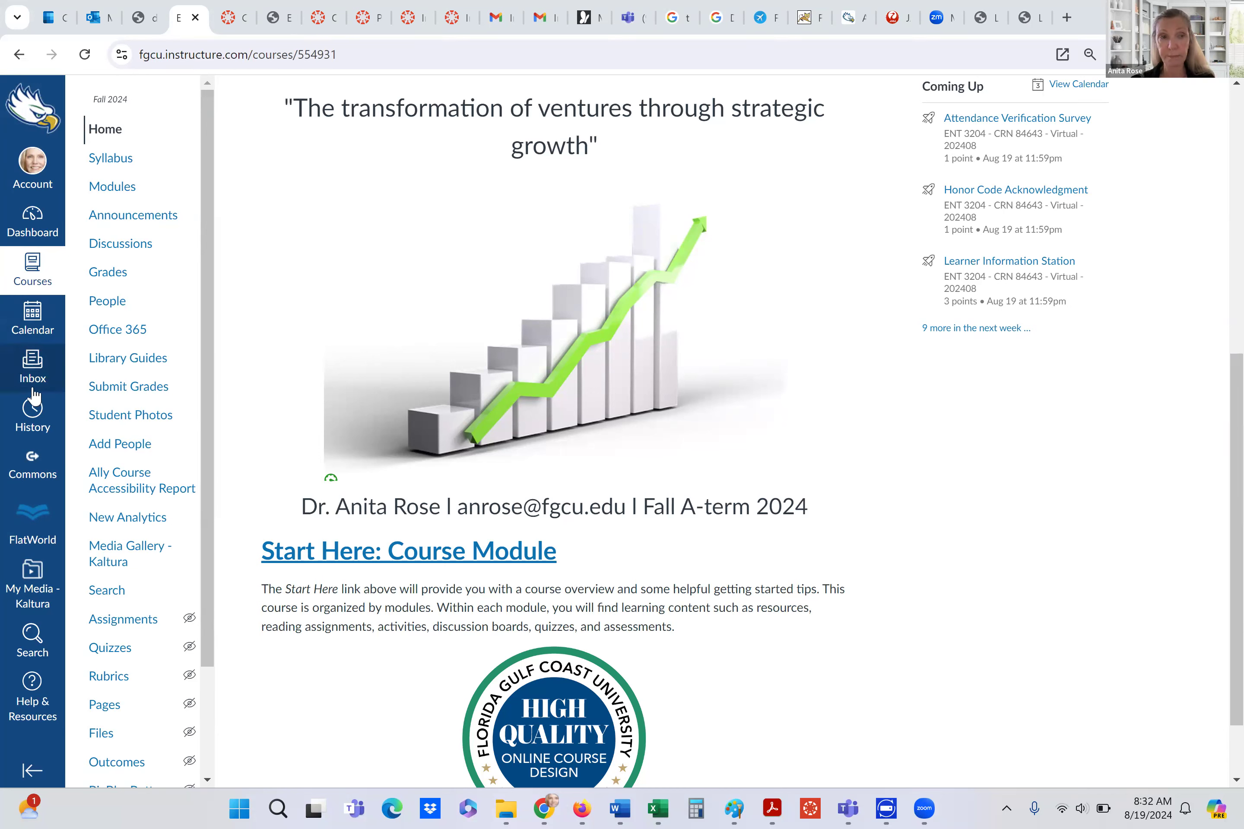
pyautogui.moveTo(33, 367)
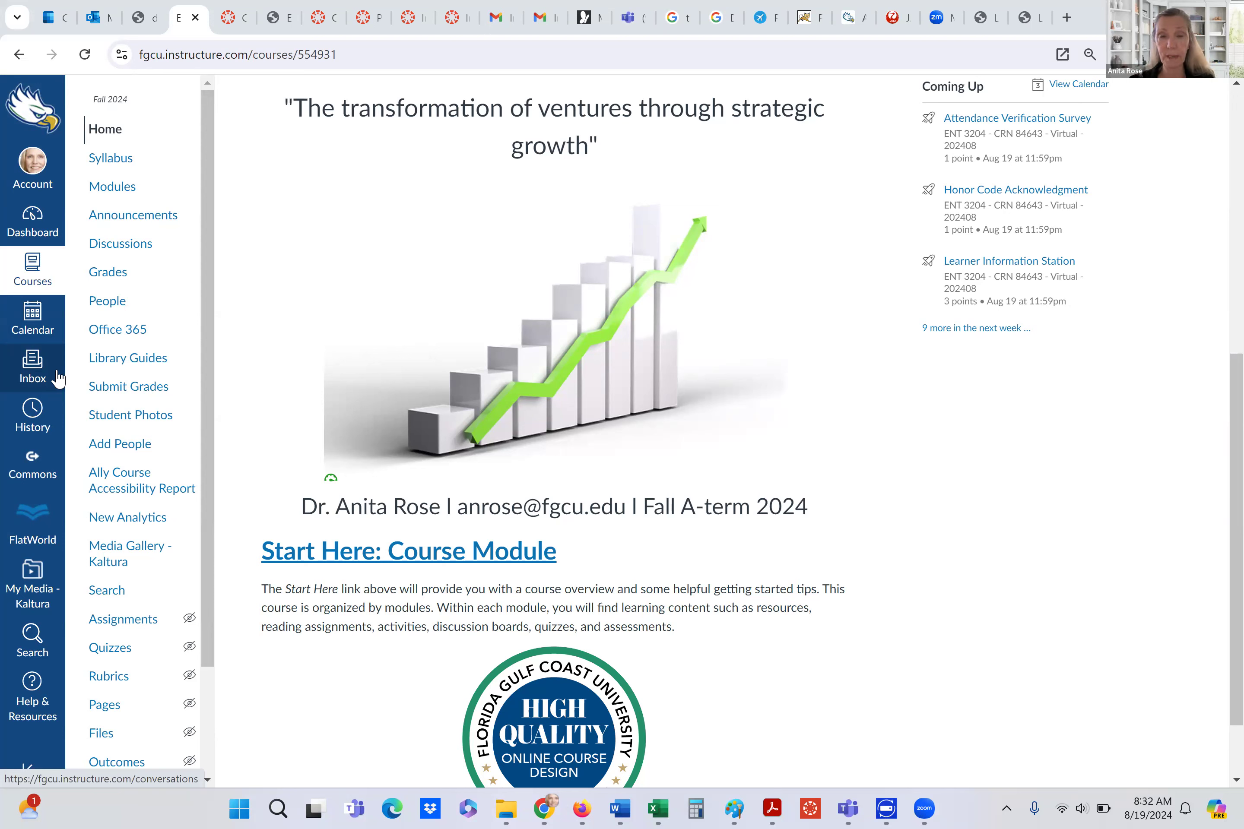
pyautogui.moveTo(611, 540)
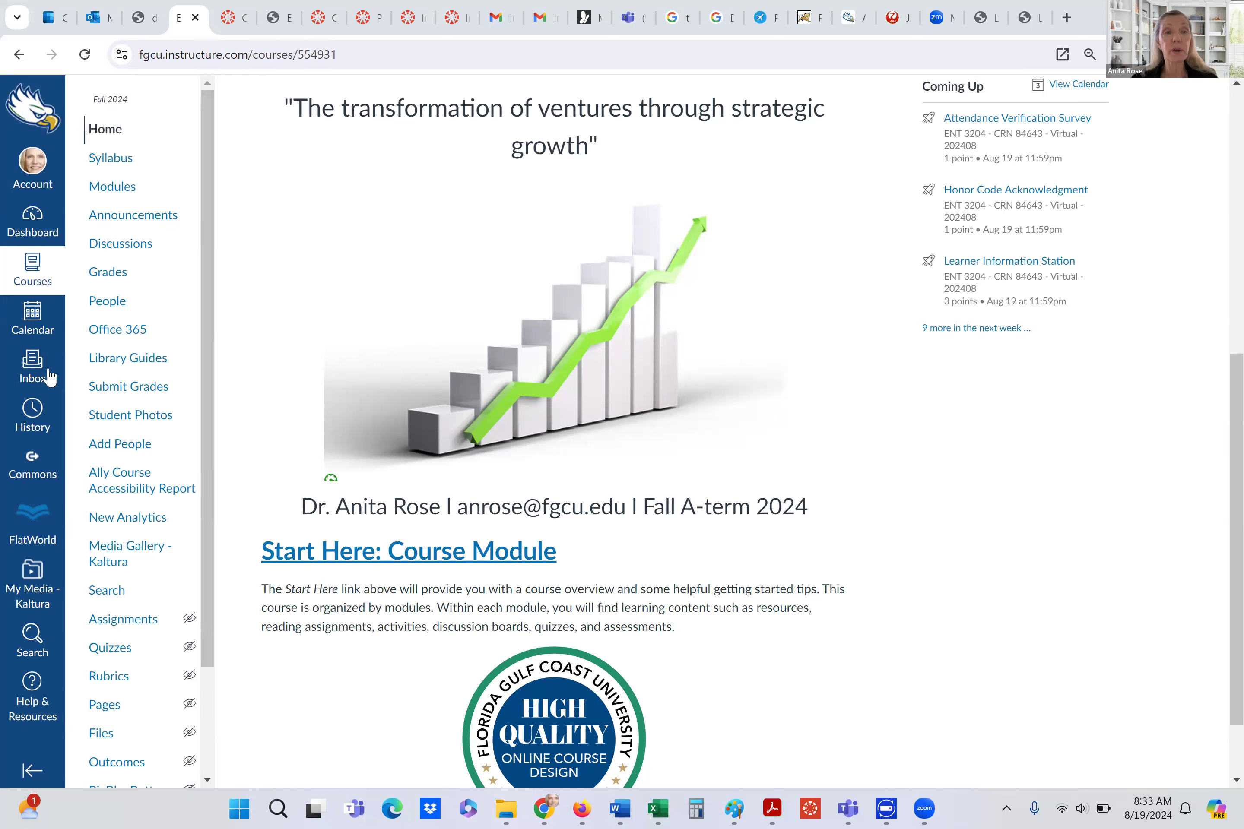
pyautogui.moveTo(311, 382)
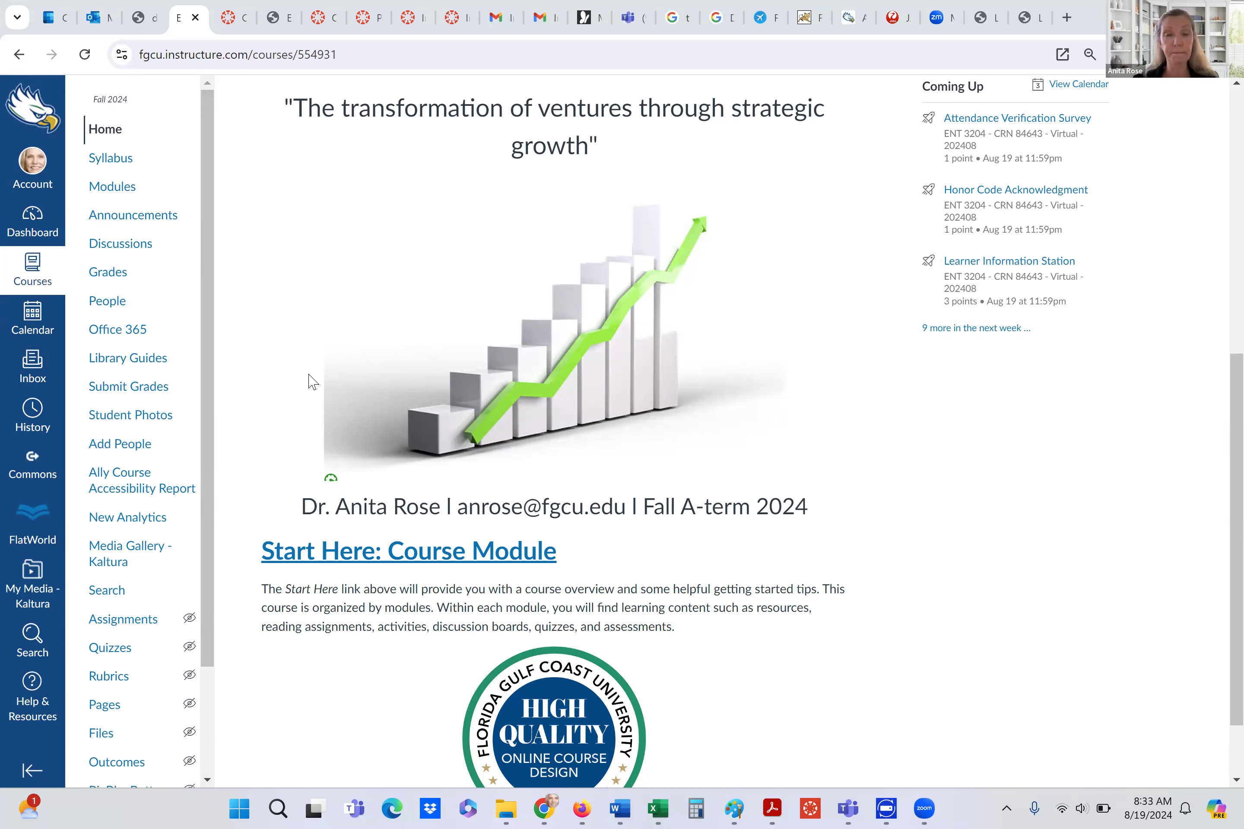
pyautogui.moveTo(467, 463)
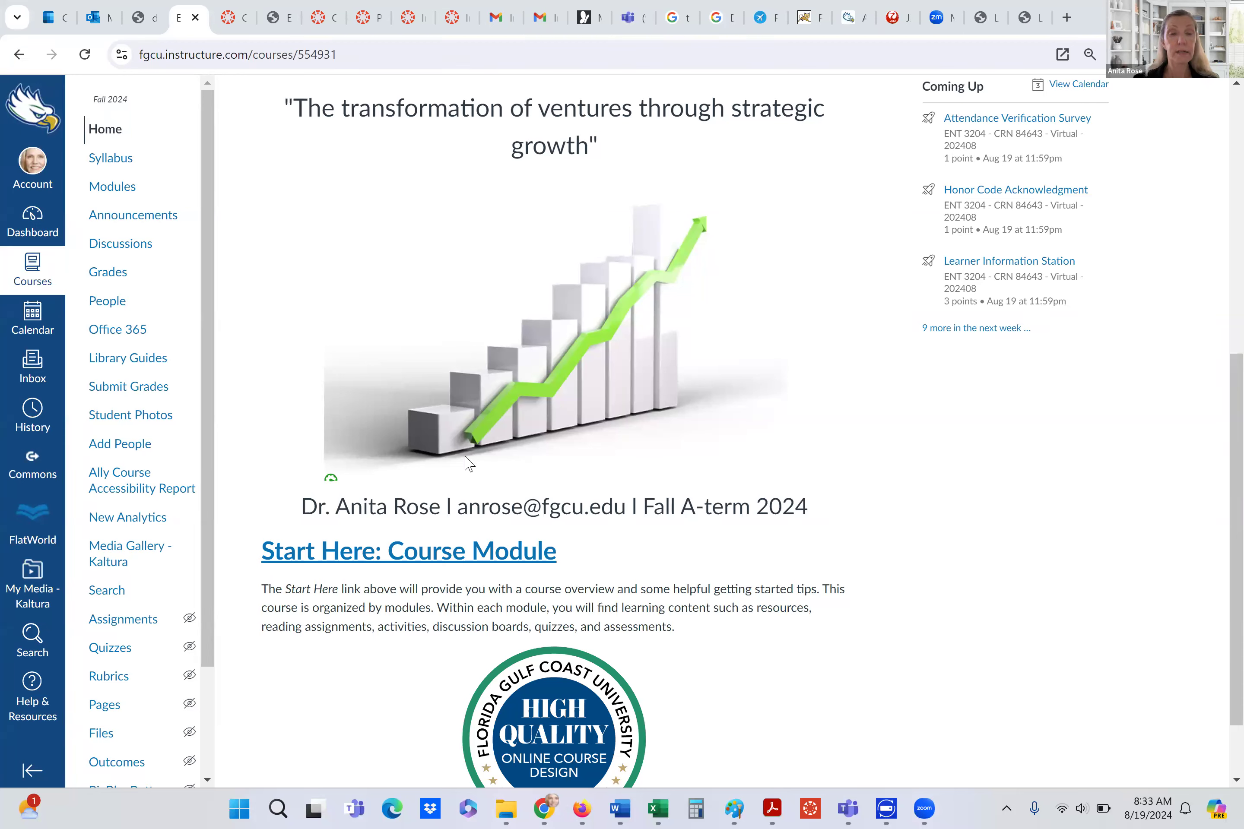
pyautogui.moveTo(374, 560)
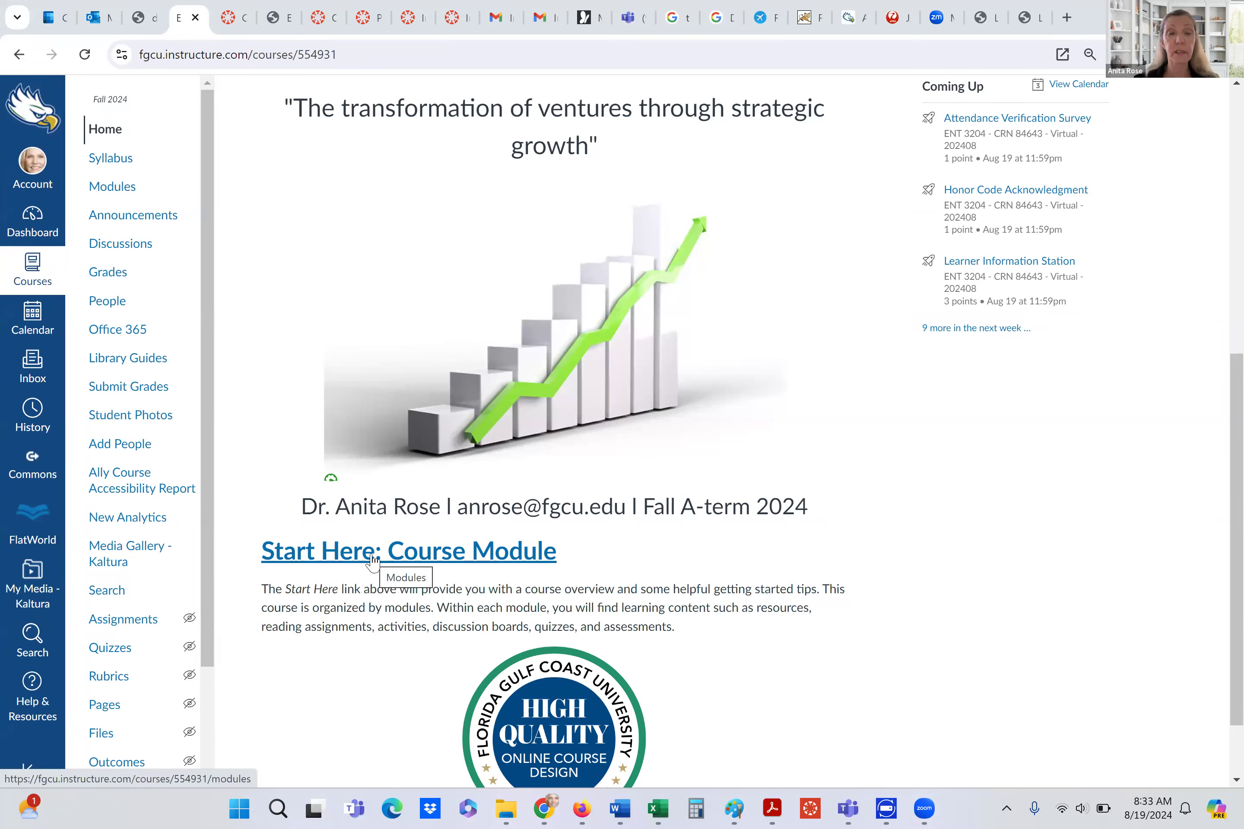
pyautogui.moveTo(537, 583)
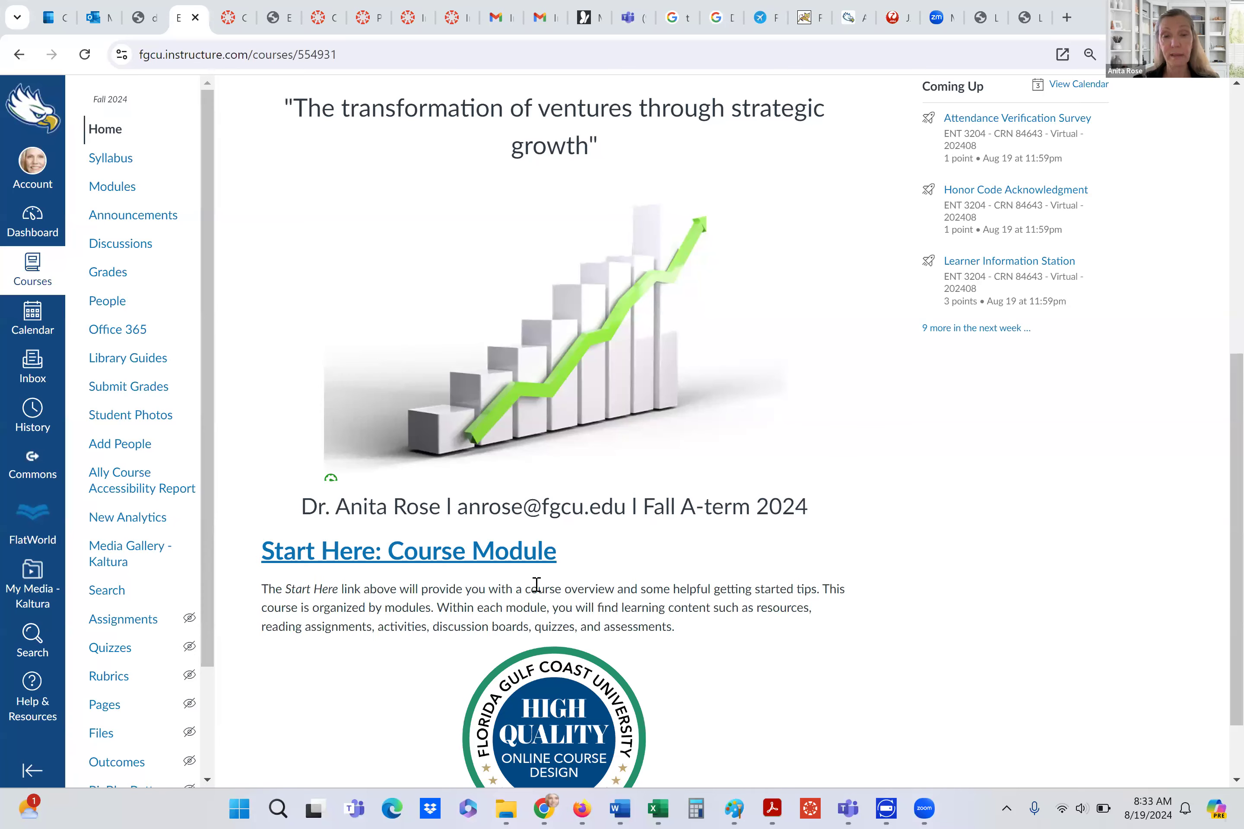
pyautogui.scroll(-3)
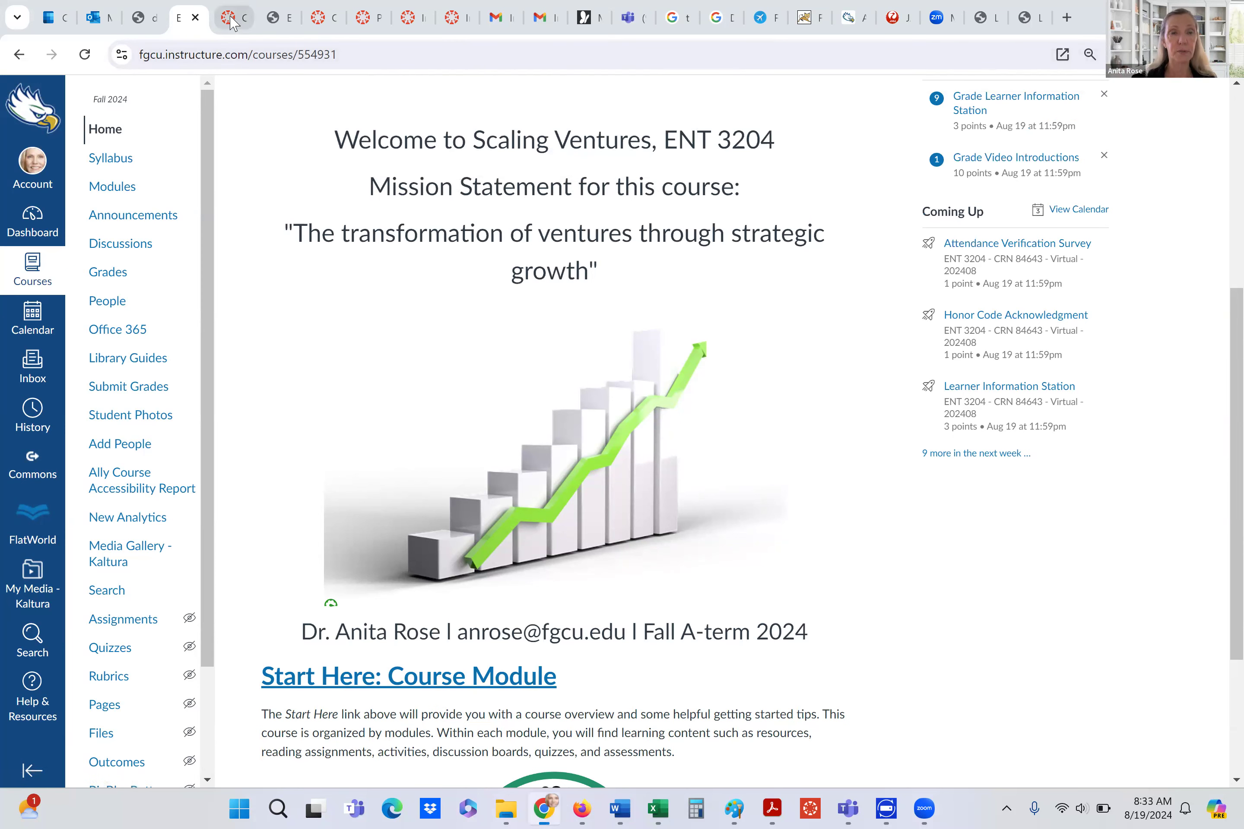
# Show the course Modules page listing the START HERE module's welcome video and overview items.
pyautogui.click(113, 186)
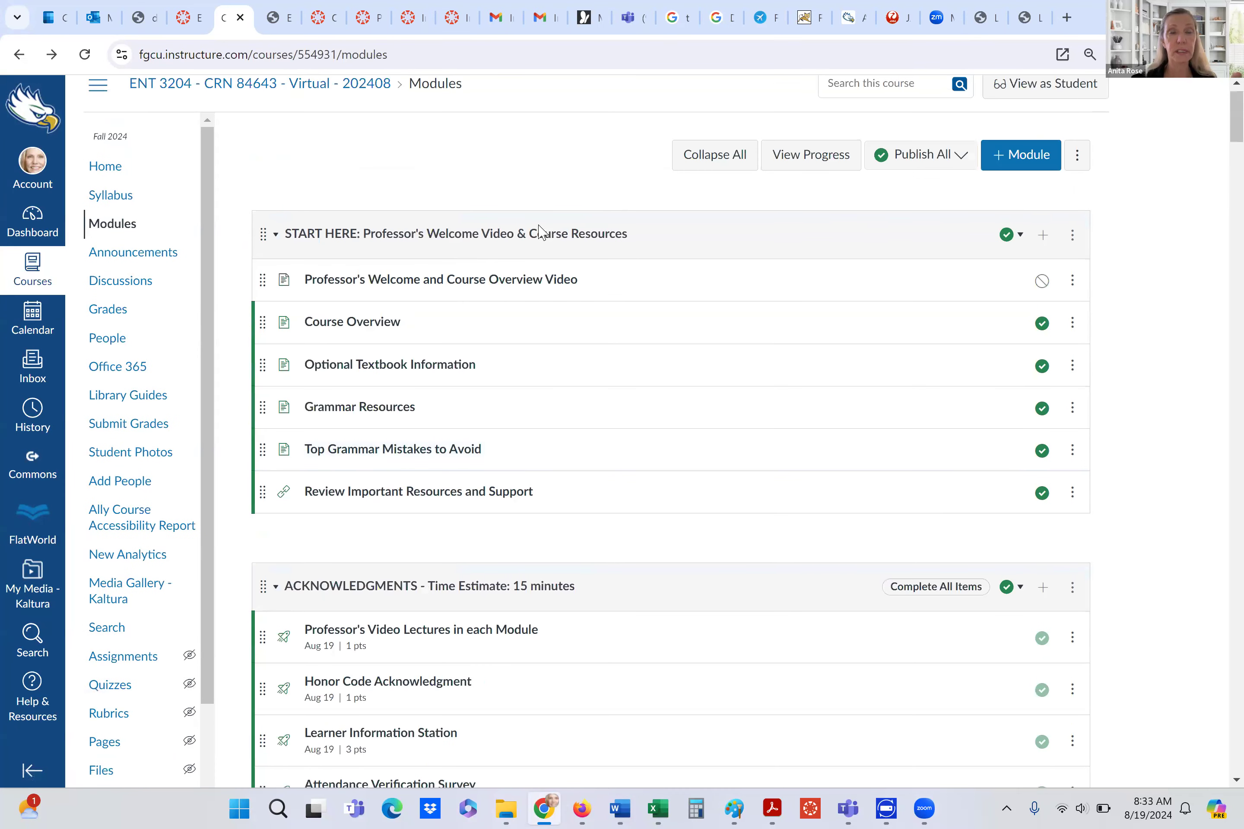
pyautogui.moveTo(384, 294)
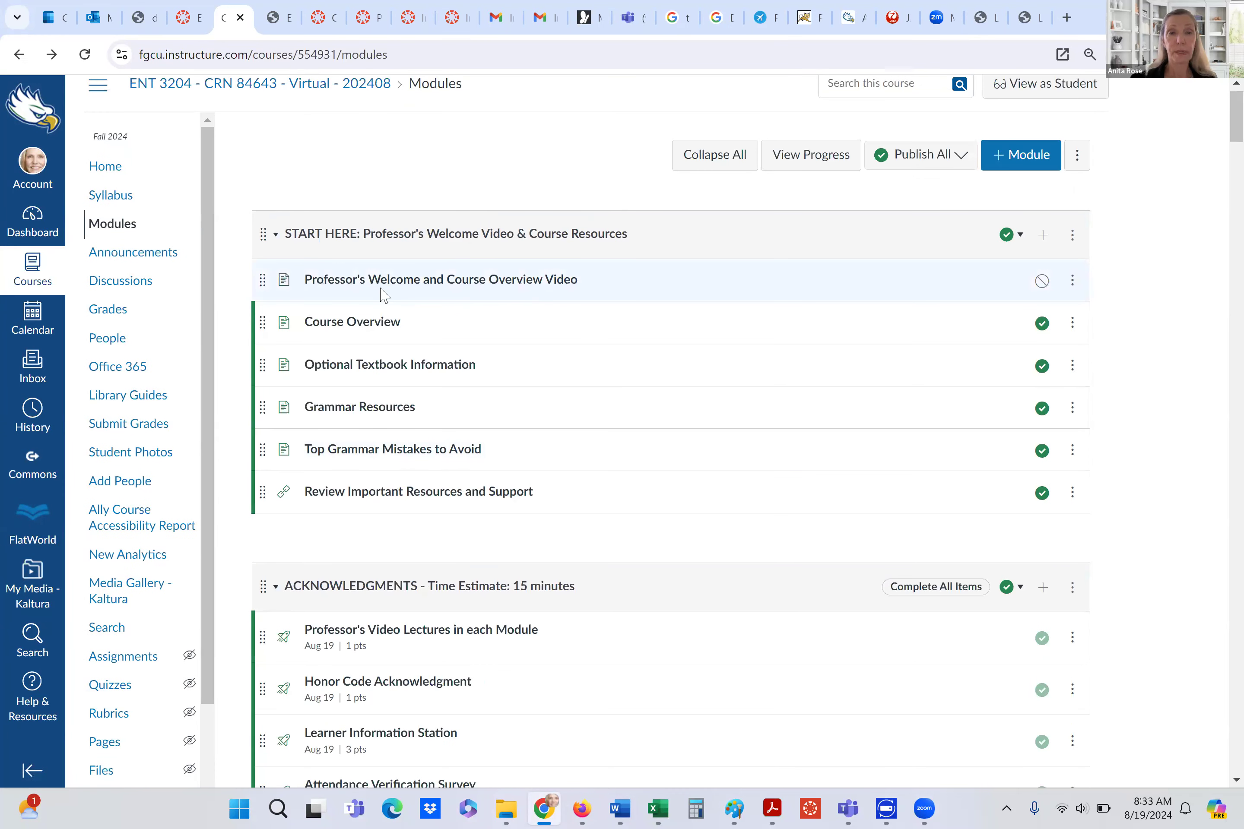
pyautogui.moveTo(482, 300)
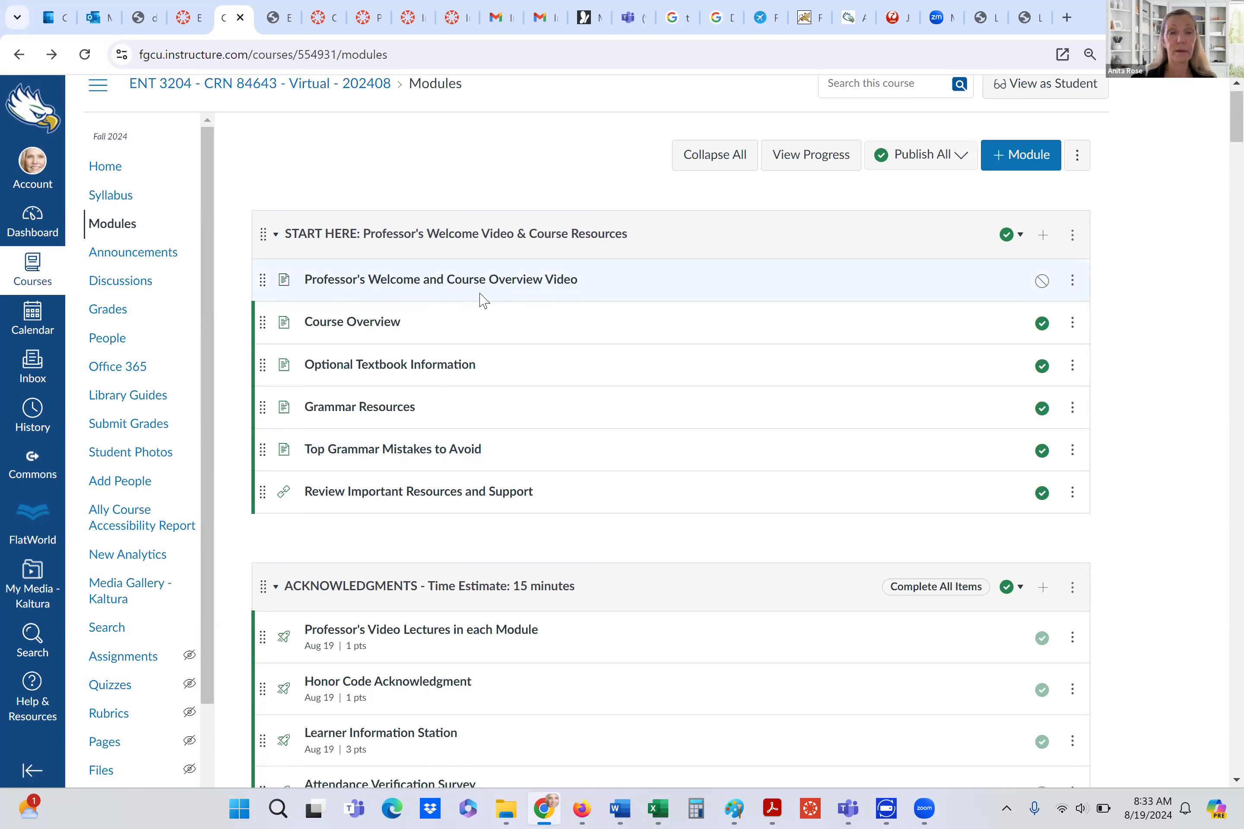
pyautogui.moveTo(424, 321)
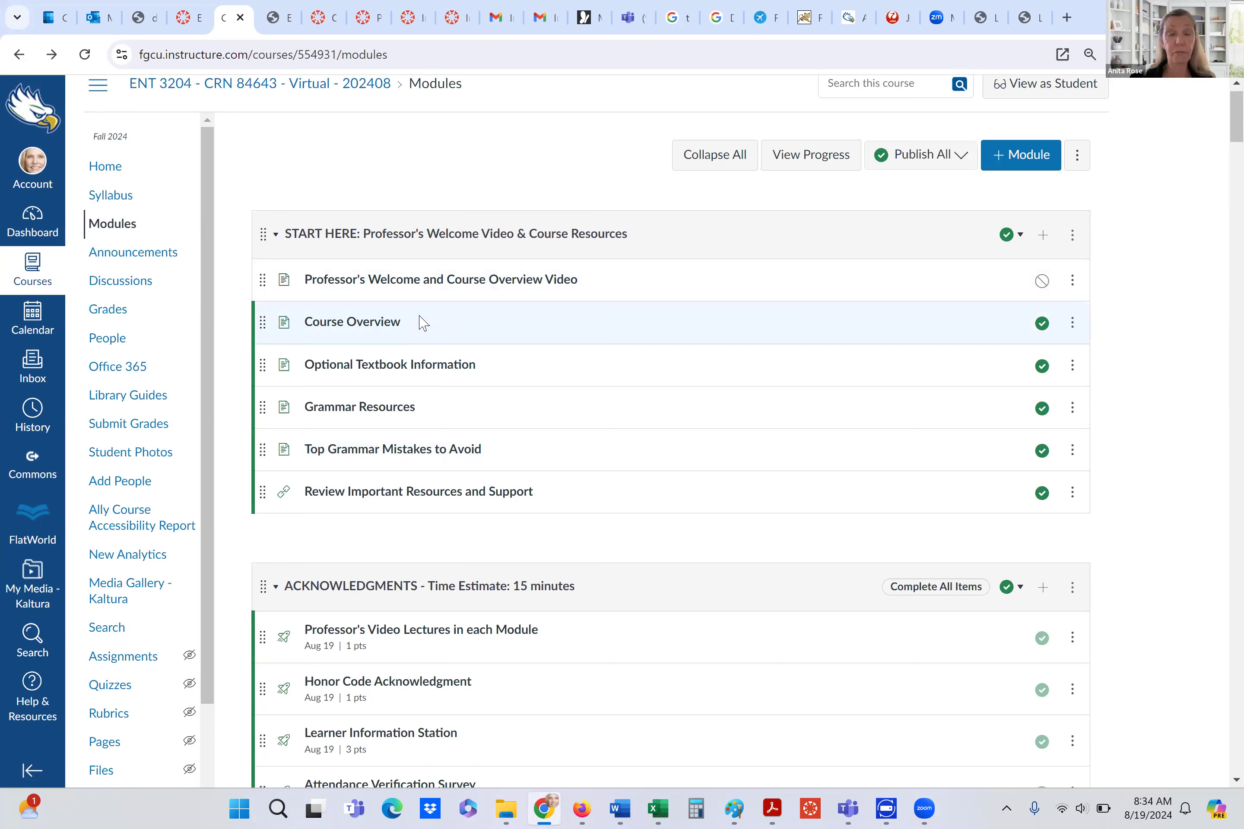
pyautogui.moveTo(469, 393)
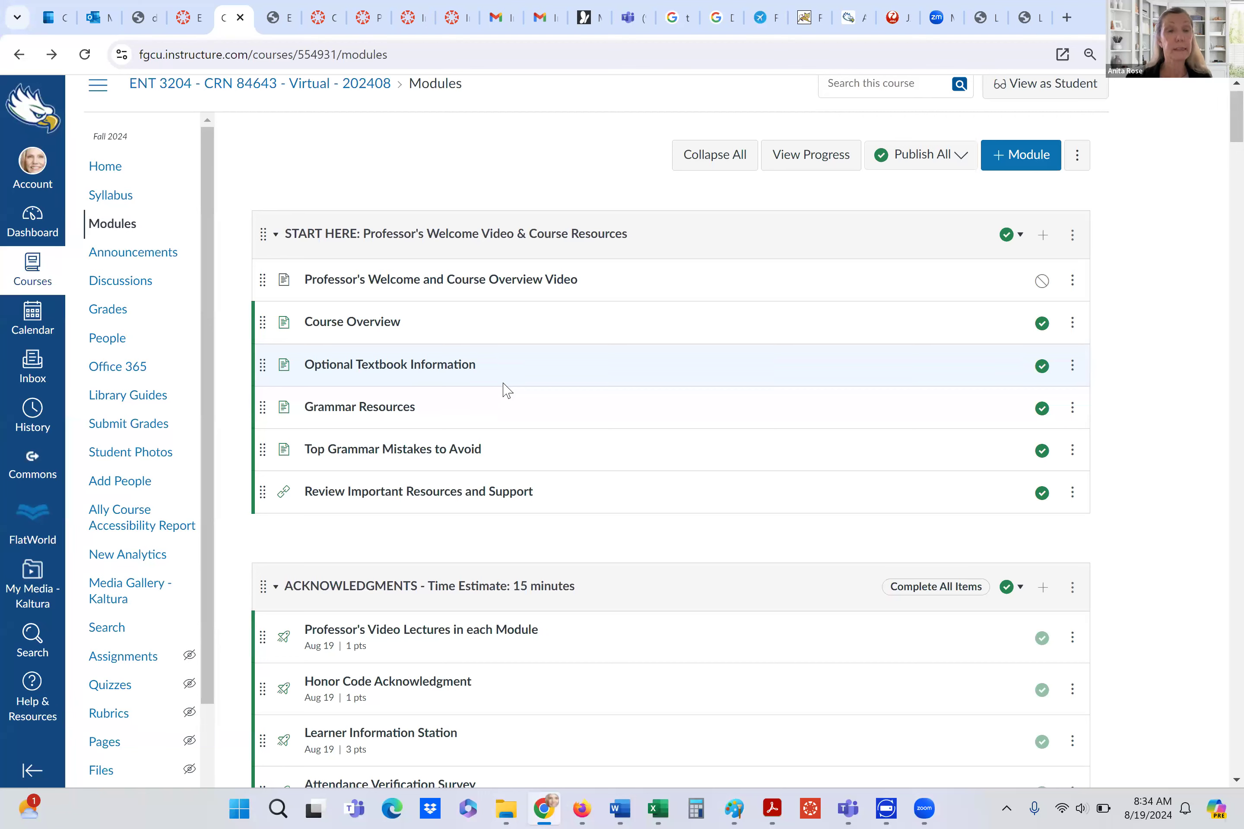
pyautogui.moveTo(479, 424)
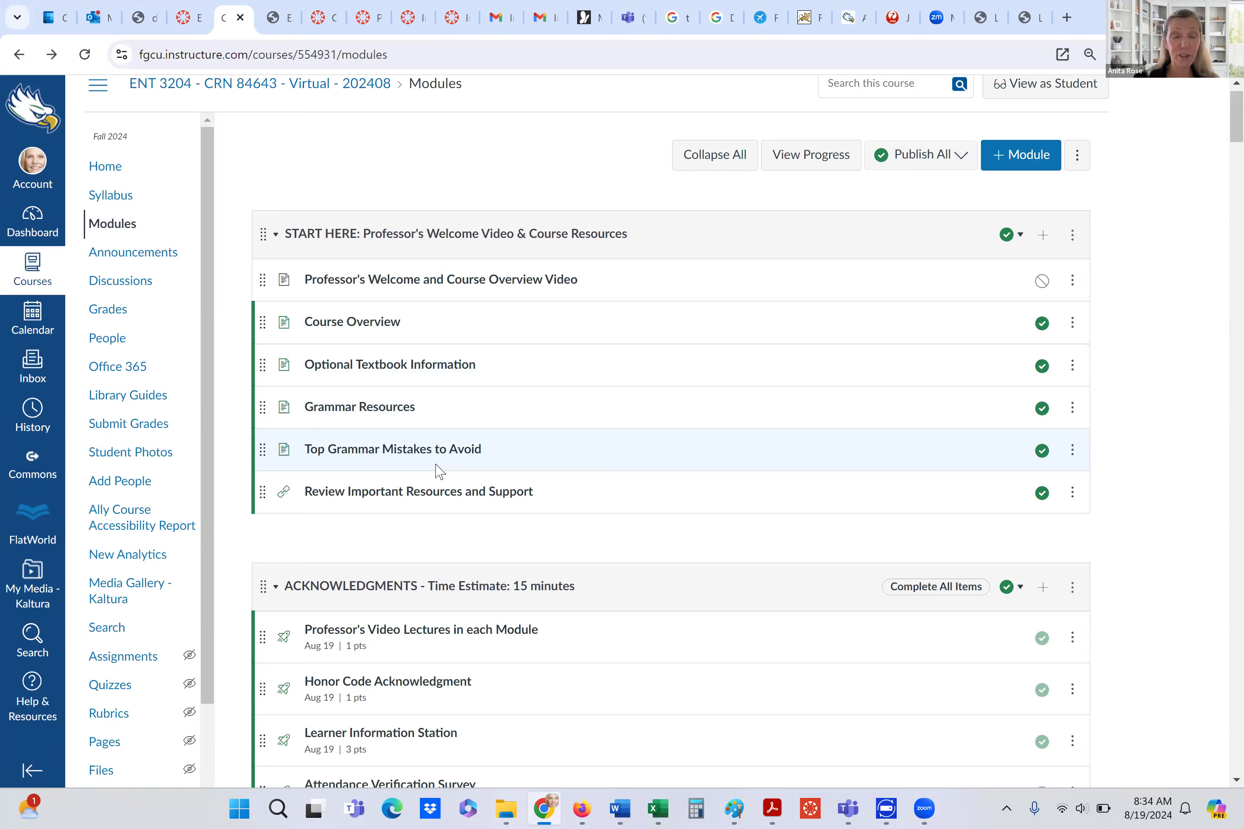
pyautogui.moveTo(416, 512)
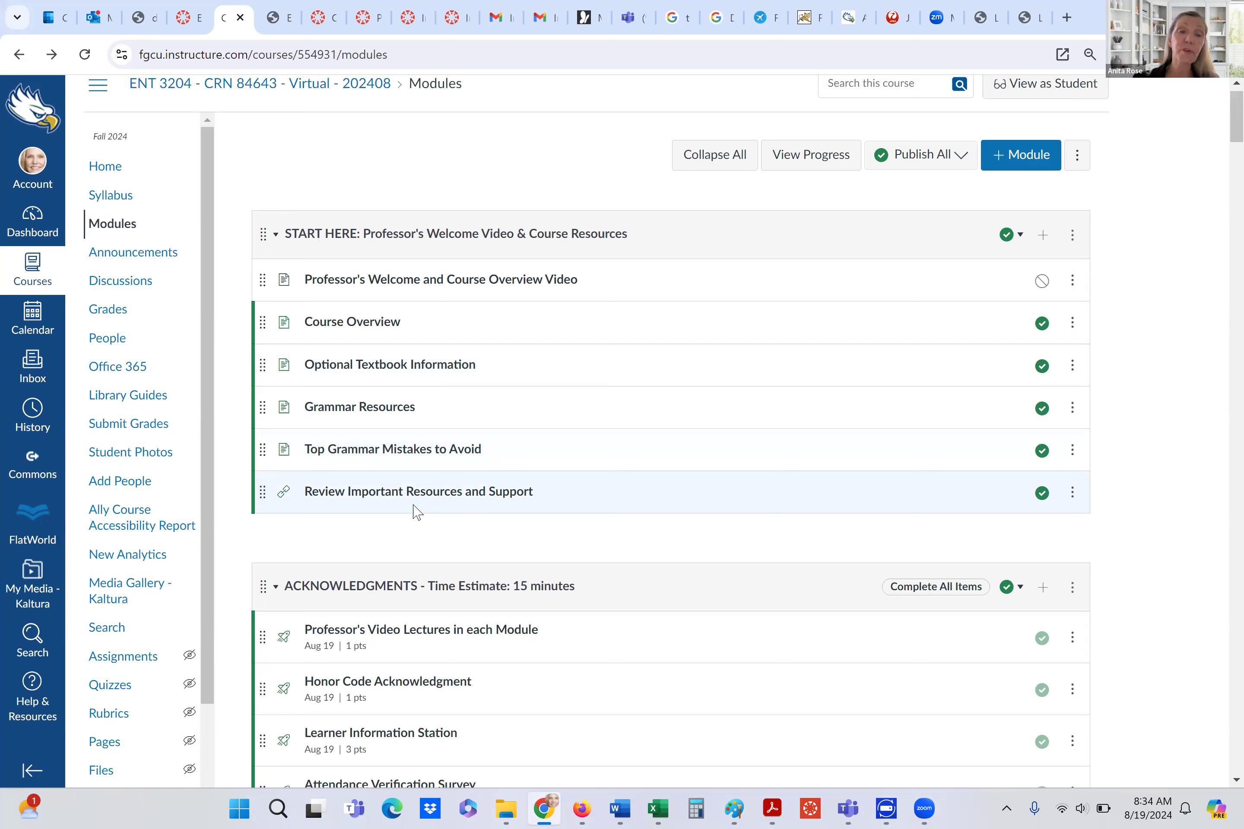
pyautogui.moveTo(456, 520)
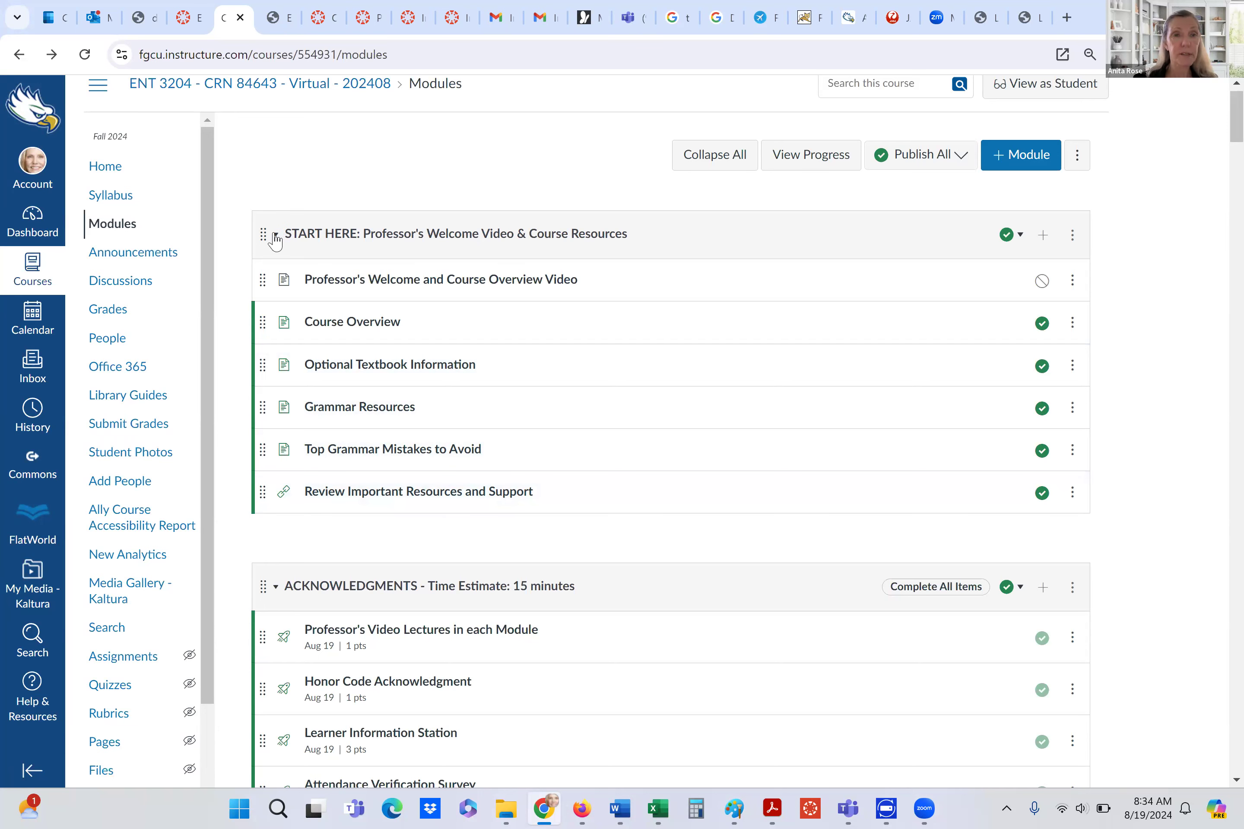
pyautogui.click(275, 234)
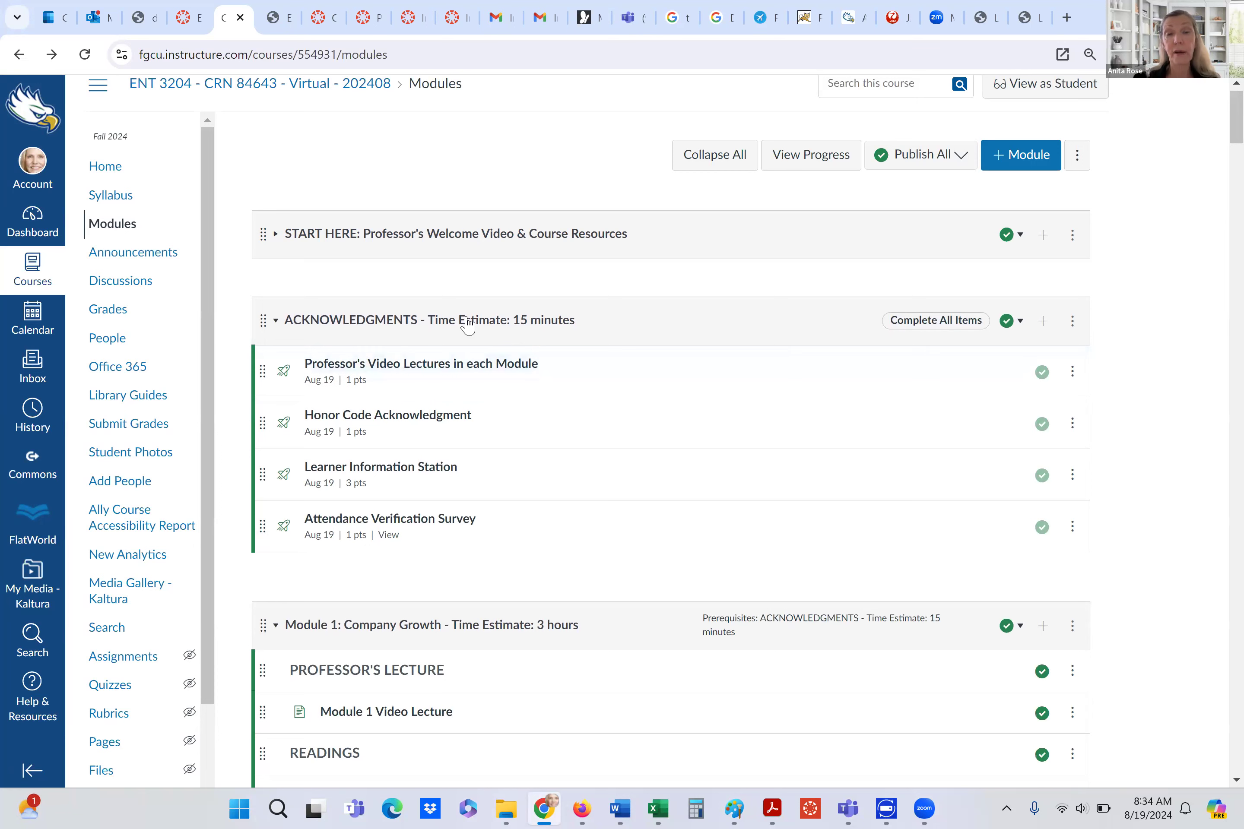
pyautogui.moveTo(539, 342)
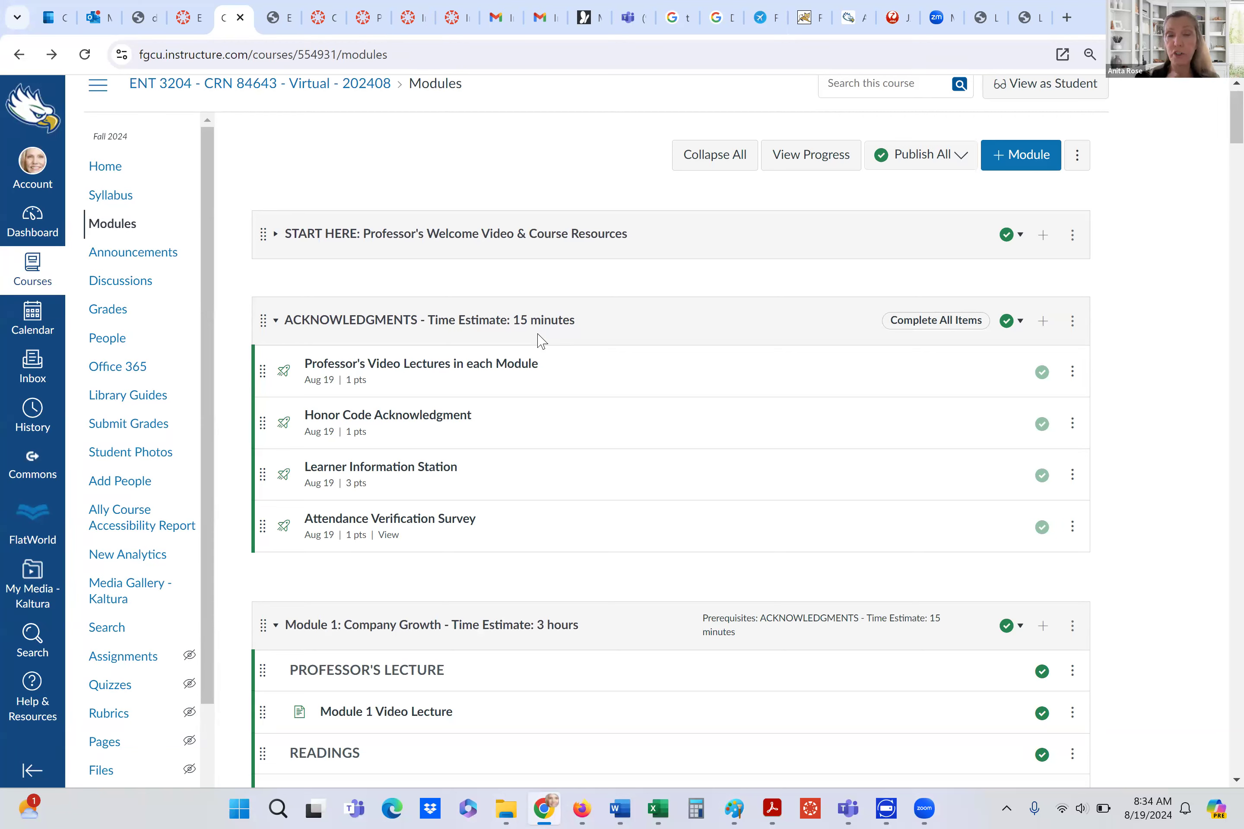
pyautogui.moveTo(585, 346)
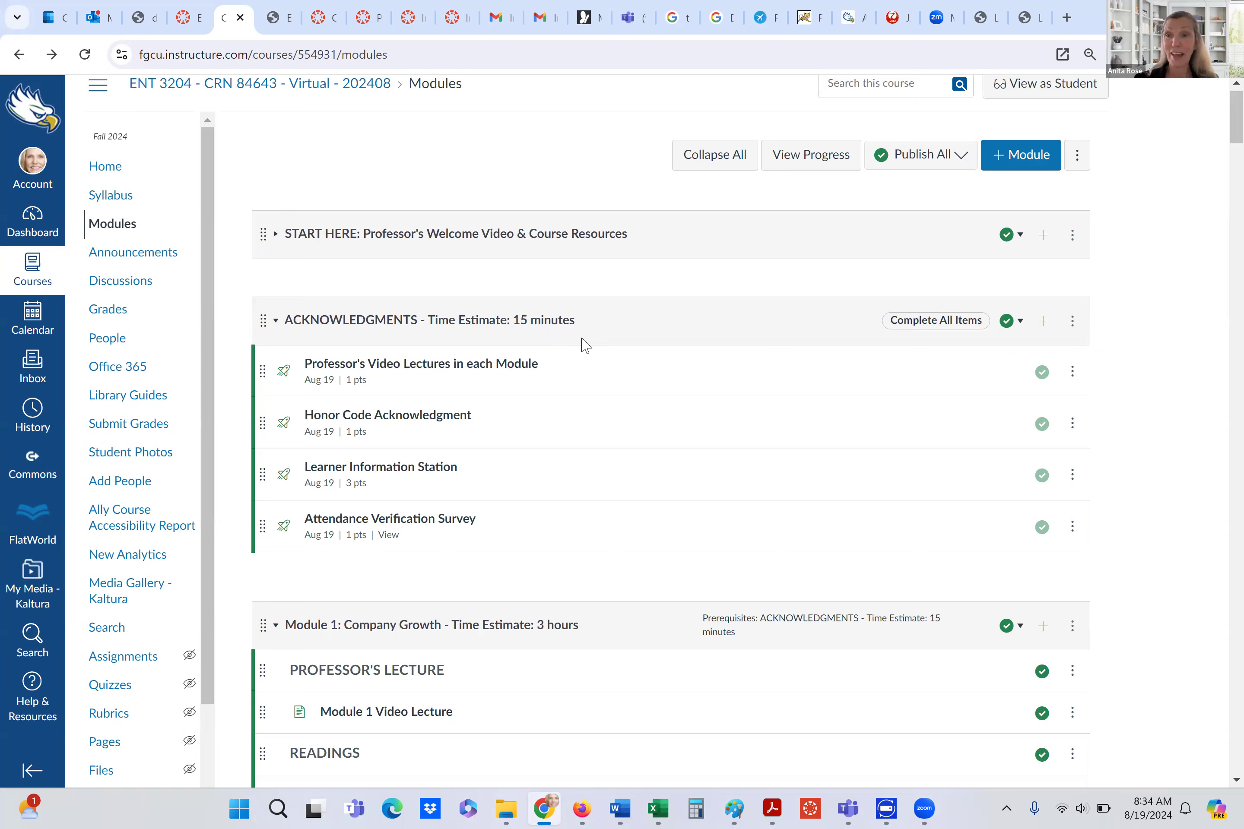
pyautogui.moveTo(598, 339)
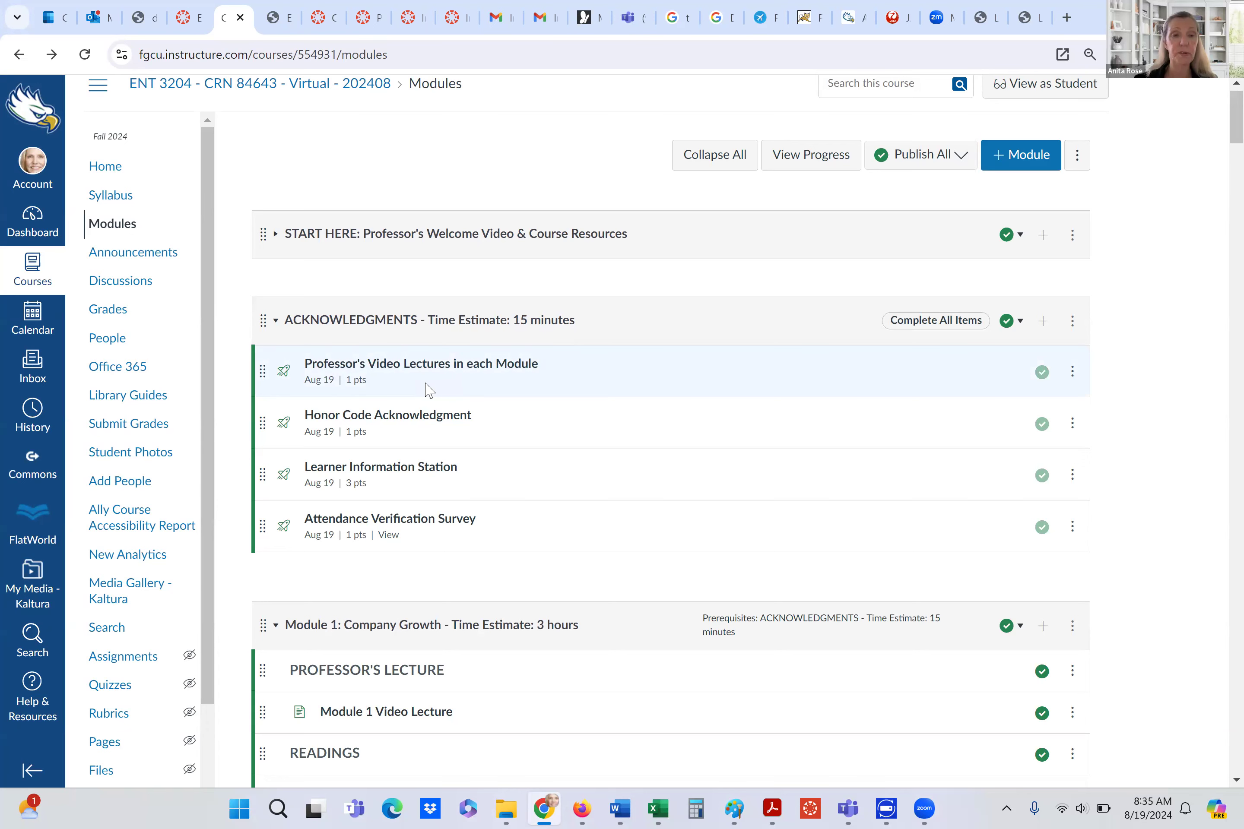
pyautogui.scroll(-3)
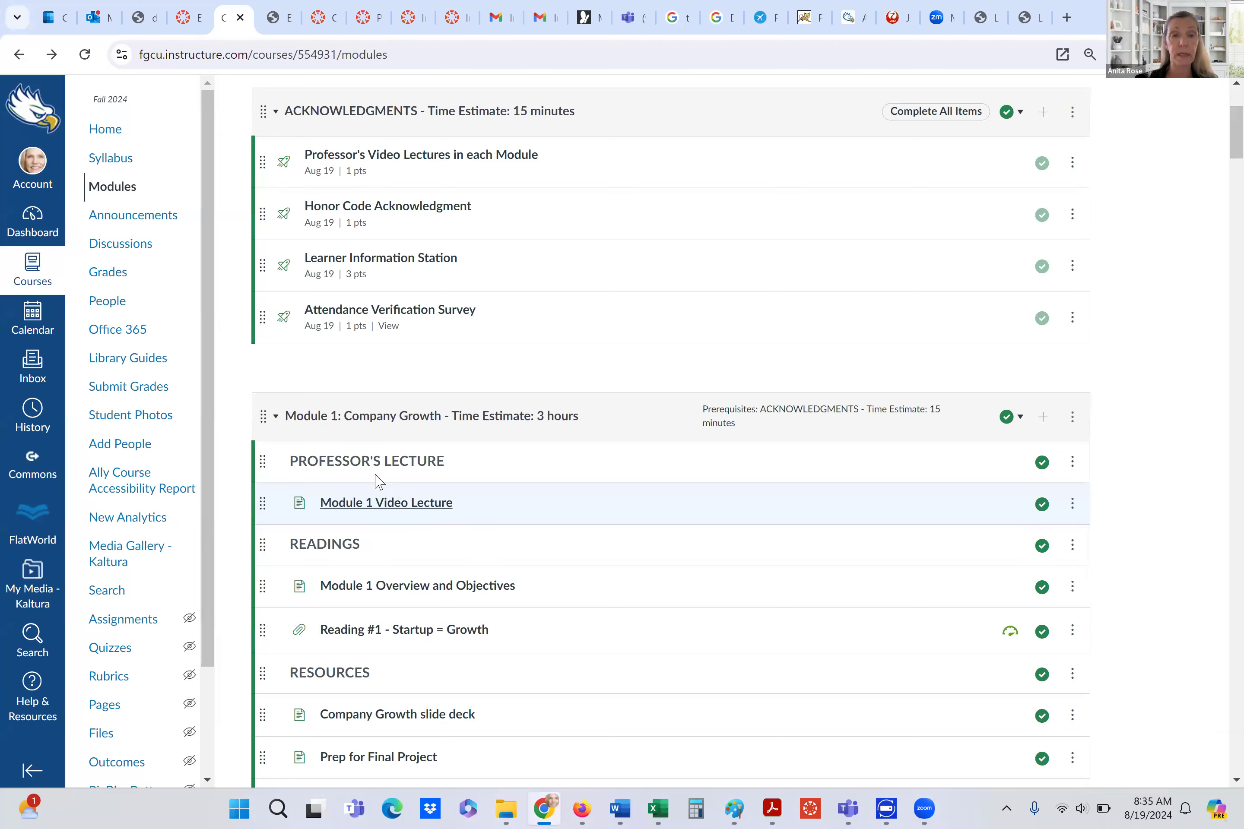
pyautogui.moveTo(428, 512)
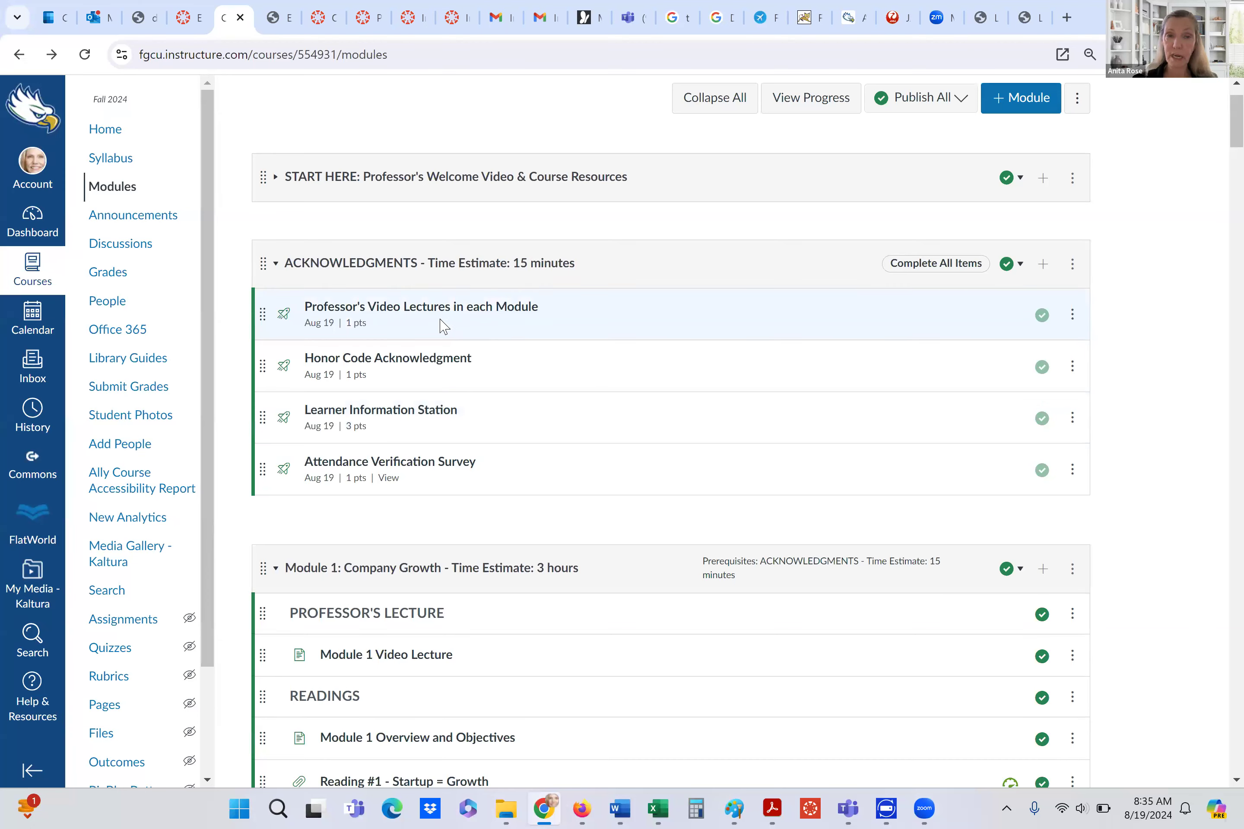
pyautogui.moveTo(470, 326)
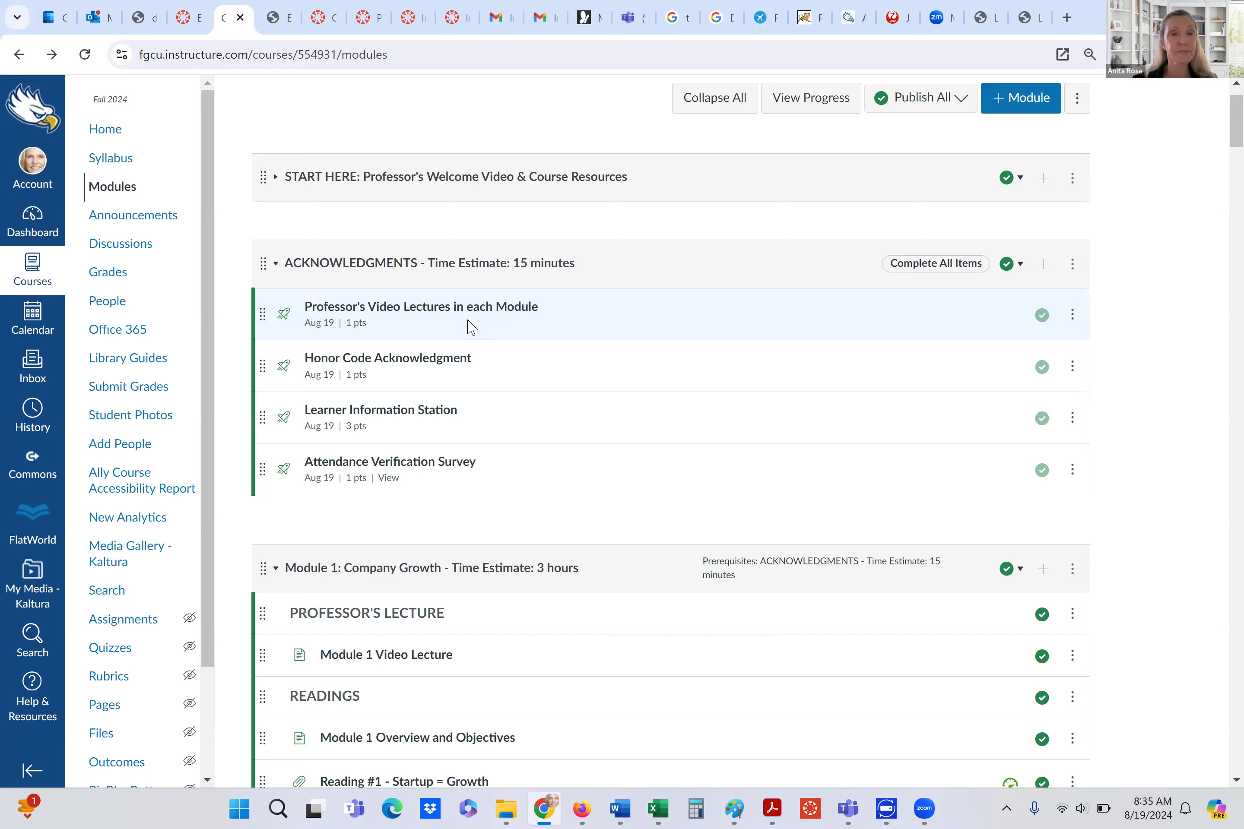
pyautogui.moveTo(412, 377)
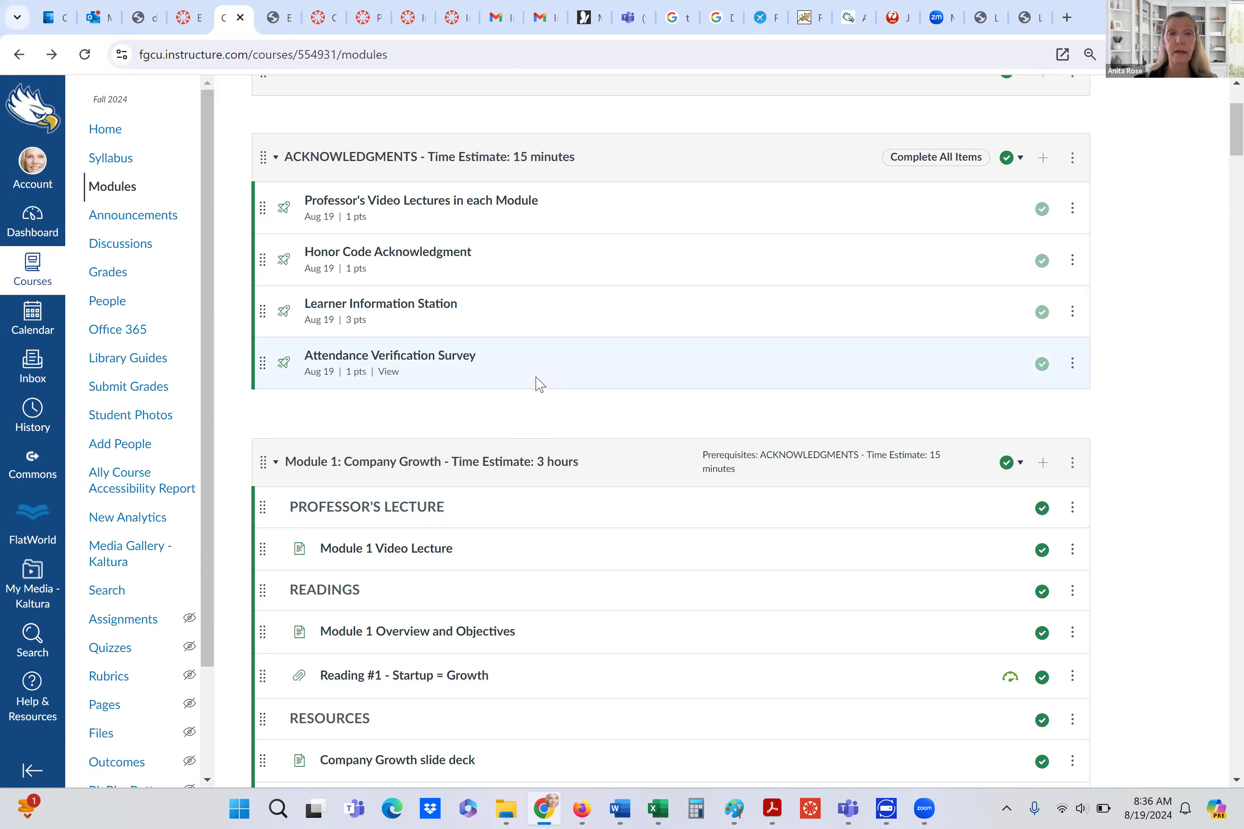
pyautogui.moveTo(501, 401)
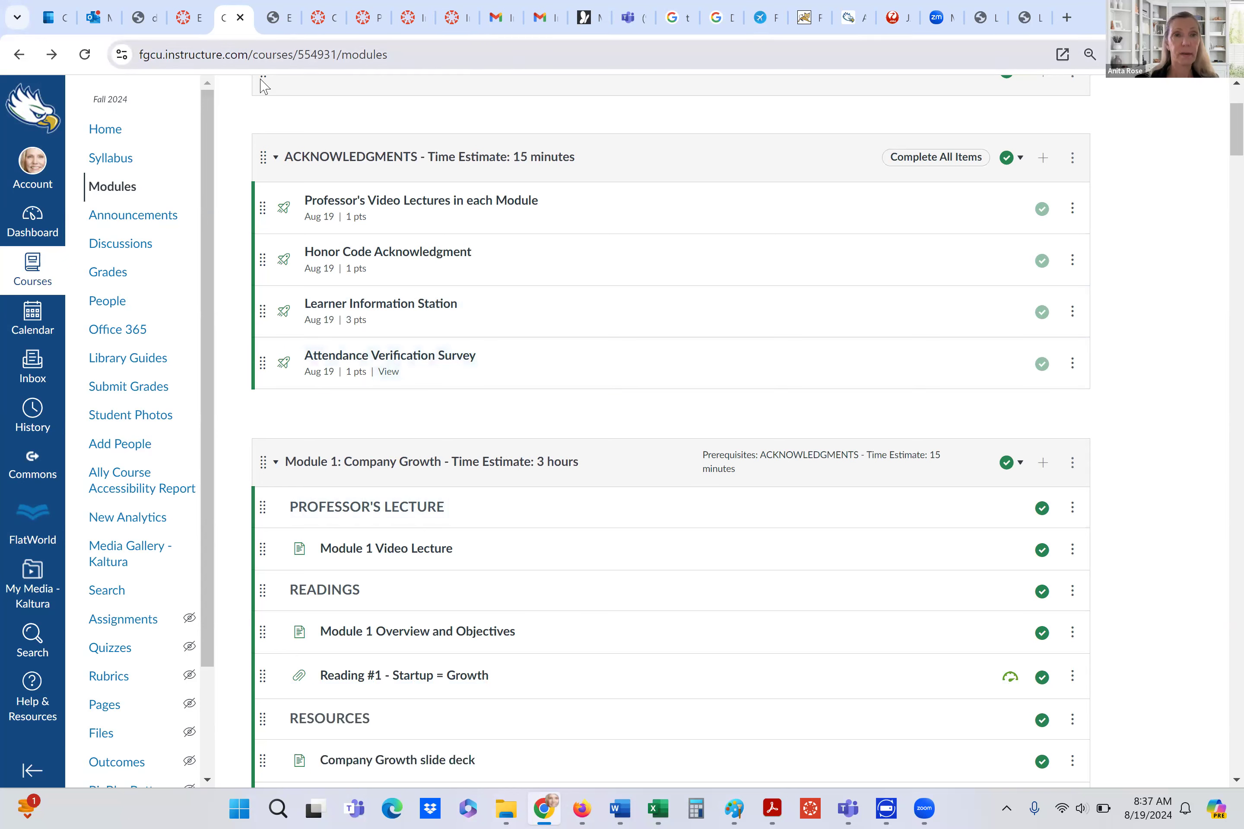
# Collapse the ACKNOWLEDGMENTS module so Module 1: Company Growth and its items lead the page.
pyautogui.click(274, 156)
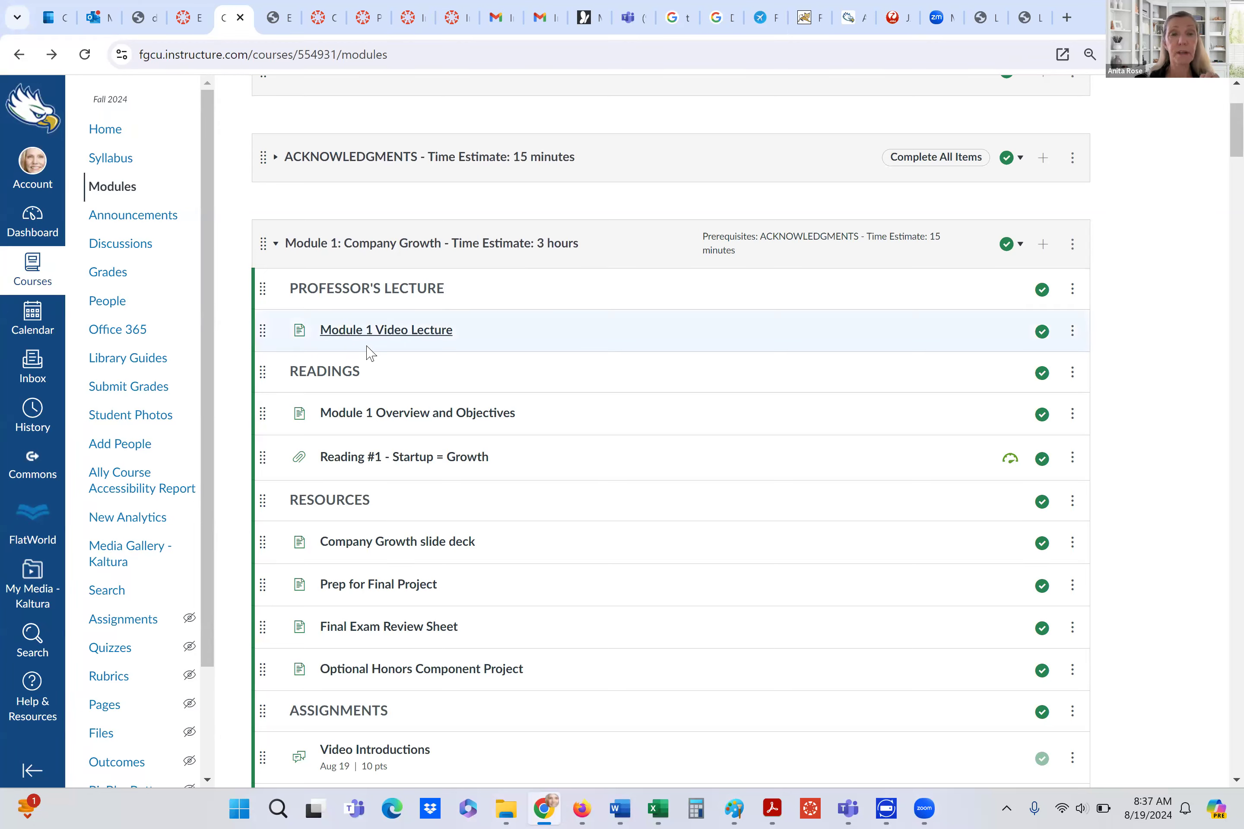
pyautogui.moveTo(525, 578)
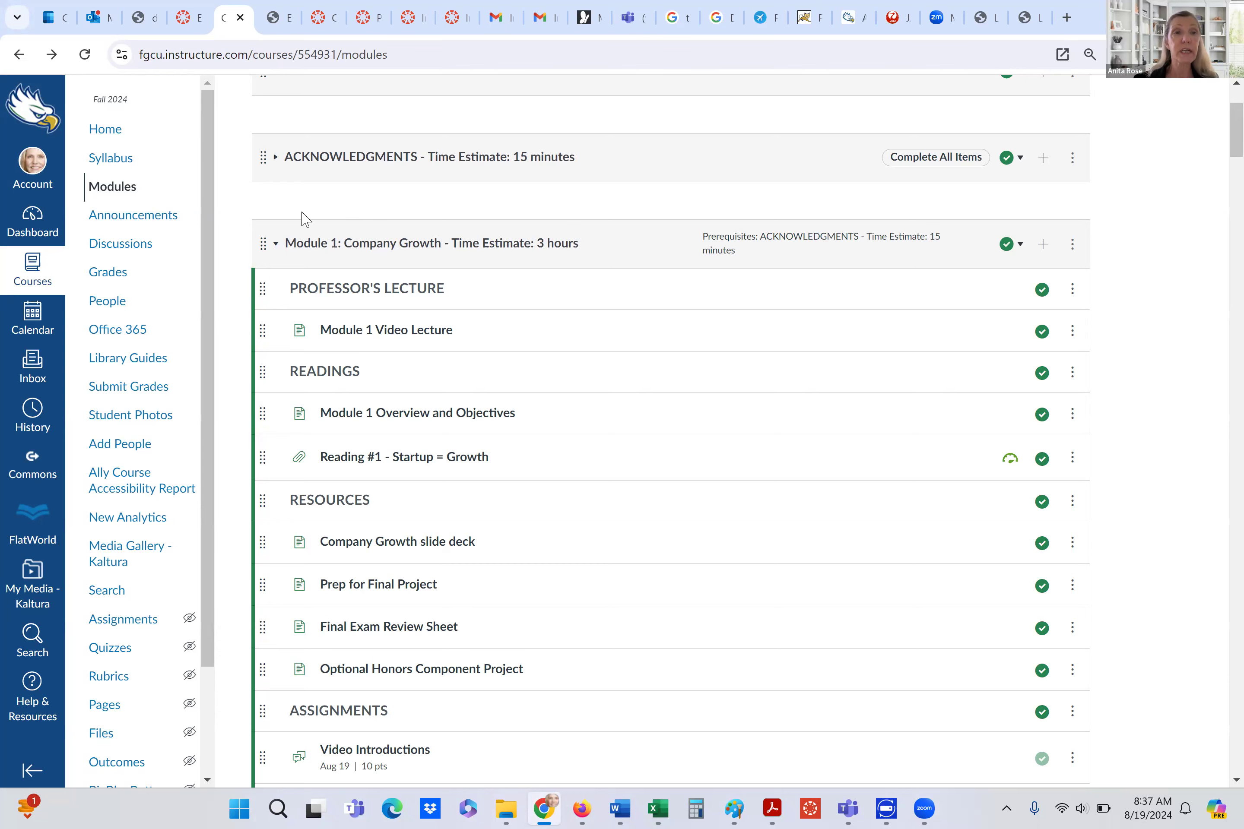
pyautogui.moveTo(147, 175)
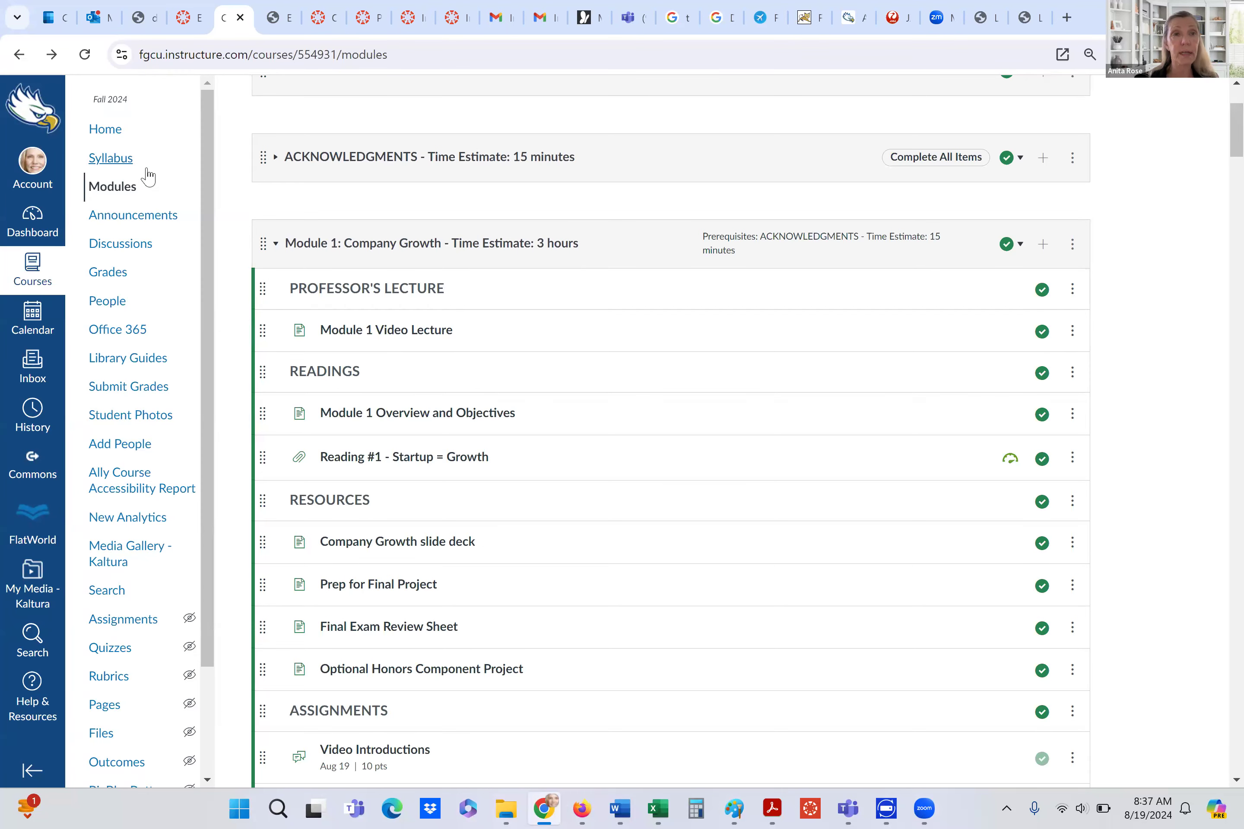
# Switch to the ENT 3204 syllabus PDF and jump to page 8 with the Course Schedule table.
pyautogui.click(111, 158)
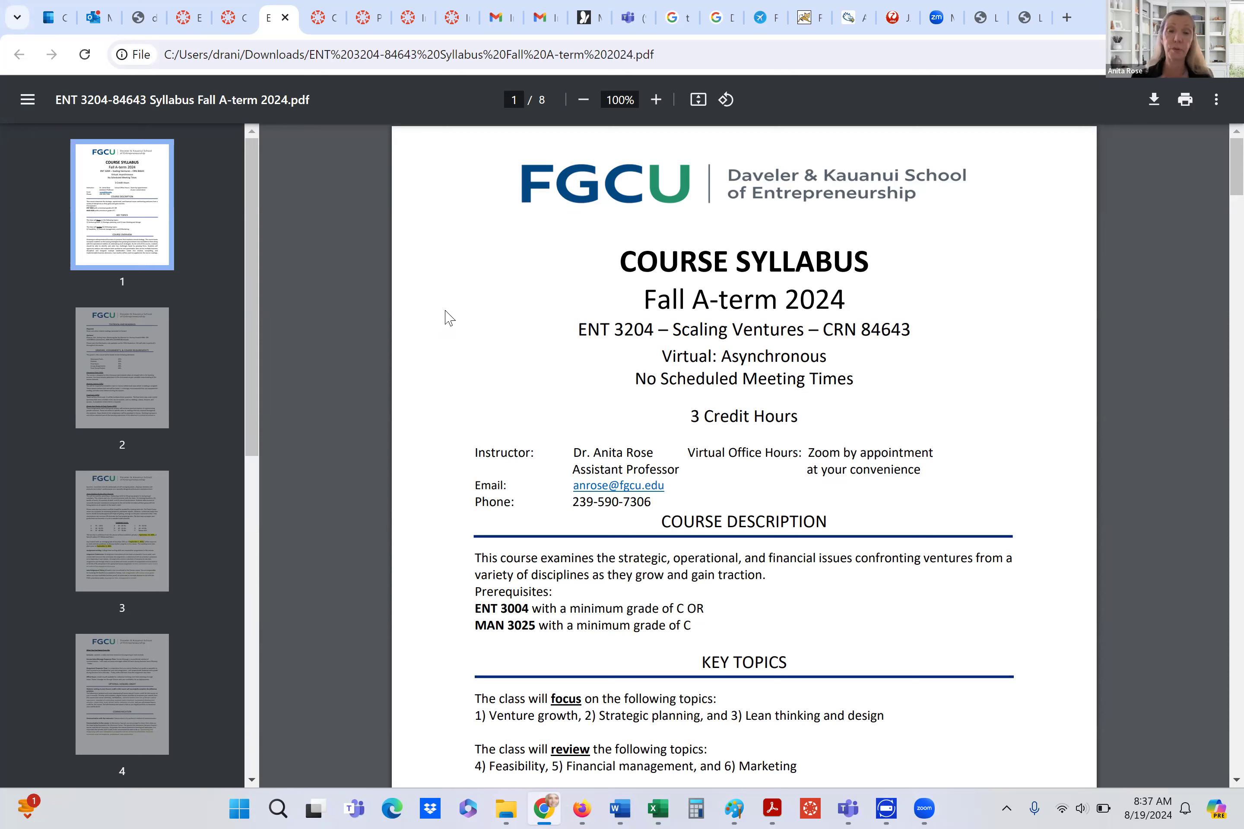
pyautogui.moveTo(444, 317)
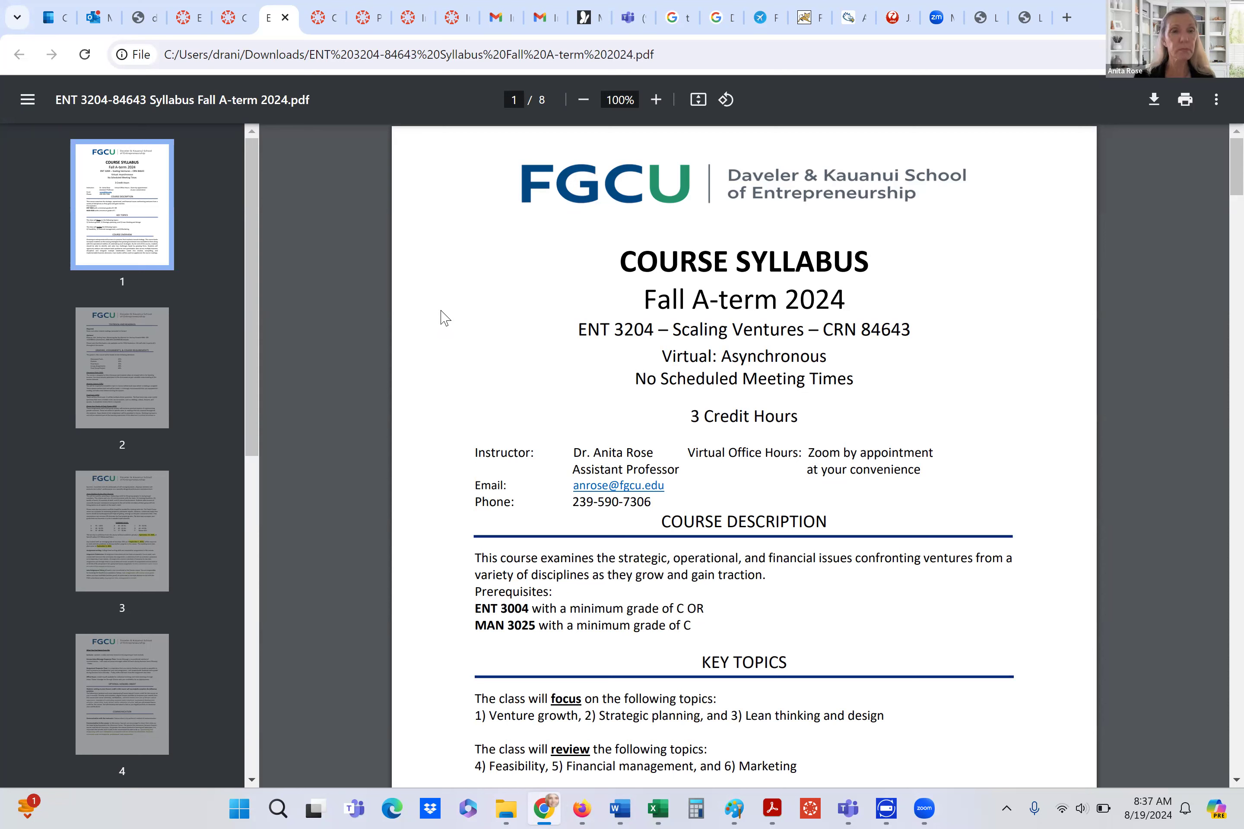
pyautogui.moveTo(423, 248)
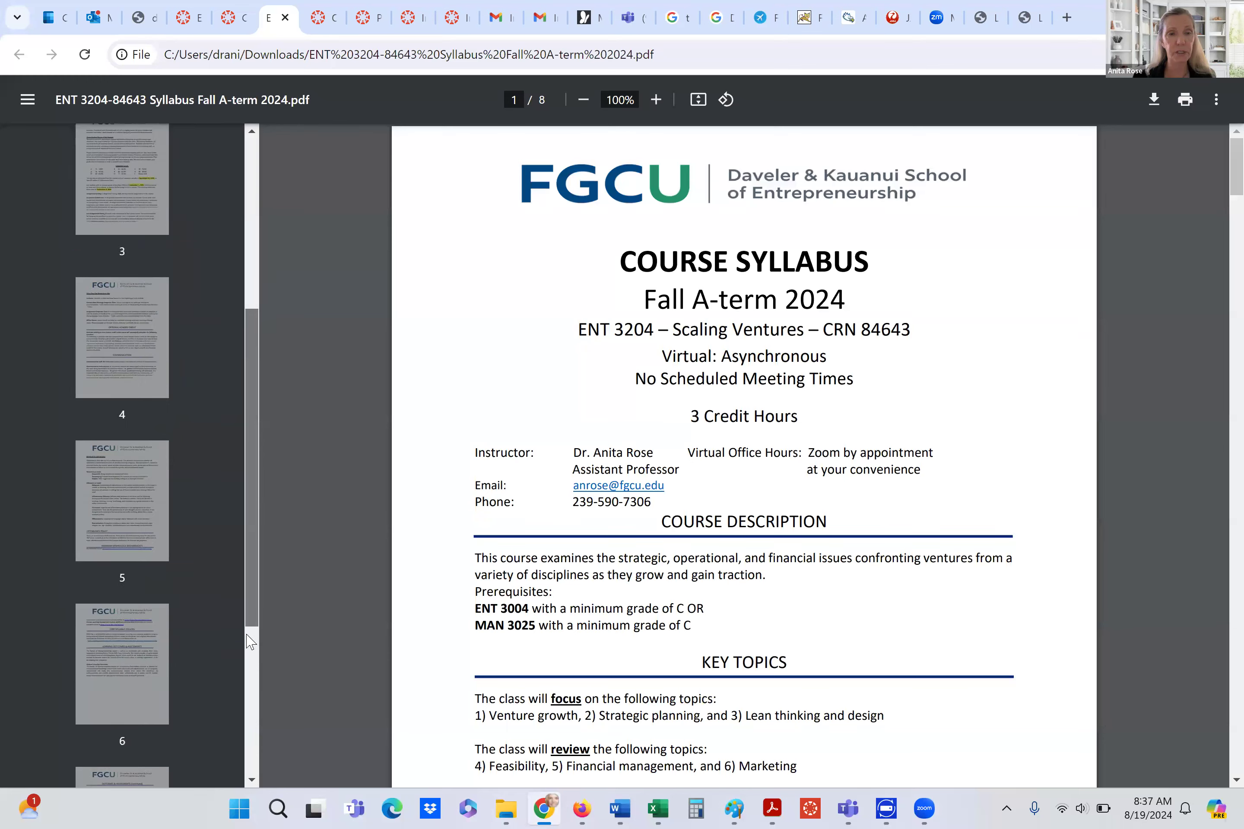
pyautogui.scroll(-3)
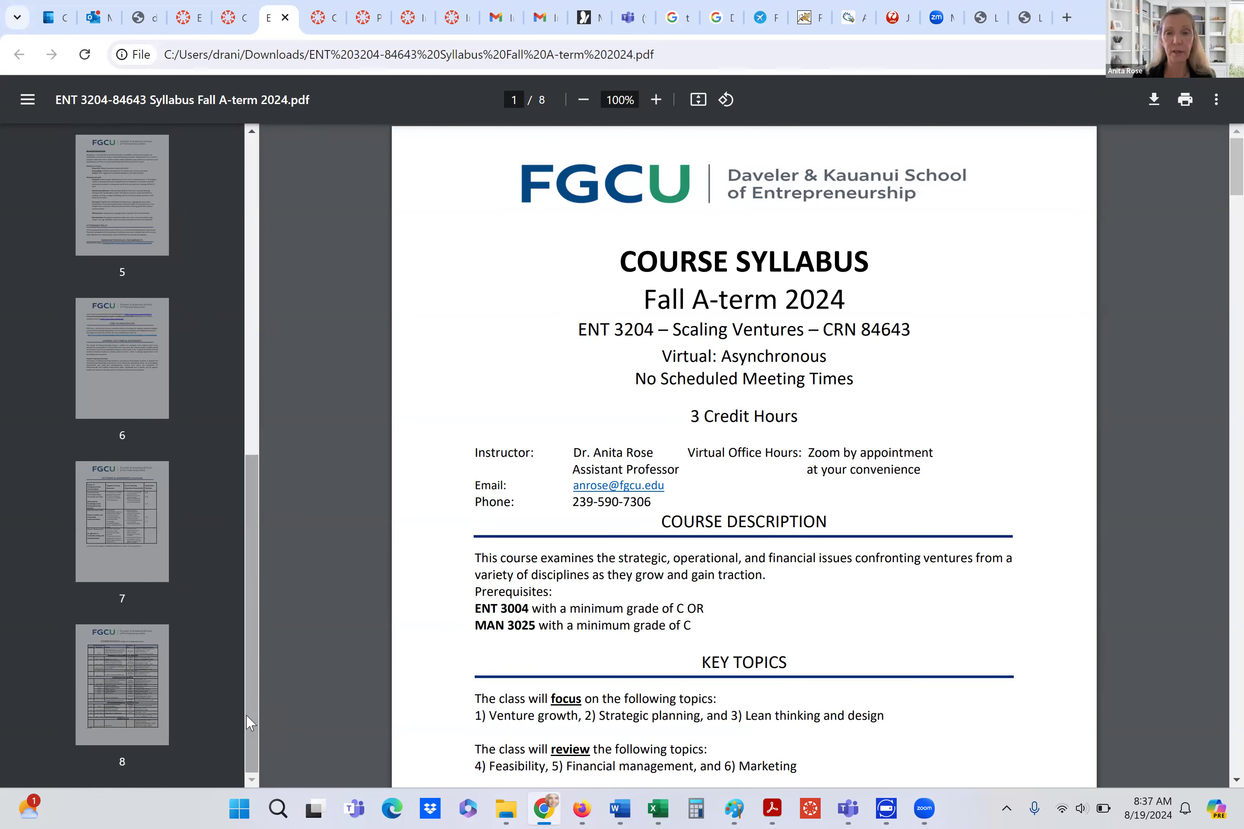
pyautogui.moveTo(673, 693)
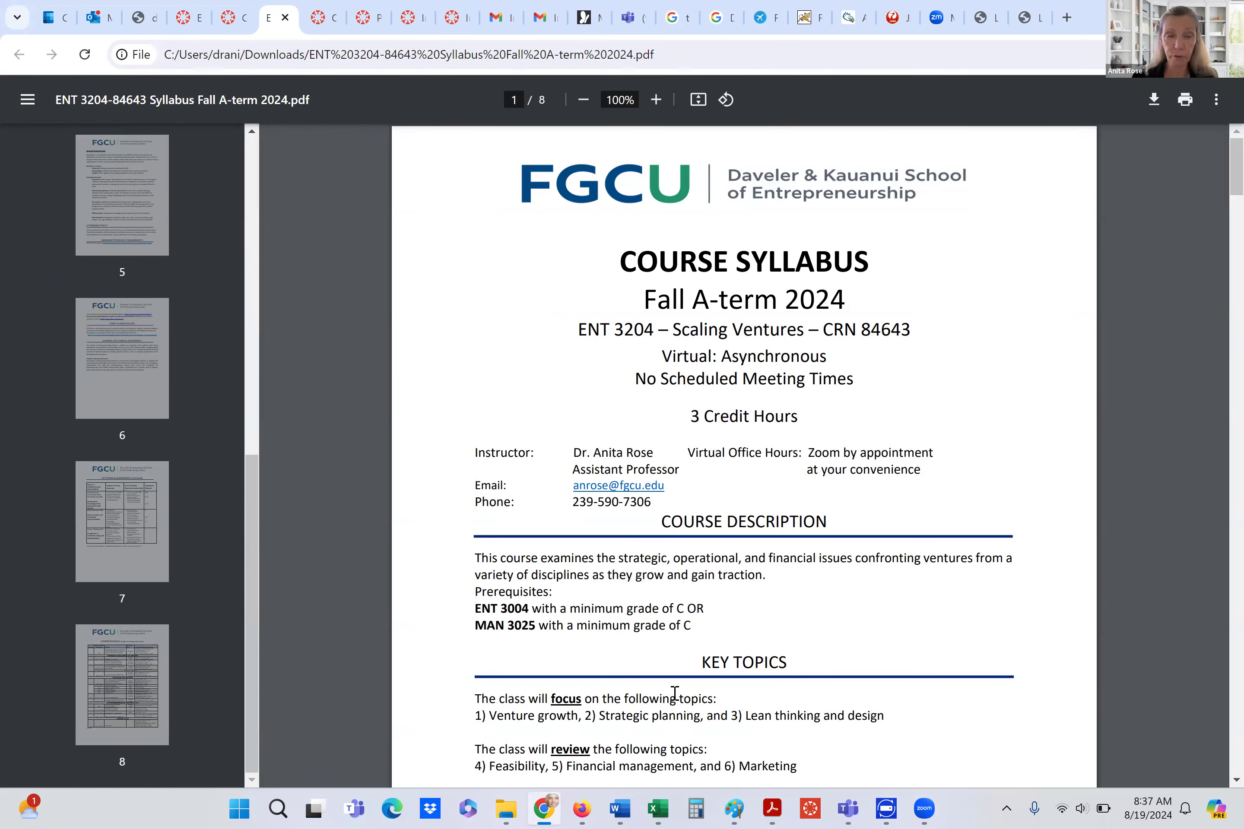
pyautogui.click(122, 684)
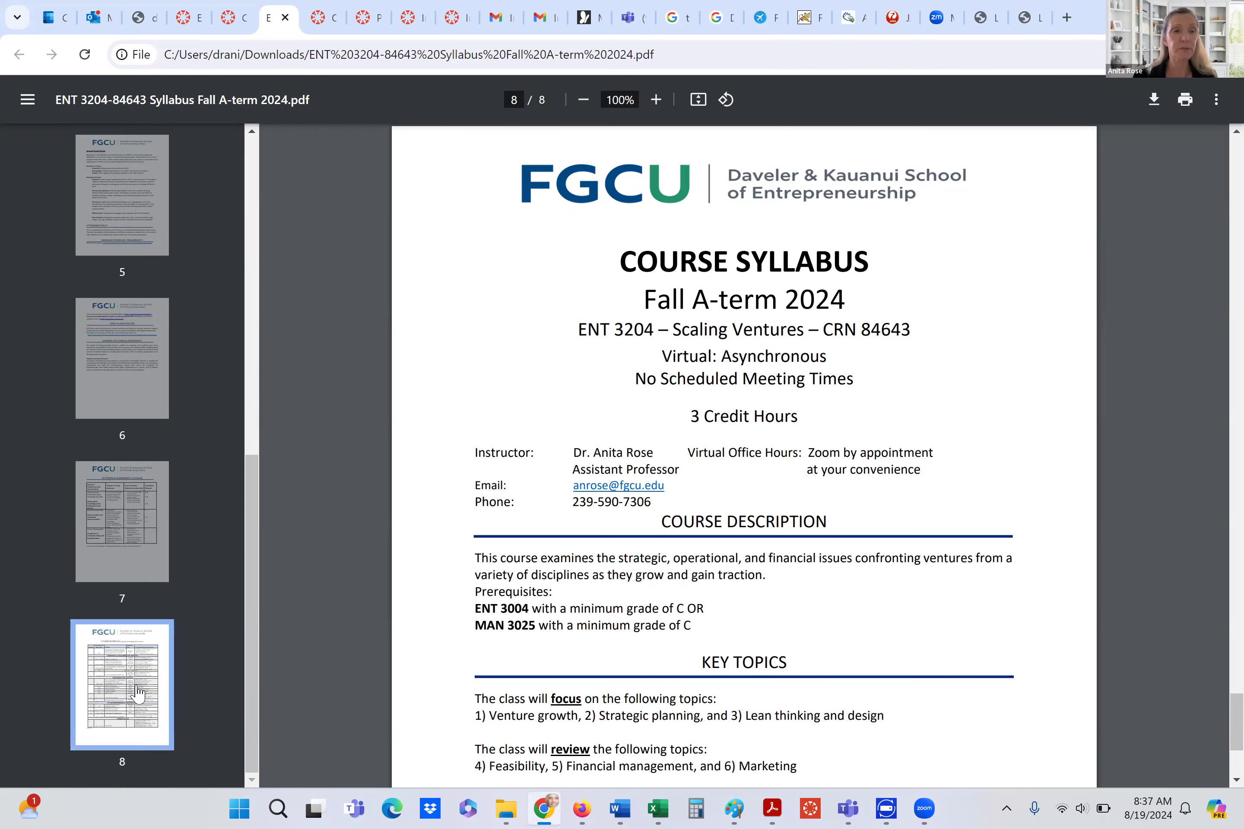
pyautogui.scroll(-3)
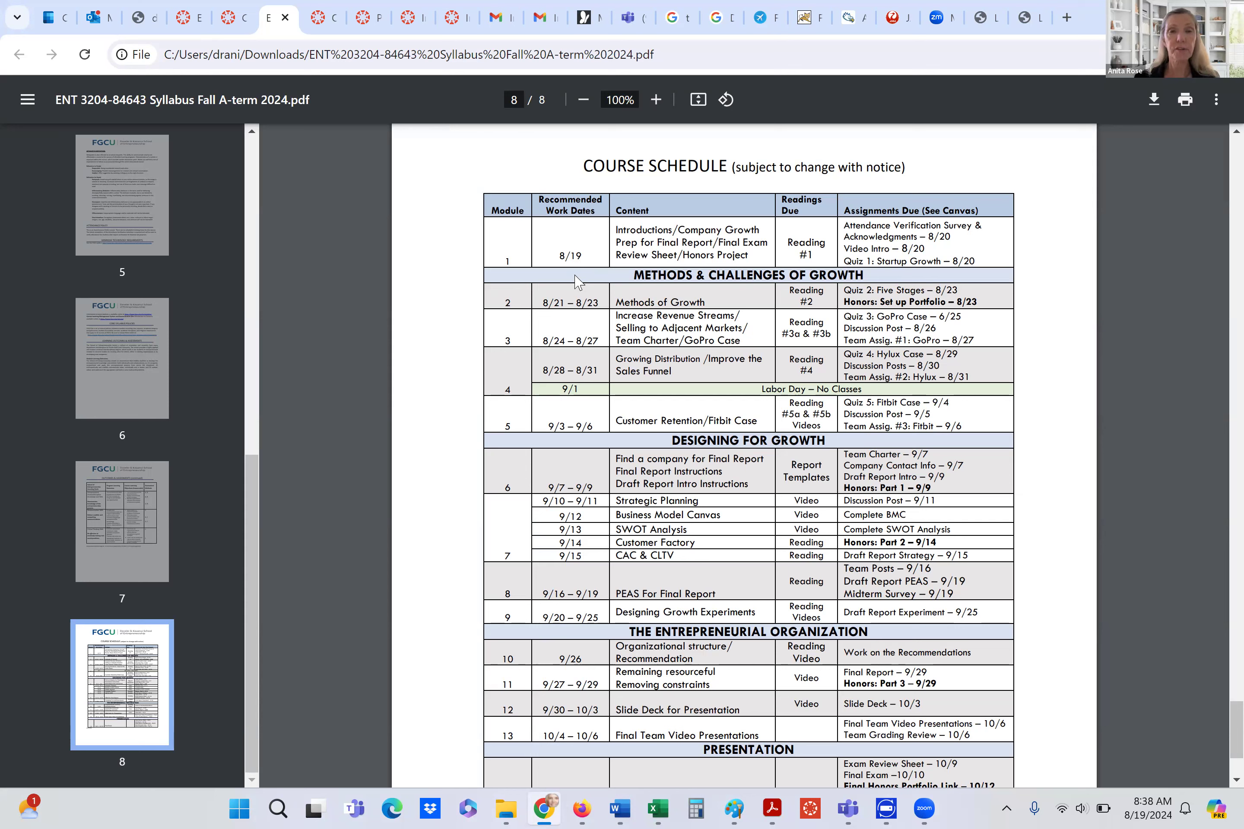
pyautogui.click(655, 99)
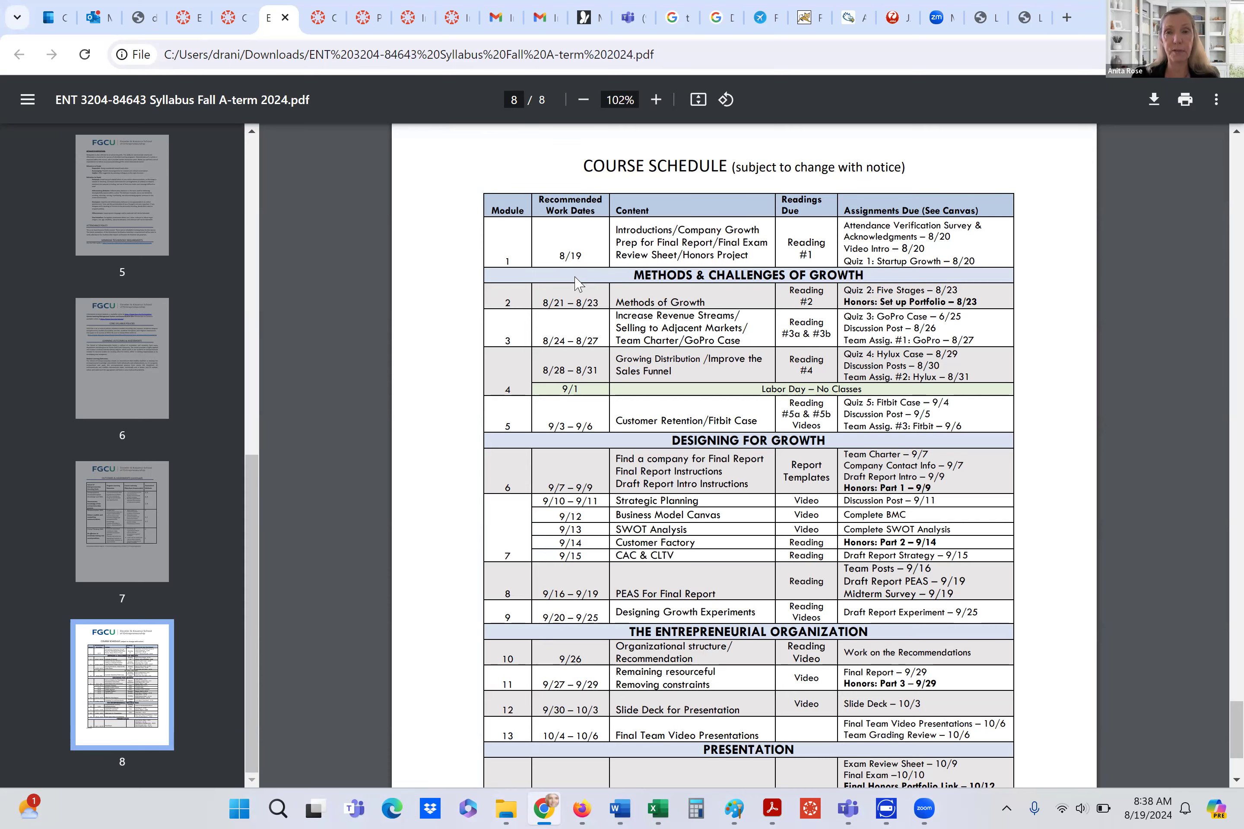
pyautogui.click(656, 99)
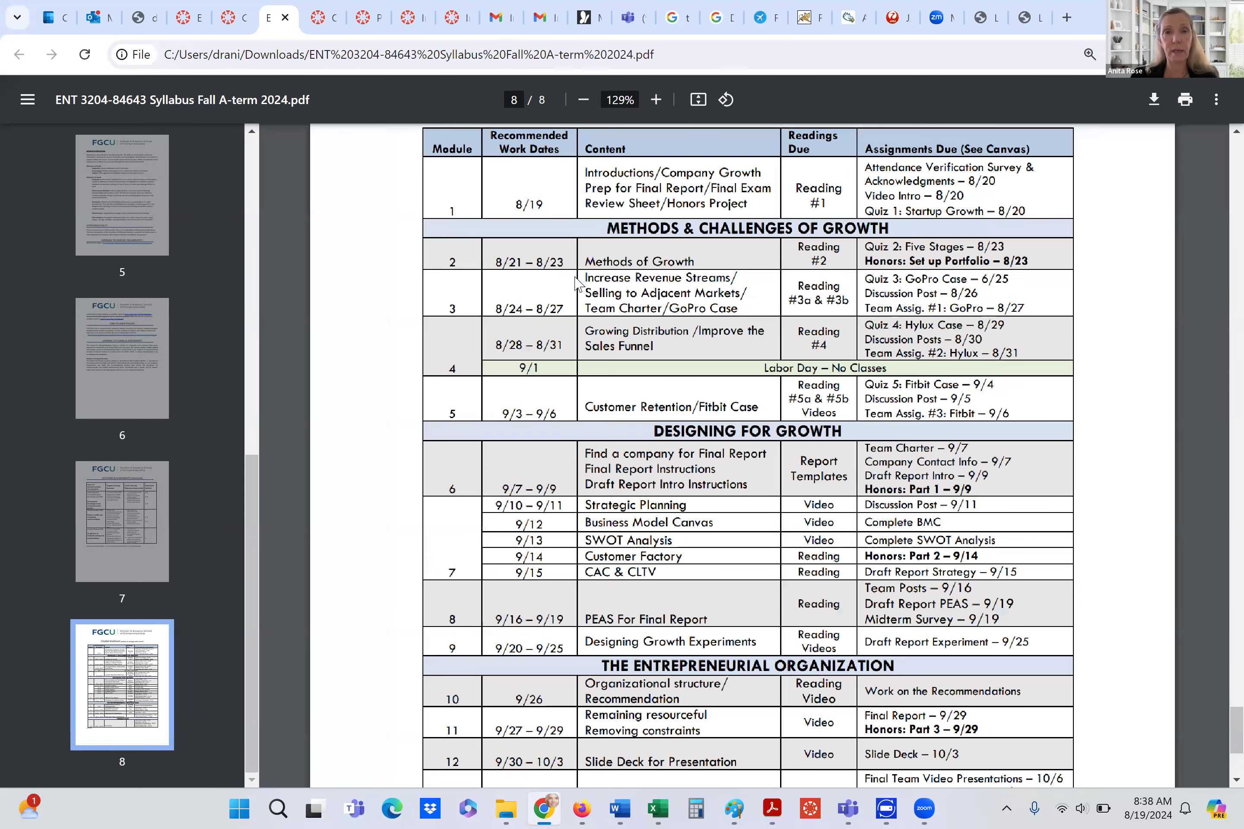
pyautogui.click(656, 99)
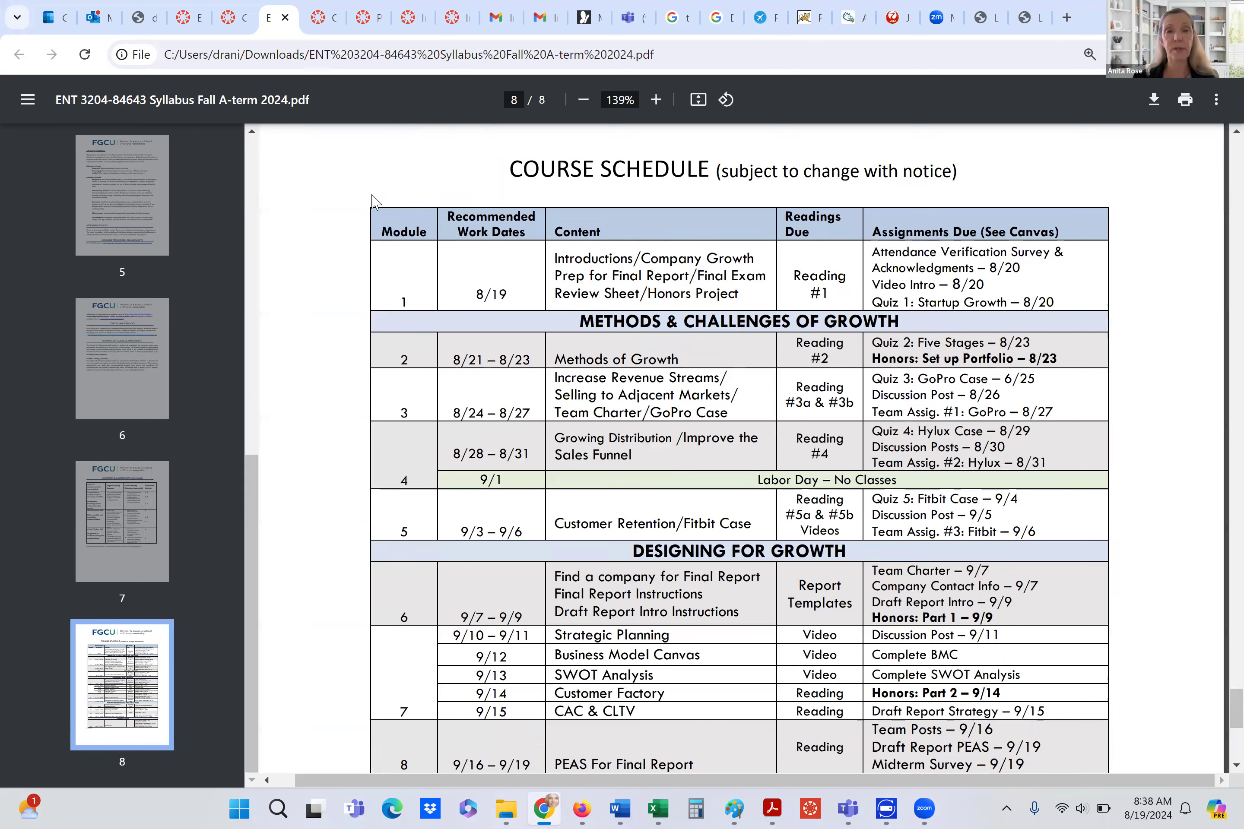
pyautogui.moveTo(539, 311)
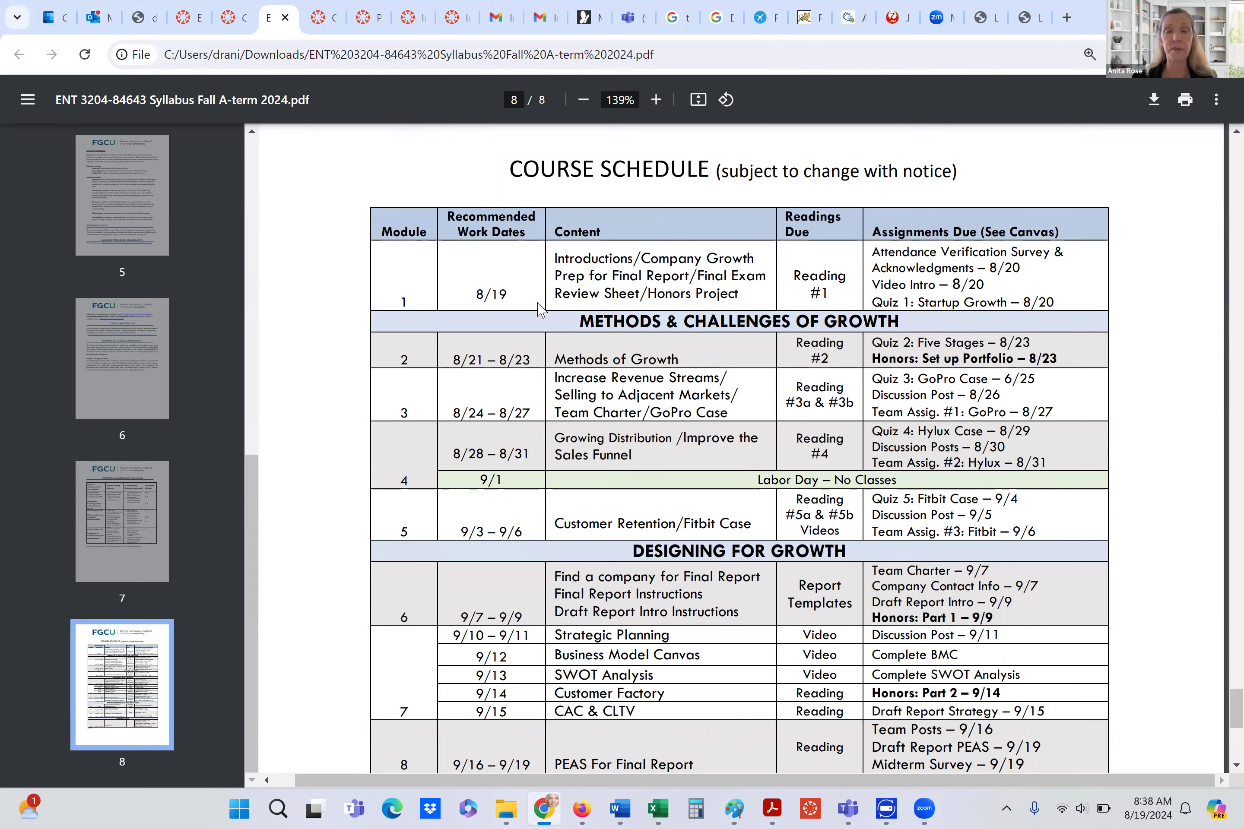
pyautogui.moveTo(762, 262)
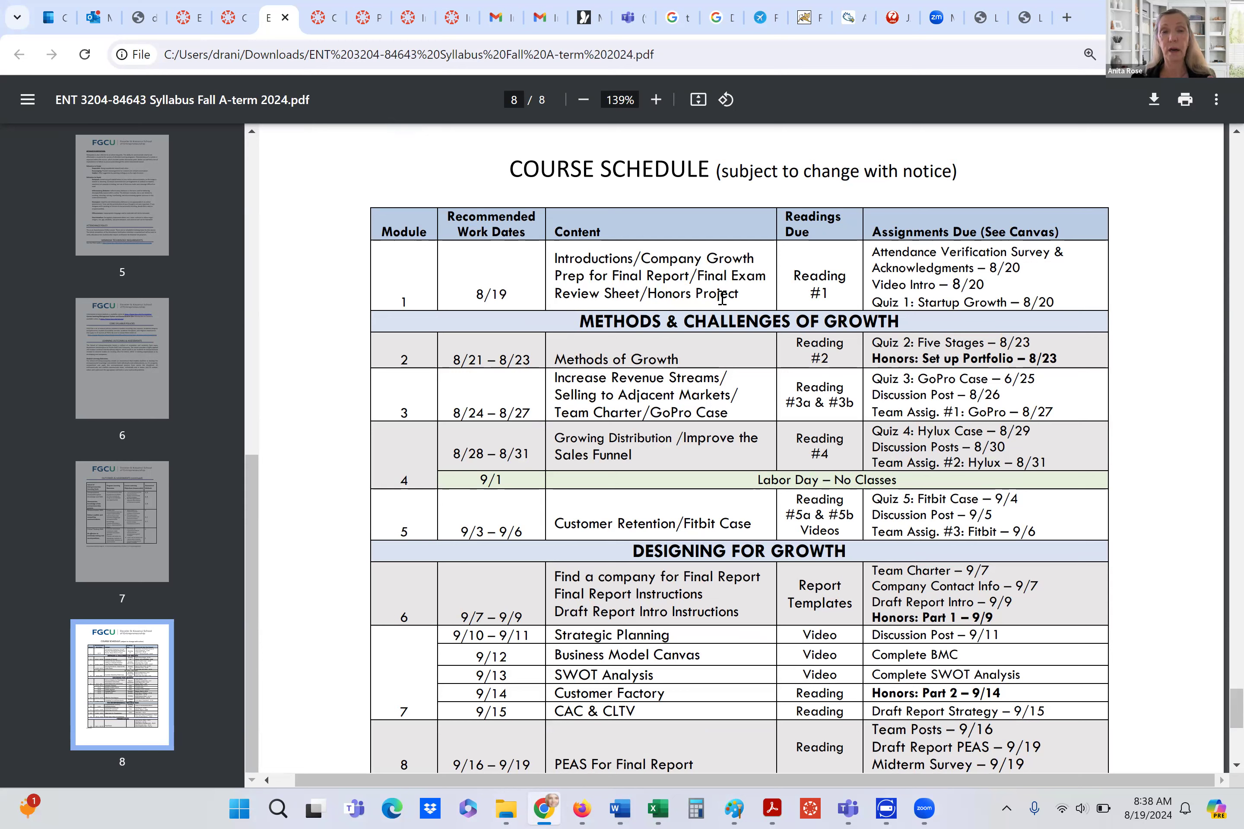
pyautogui.moveTo(760, 292)
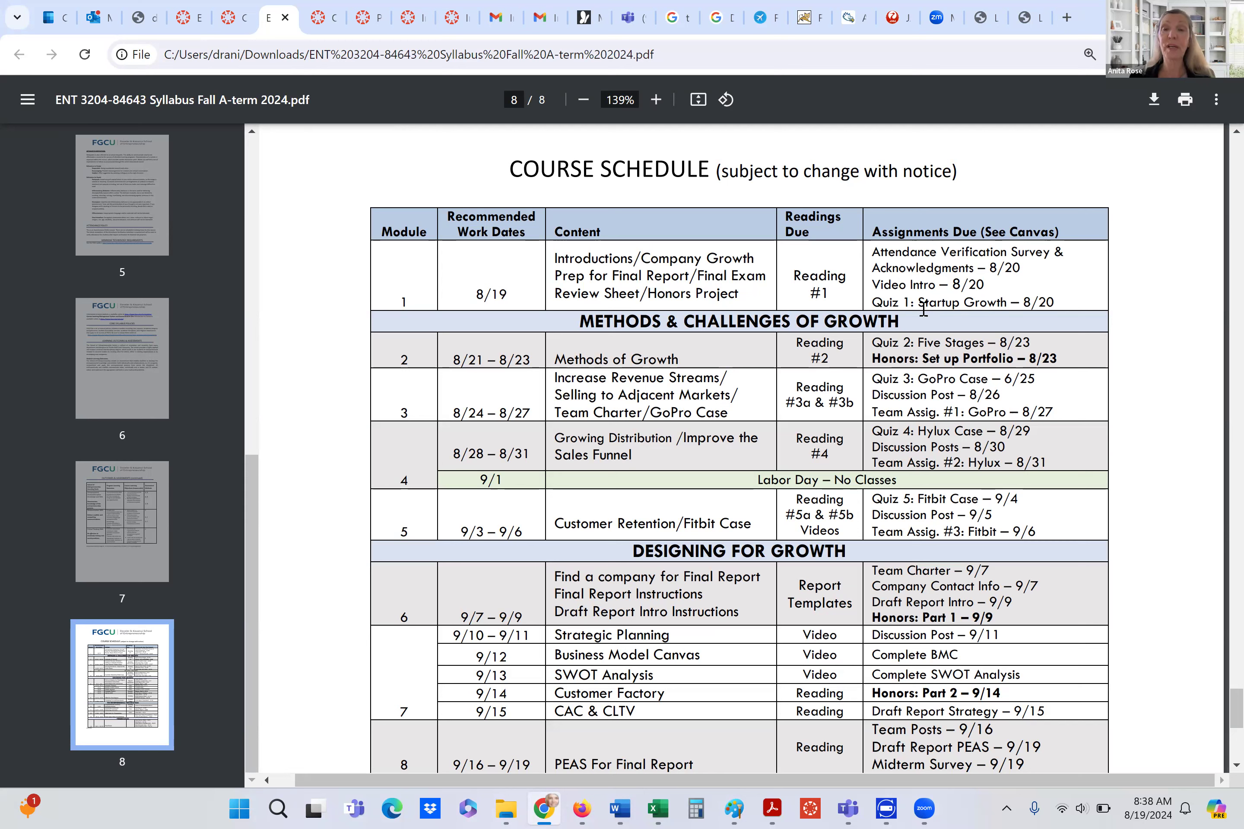
pyautogui.moveTo(962, 317)
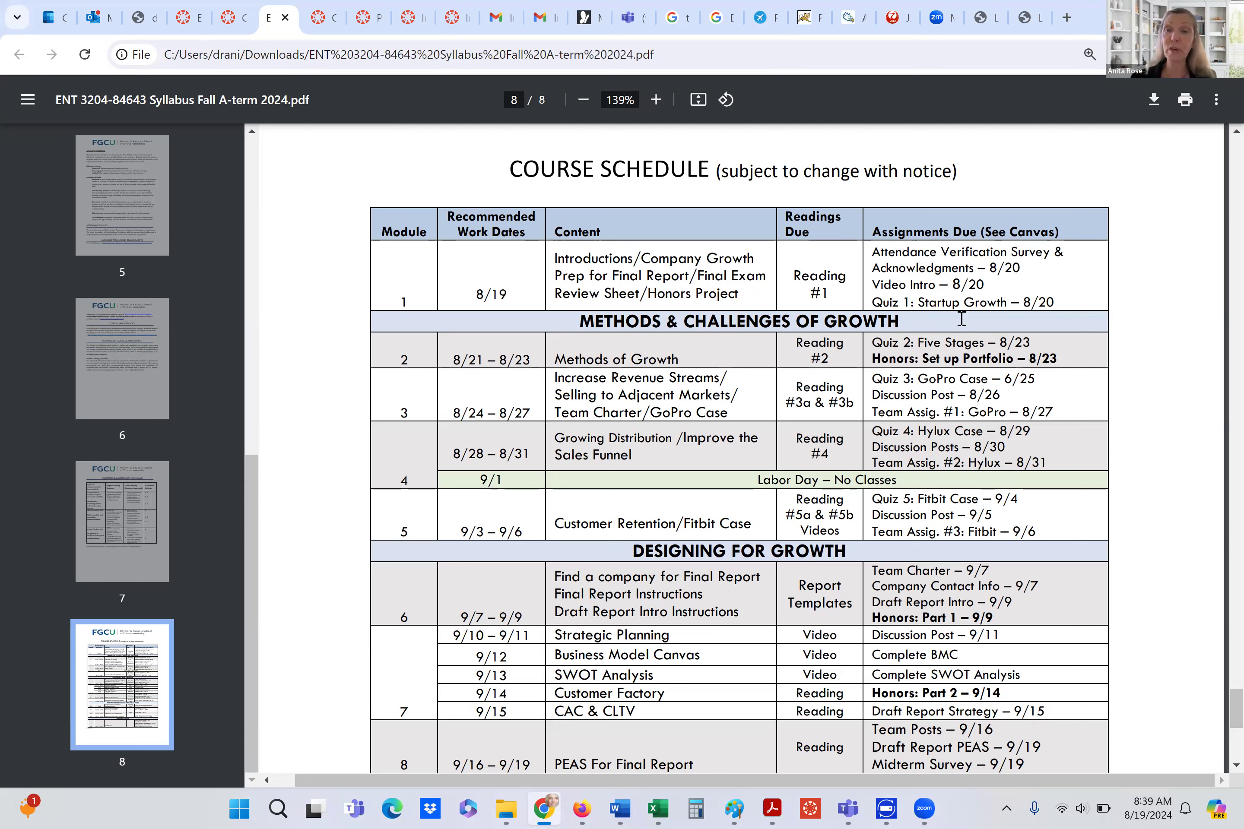
pyautogui.moveTo(1088, 318)
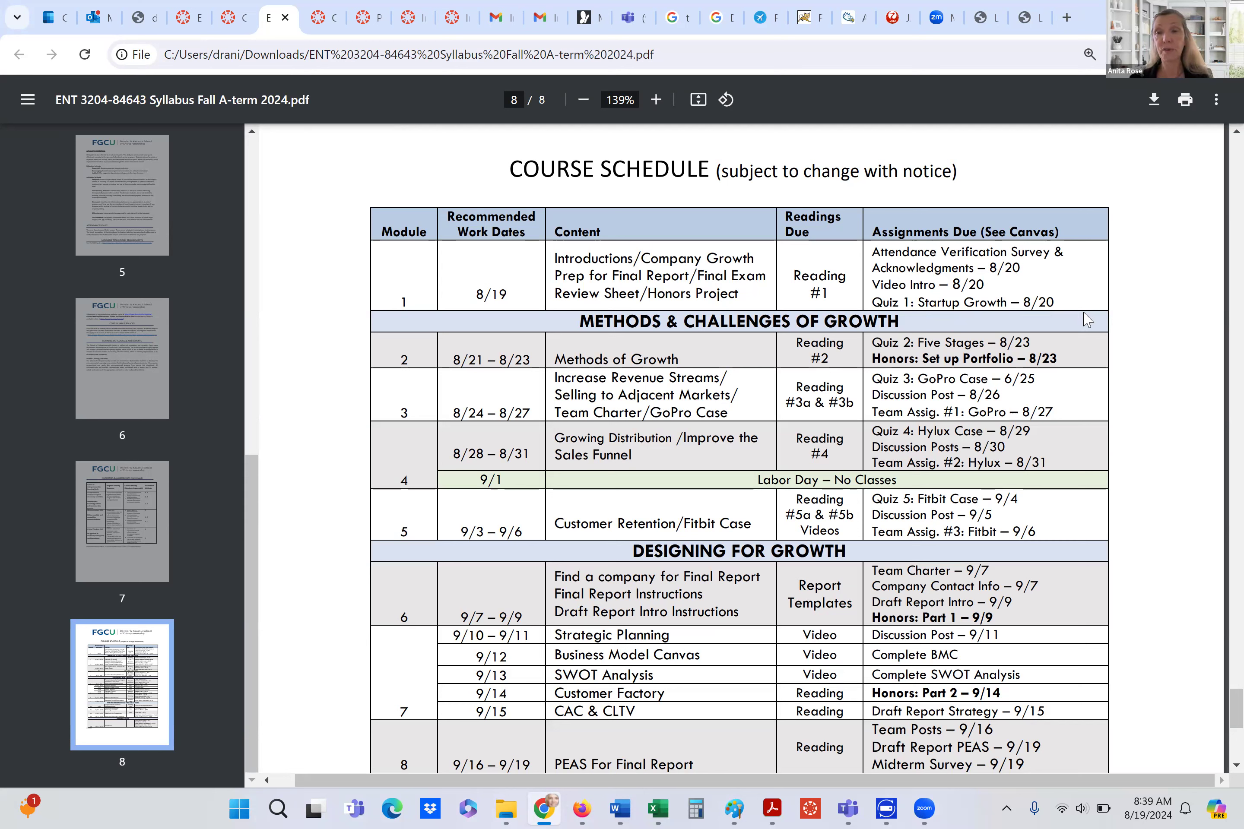
pyautogui.moveTo(1076, 308)
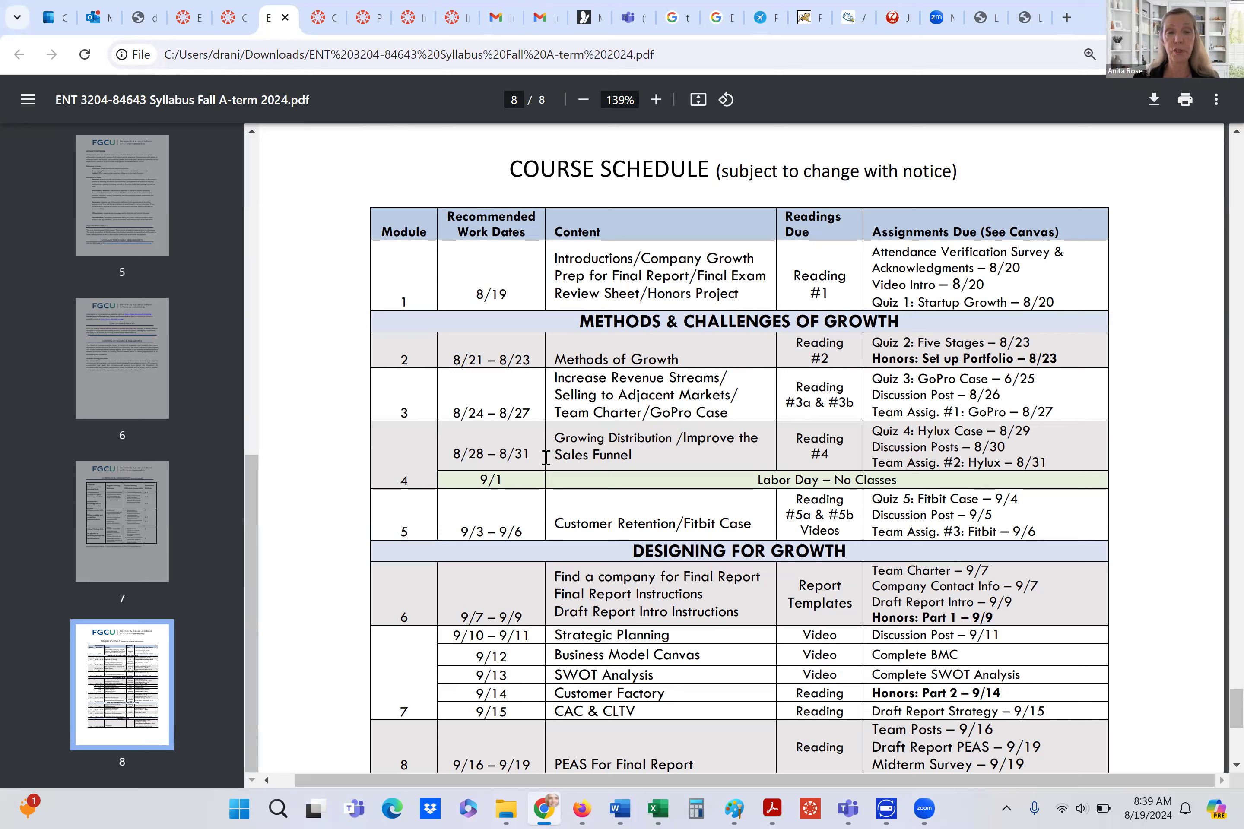
pyautogui.moveTo(665, 459)
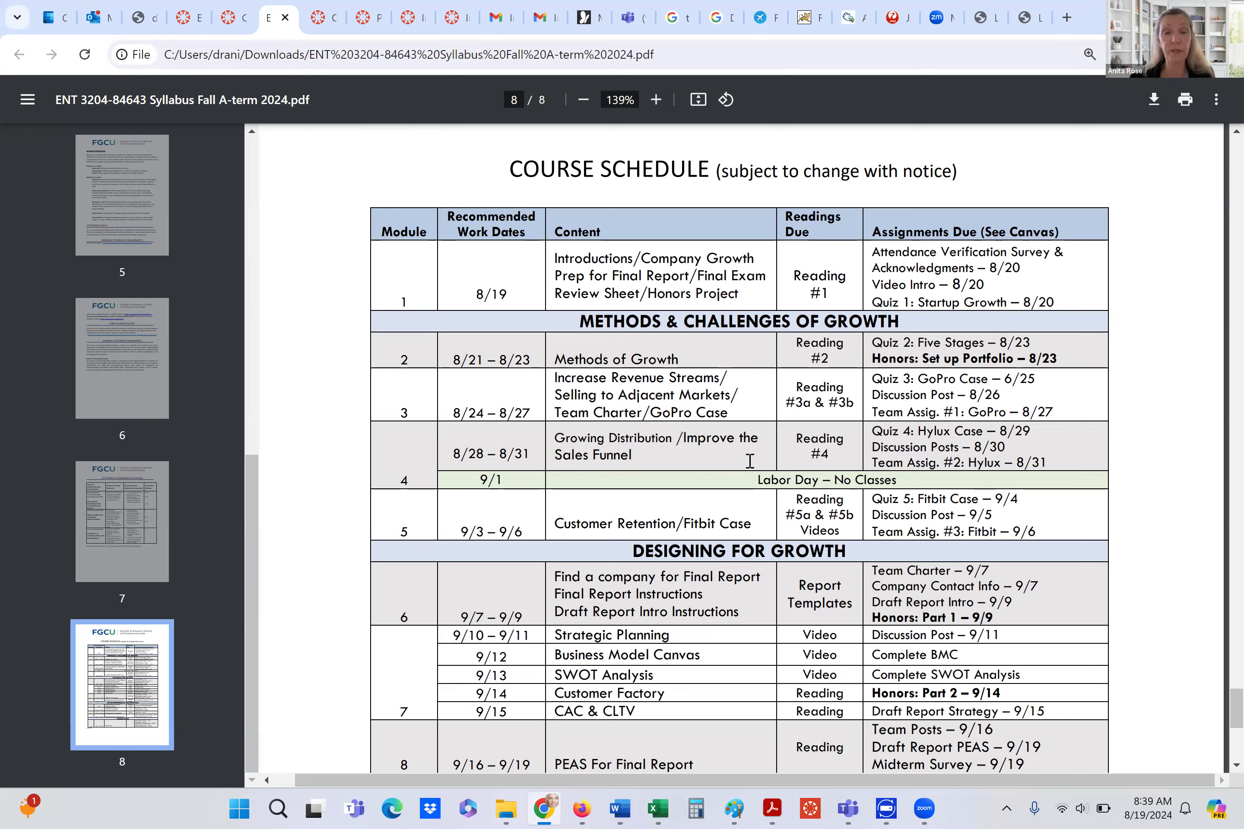
pyautogui.moveTo(646, 542)
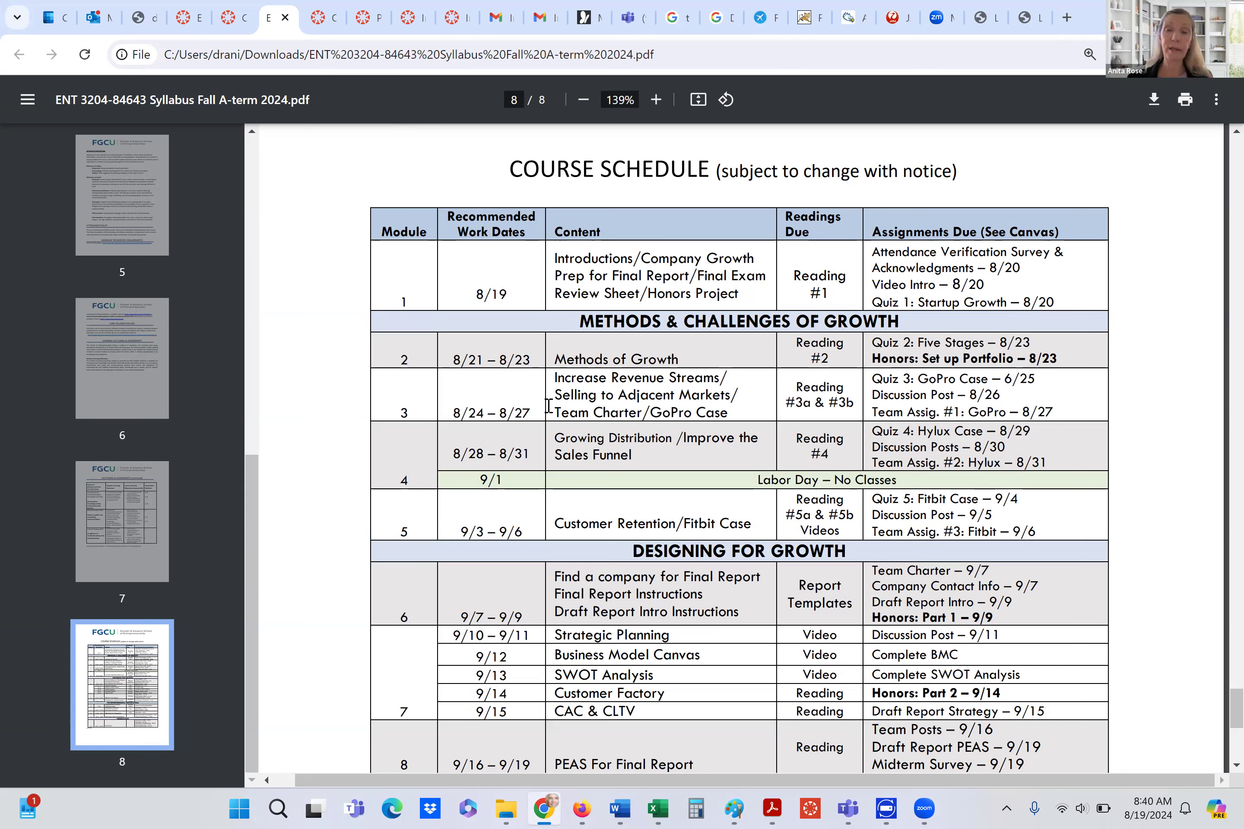
pyautogui.moveTo(510, 359)
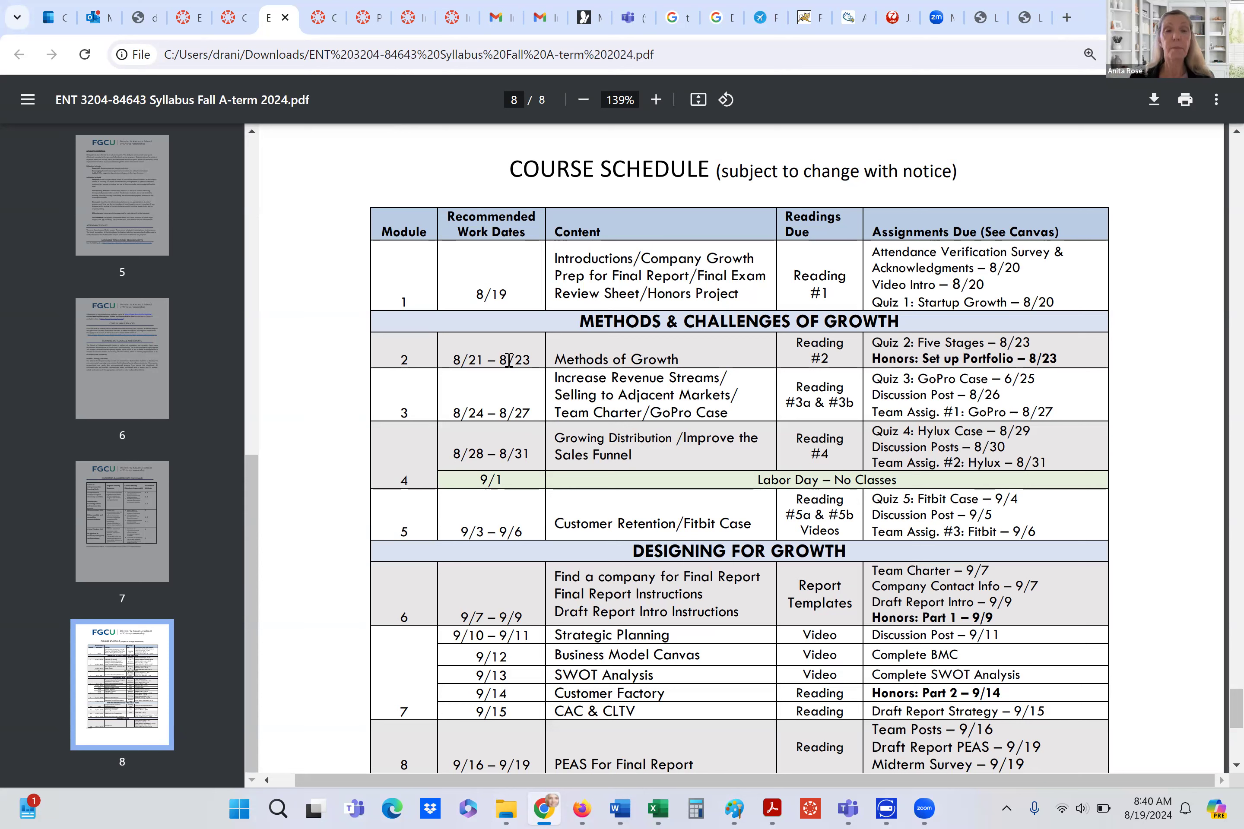
pyautogui.moveTo(404, 397)
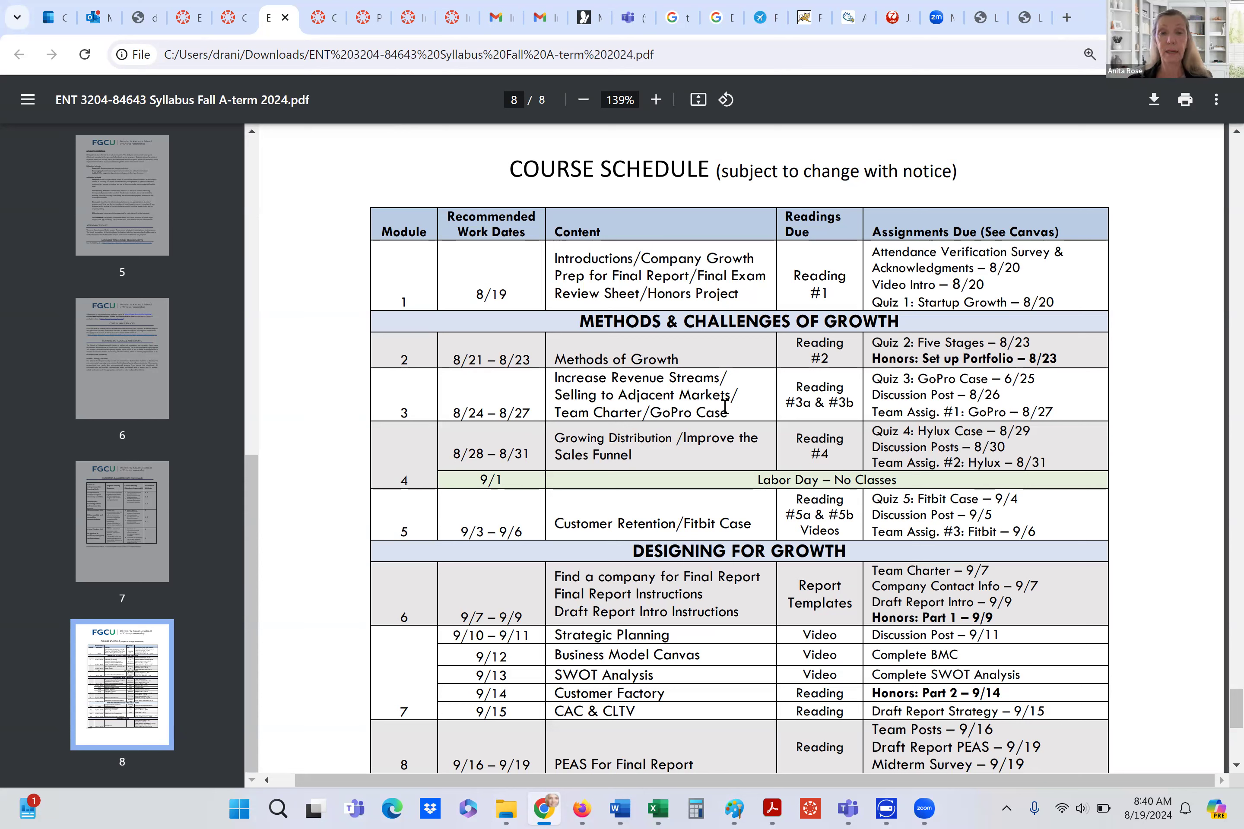
pyautogui.moveTo(750, 410)
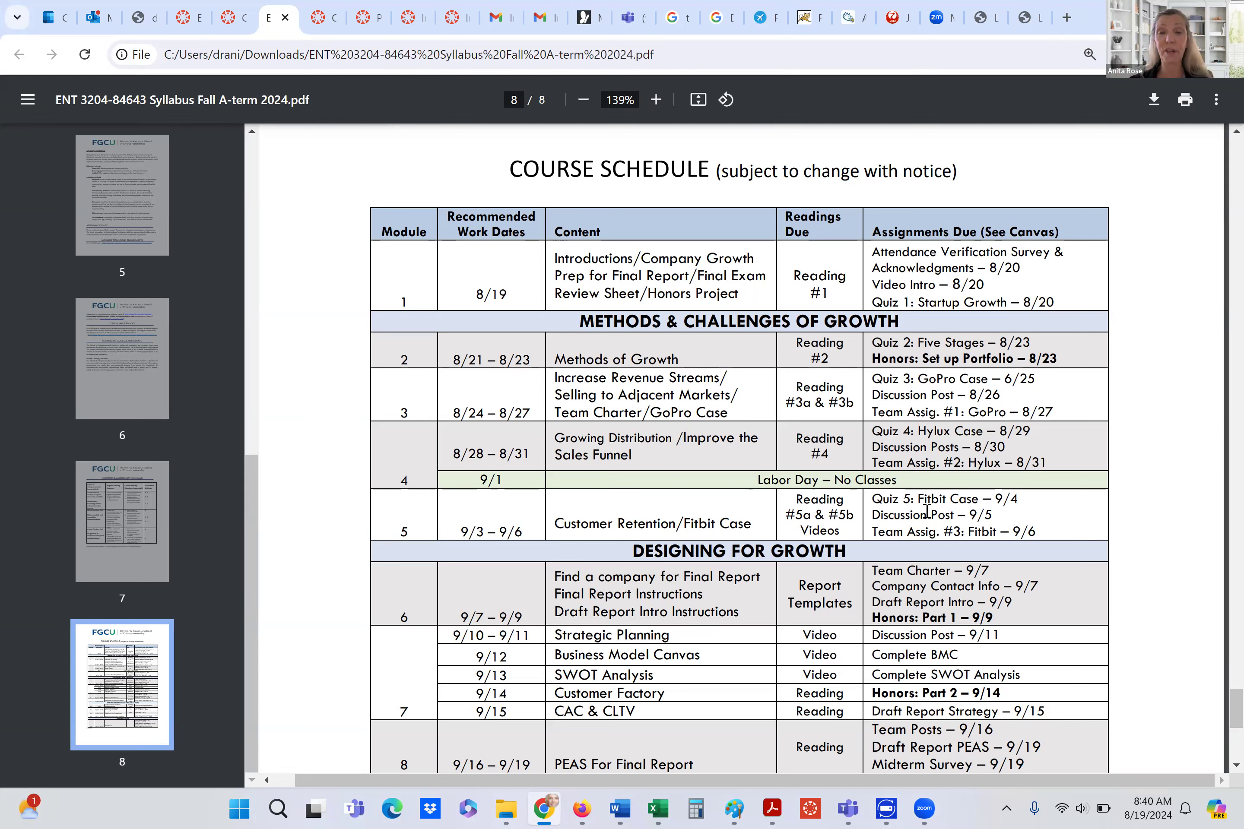
pyautogui.moveTo(893, 521)
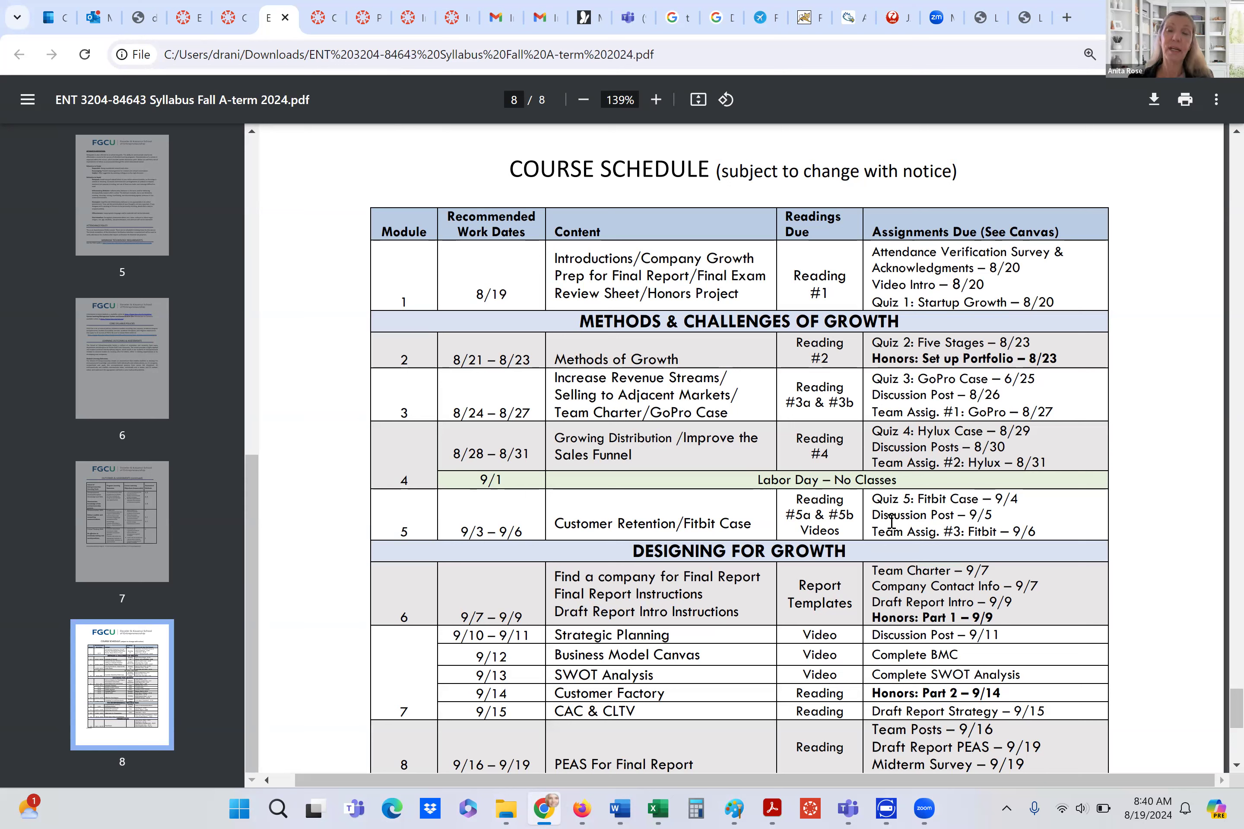
pyautogui.moveTo(1094, 447)
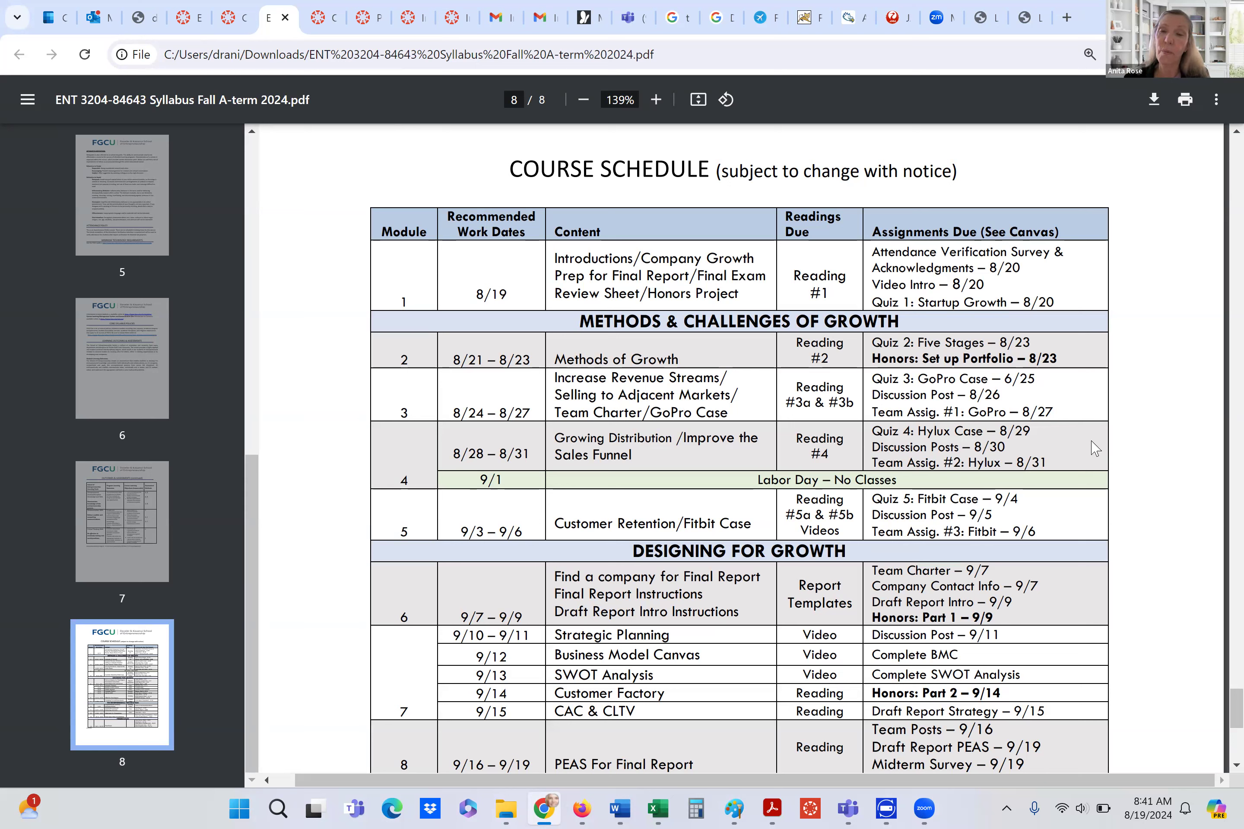
pyautogui.moveTo(818, 581)
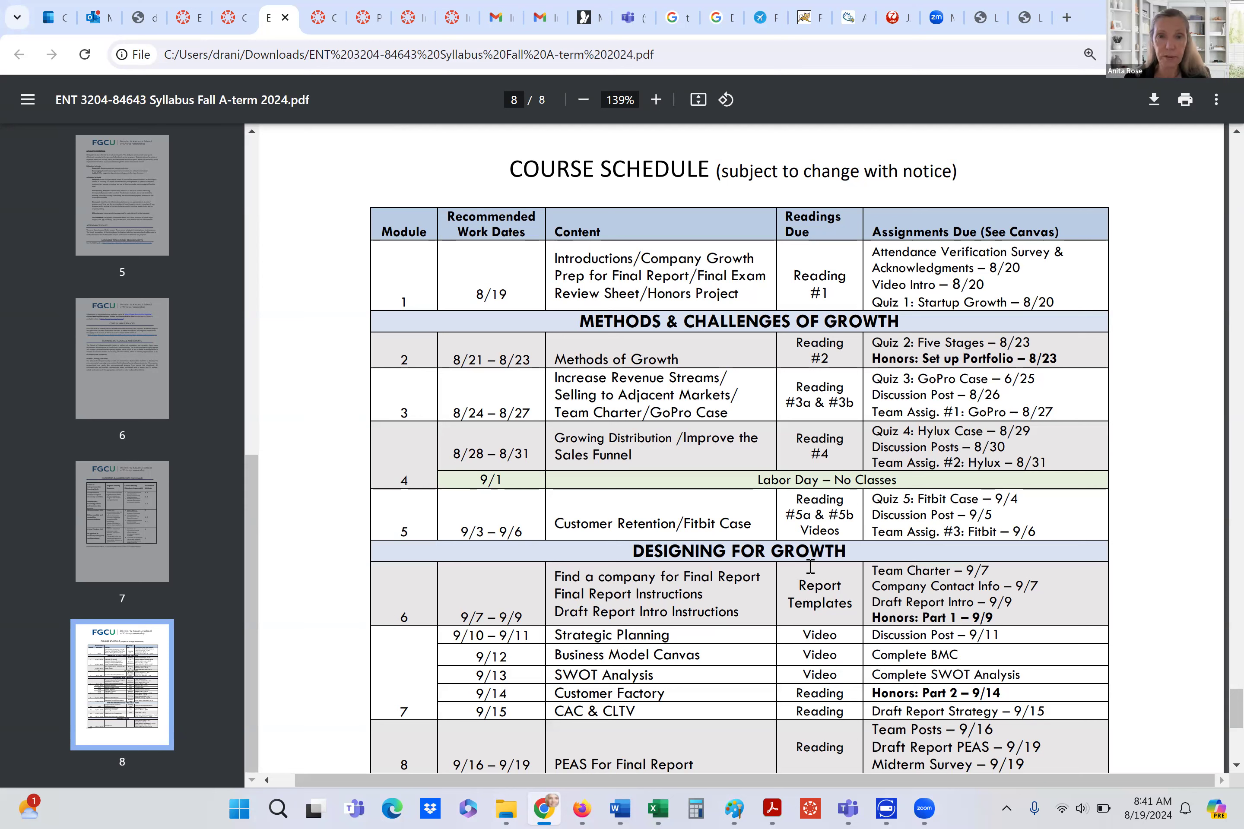
pyautogui.moveTo(654, 480)
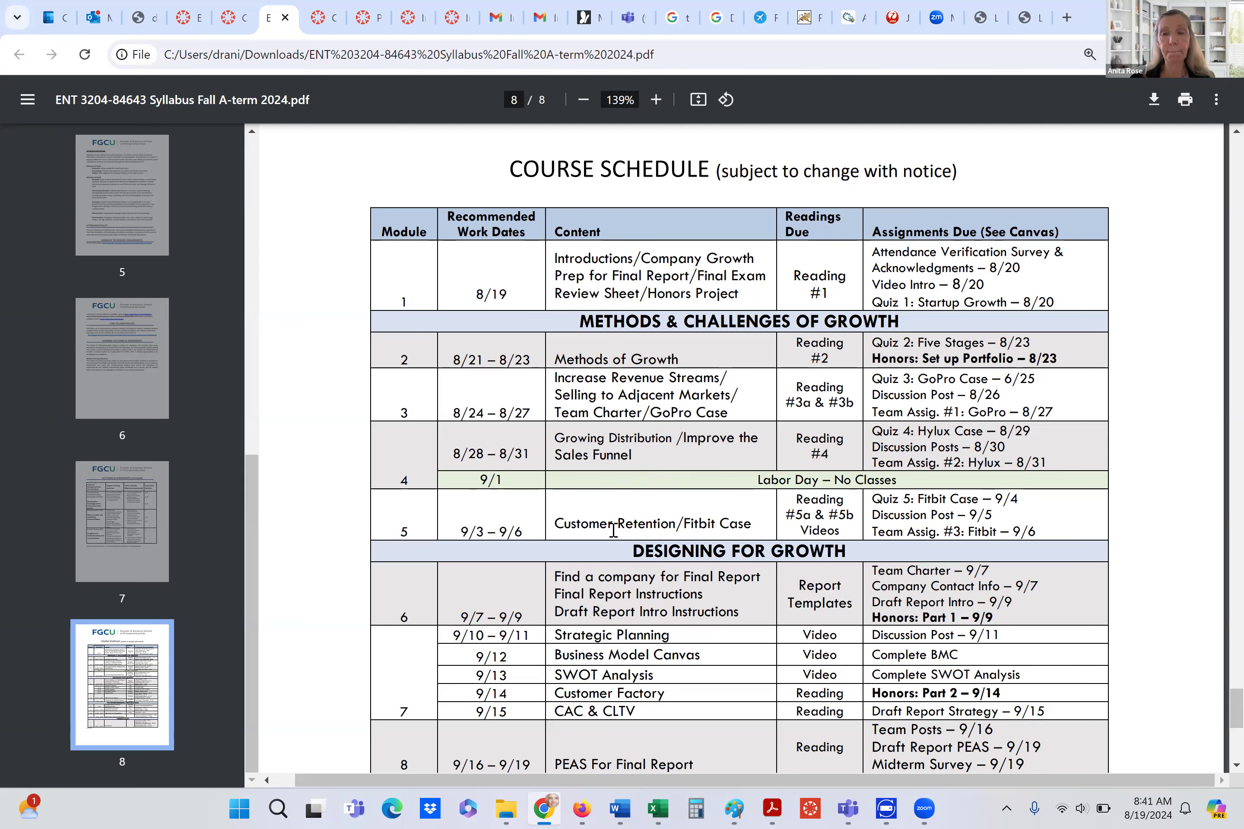
# Scroll the schedule down to modules 10–13 under The Entrepreneurial Organization and the final presentations.
pyautogui.scroll(-3)
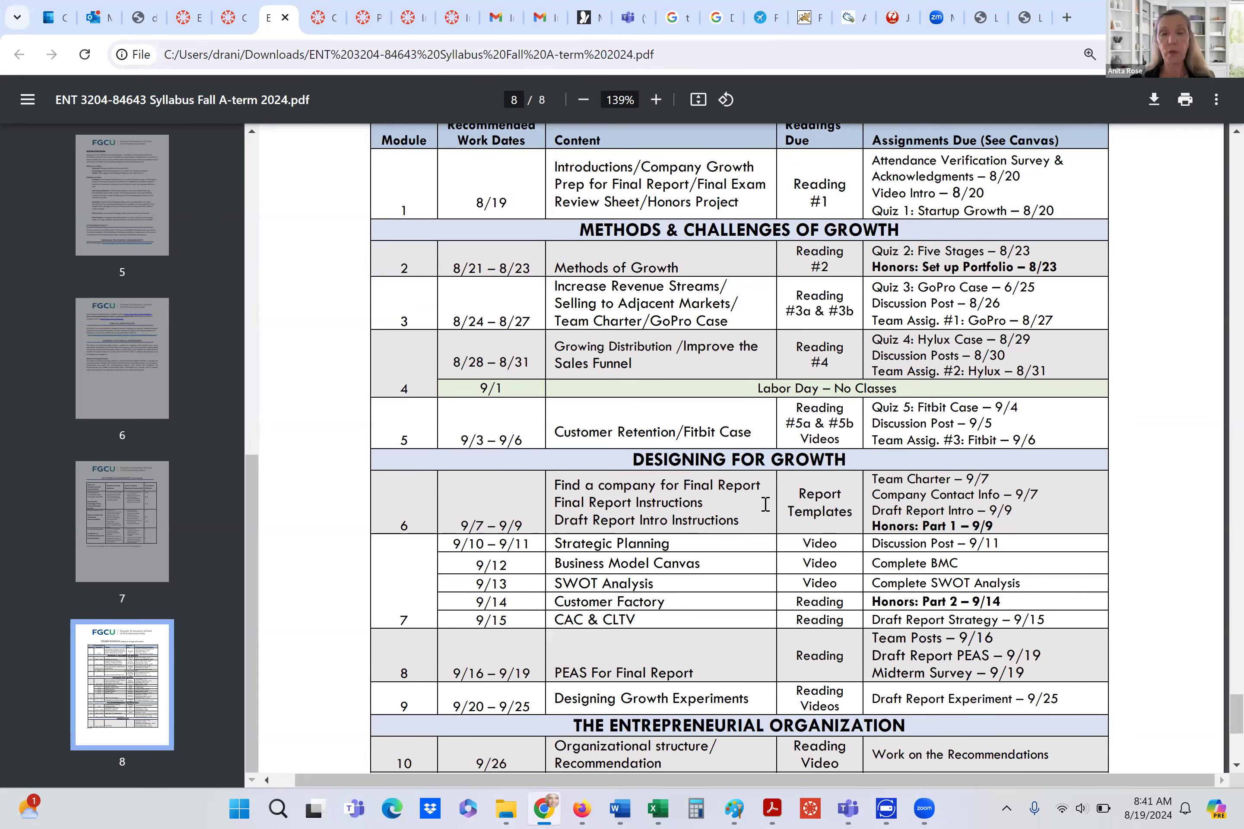
pyautogui.moveTo(736, 509)
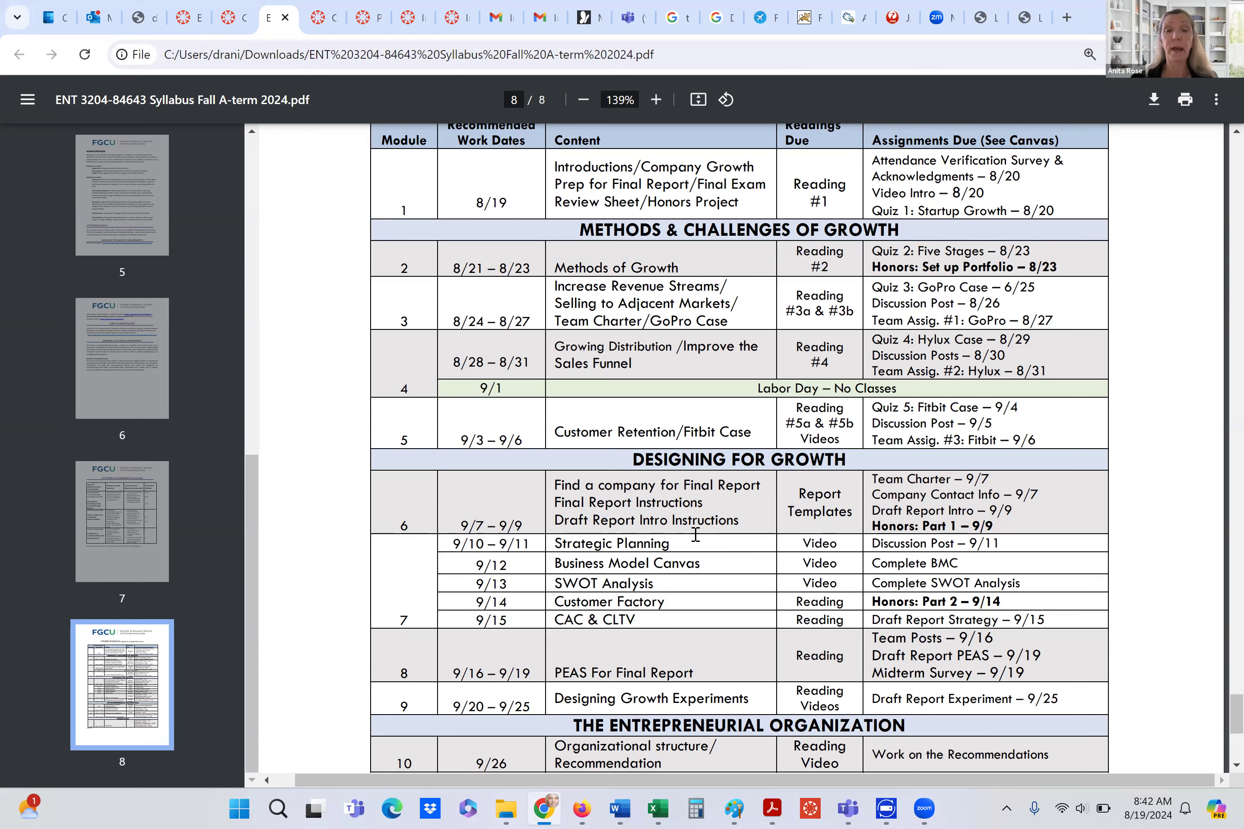
pyautogui.moveTo(758, 533)
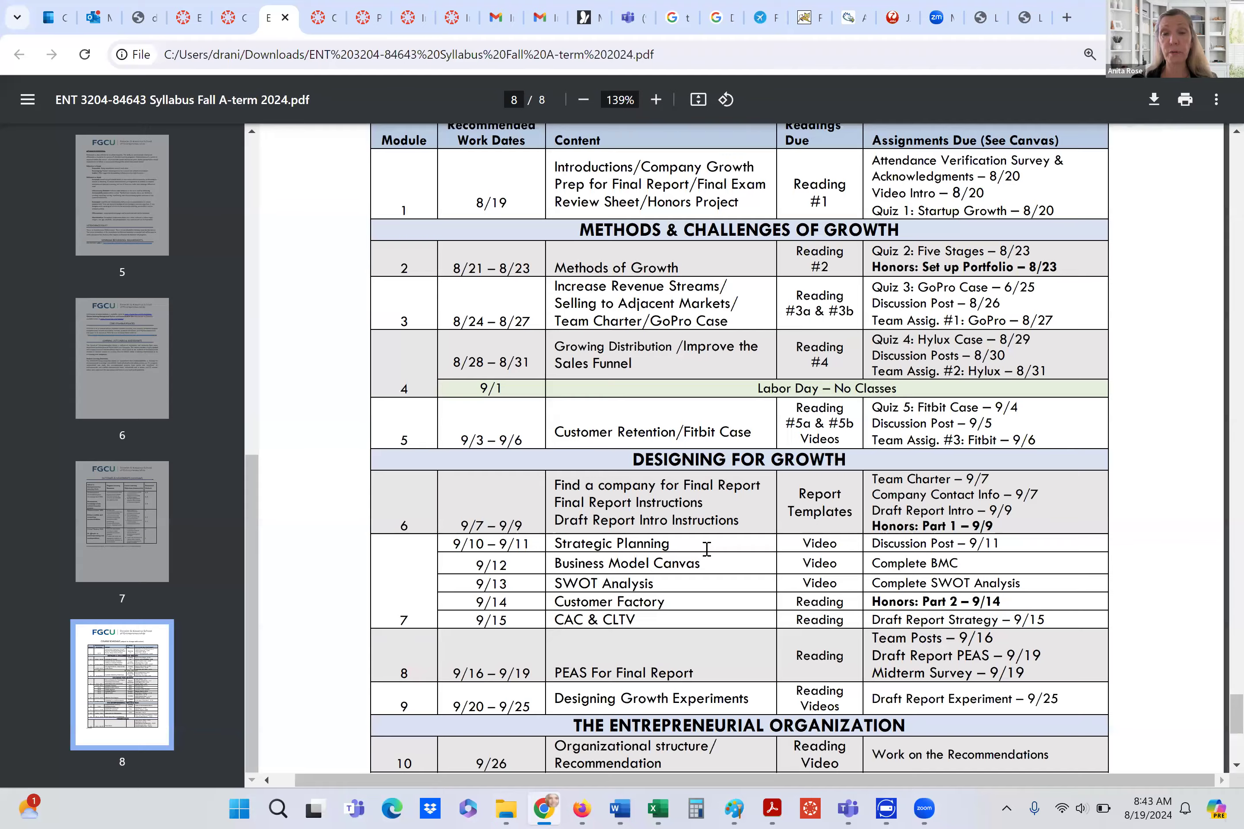
pyautogui.scroll(-3)
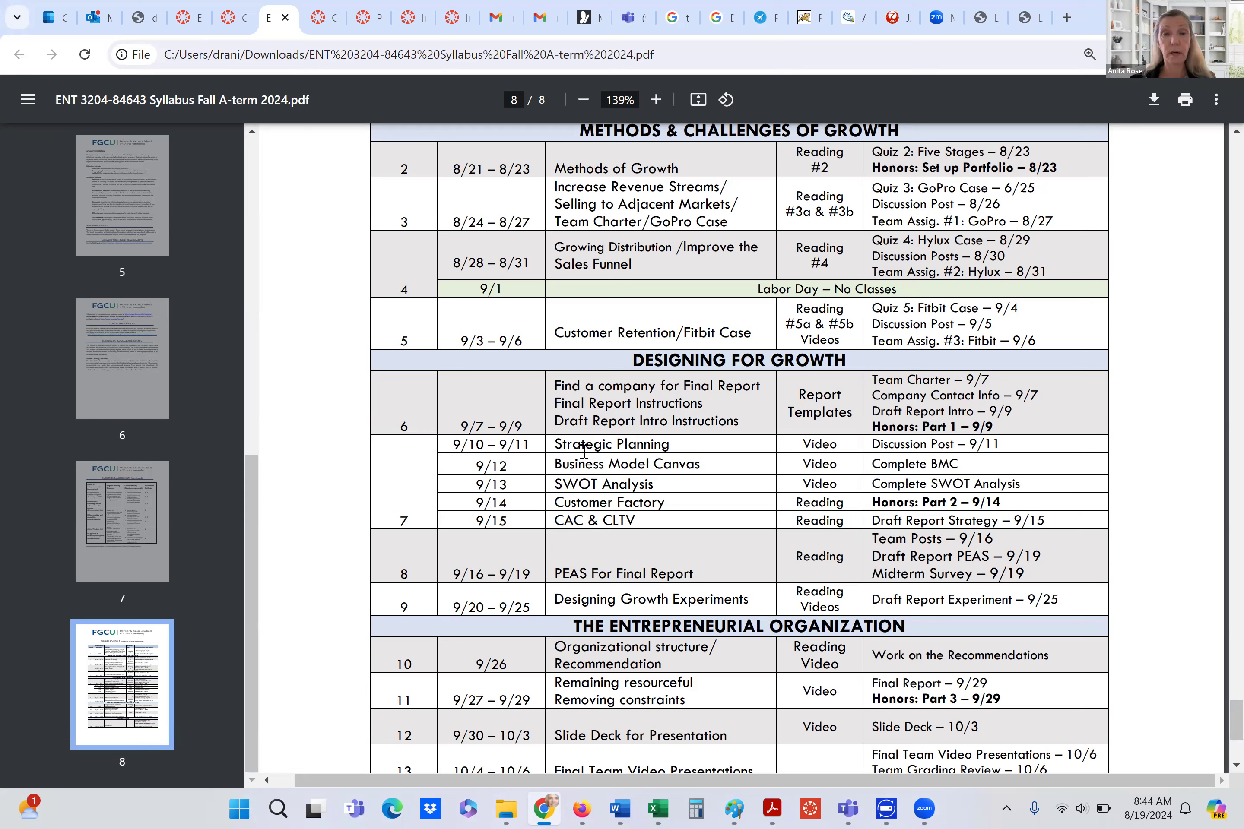
pyautogui.moveTo(674, 483)
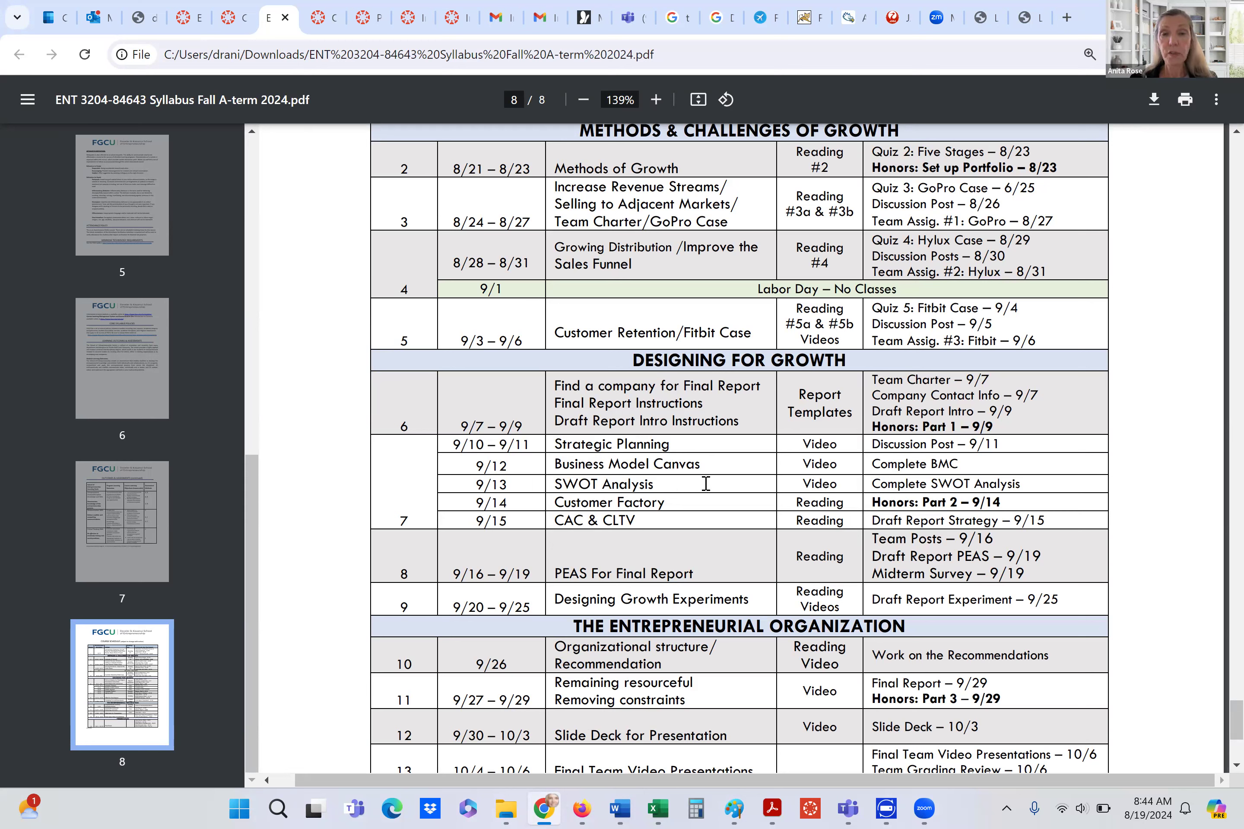
pyautogui.moveTo(909, 611)
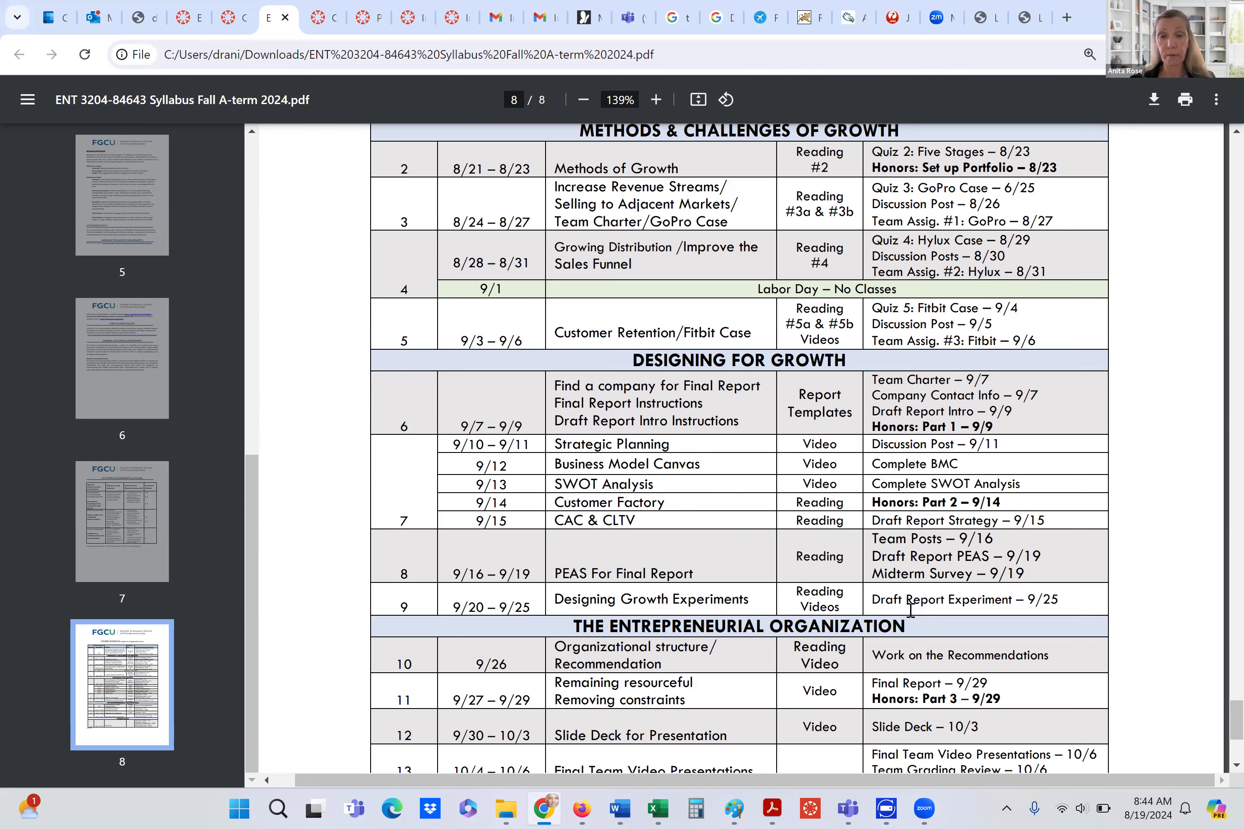
pyautogui.scroll(-3)
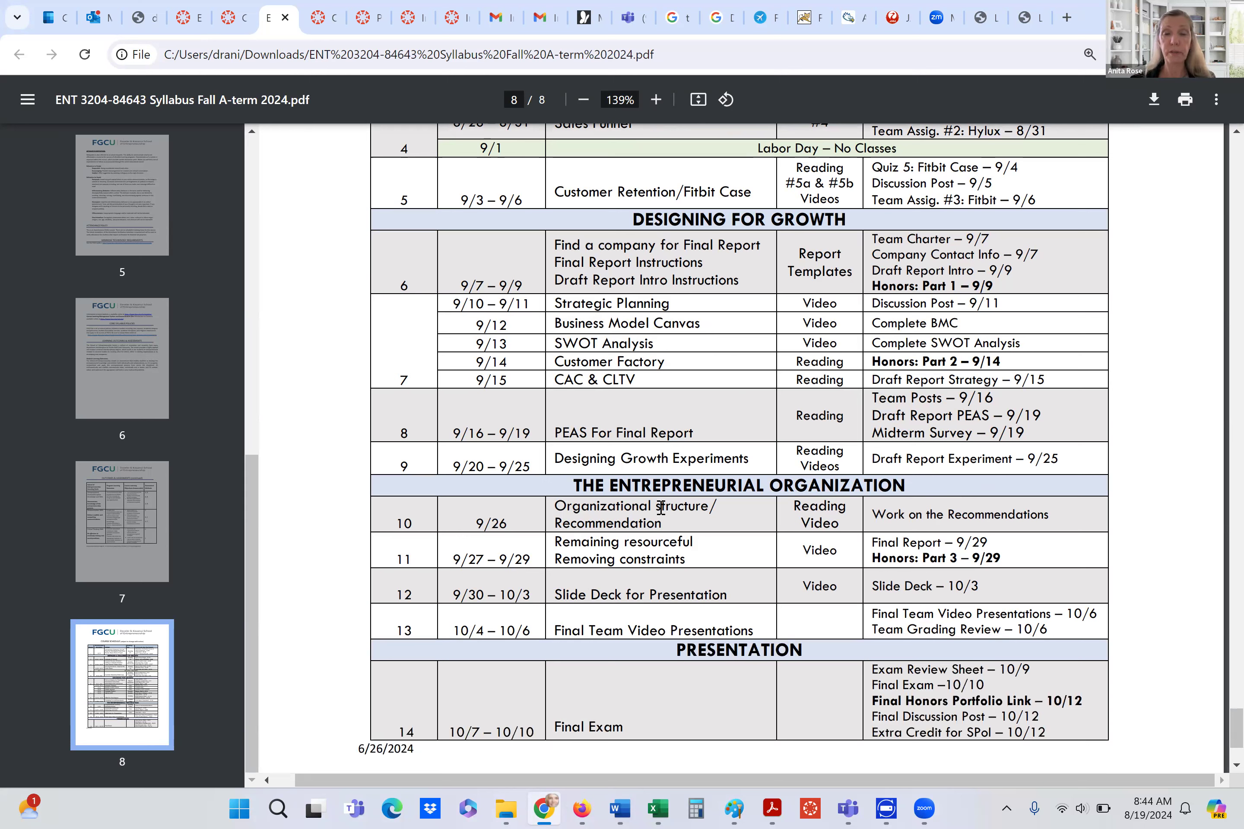
pyautogui.moveTo(730, 513)
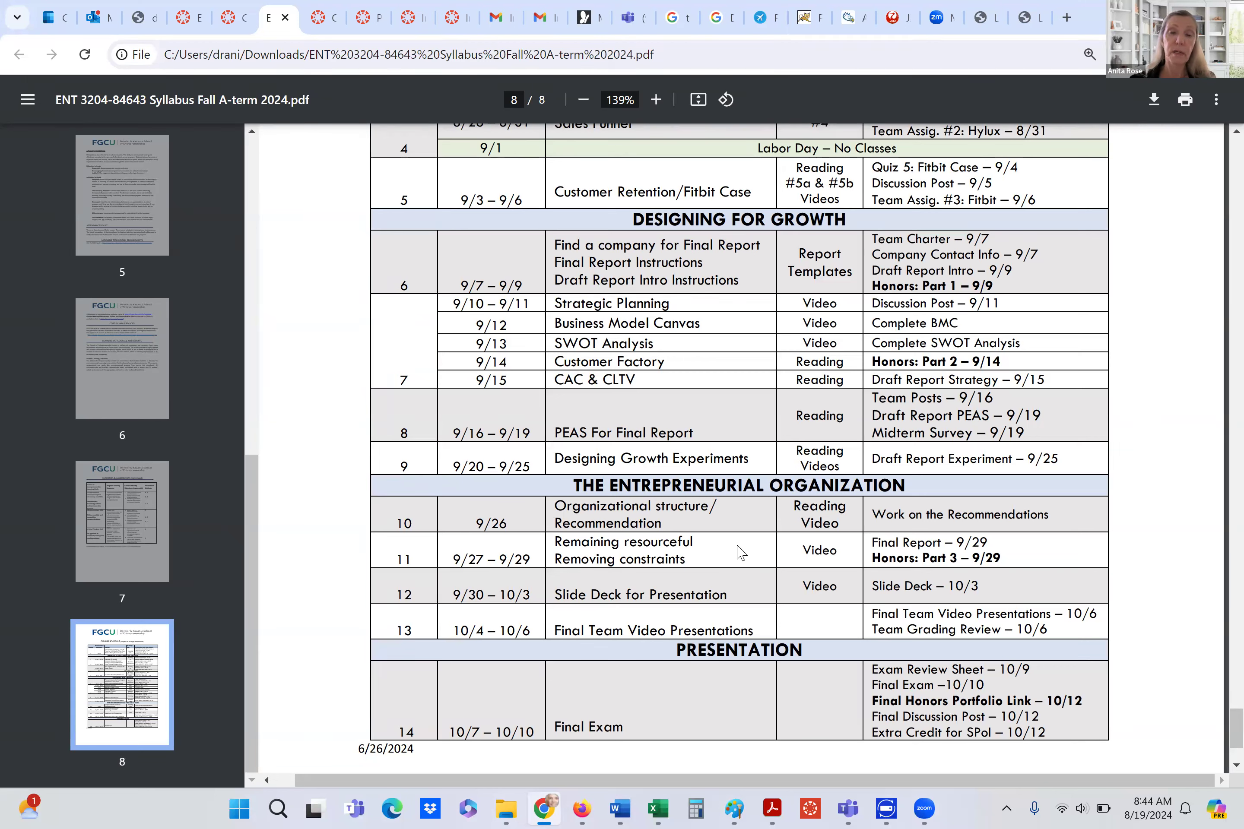
pyautogui.moveTo(819, 571)
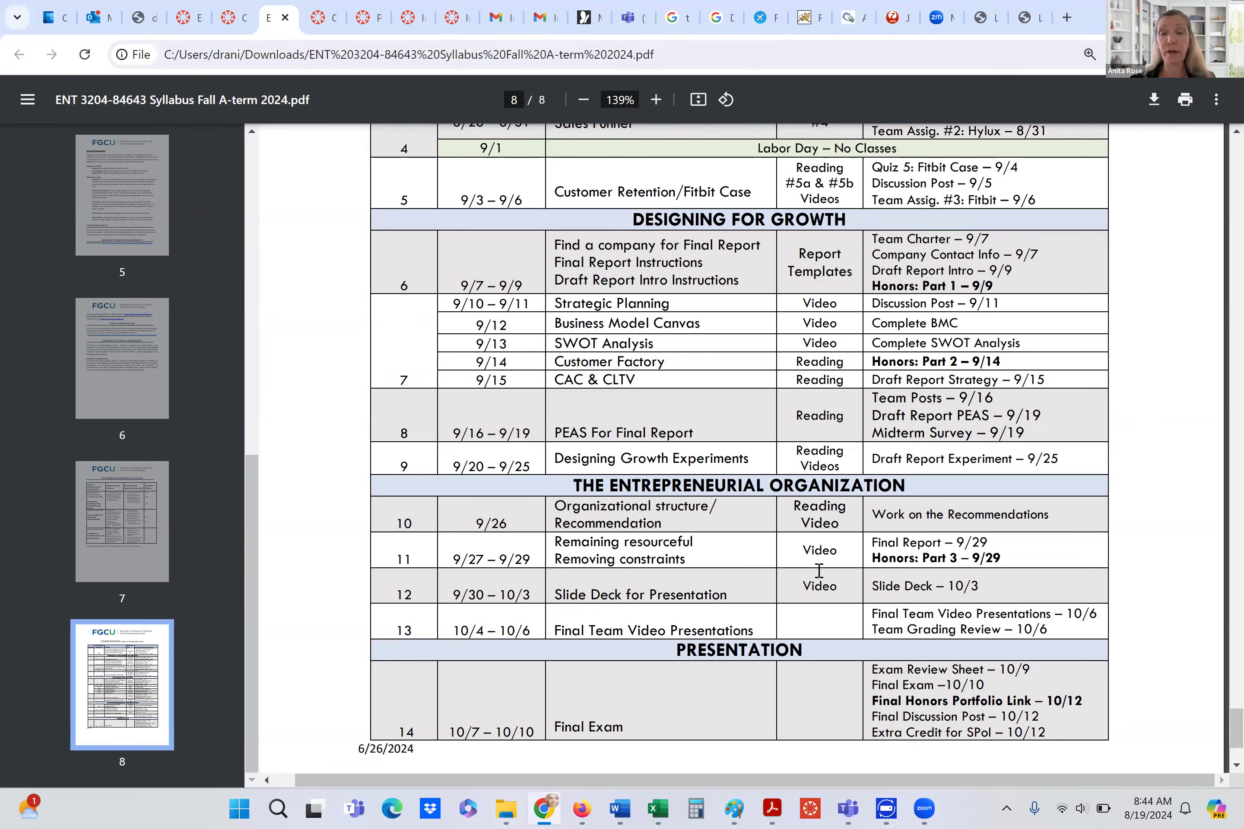
pyautogui.moveTo(918, 565)
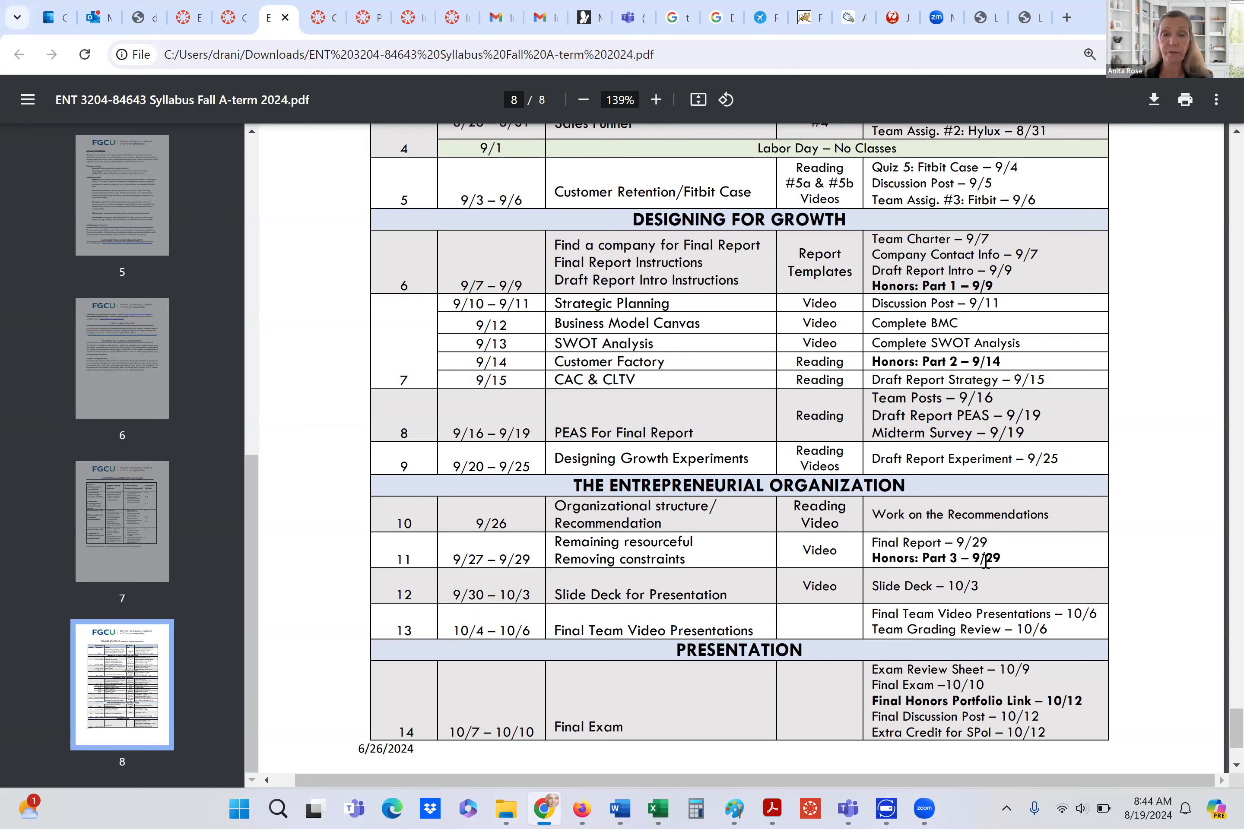
pyautogui.moveTo(691, 587)
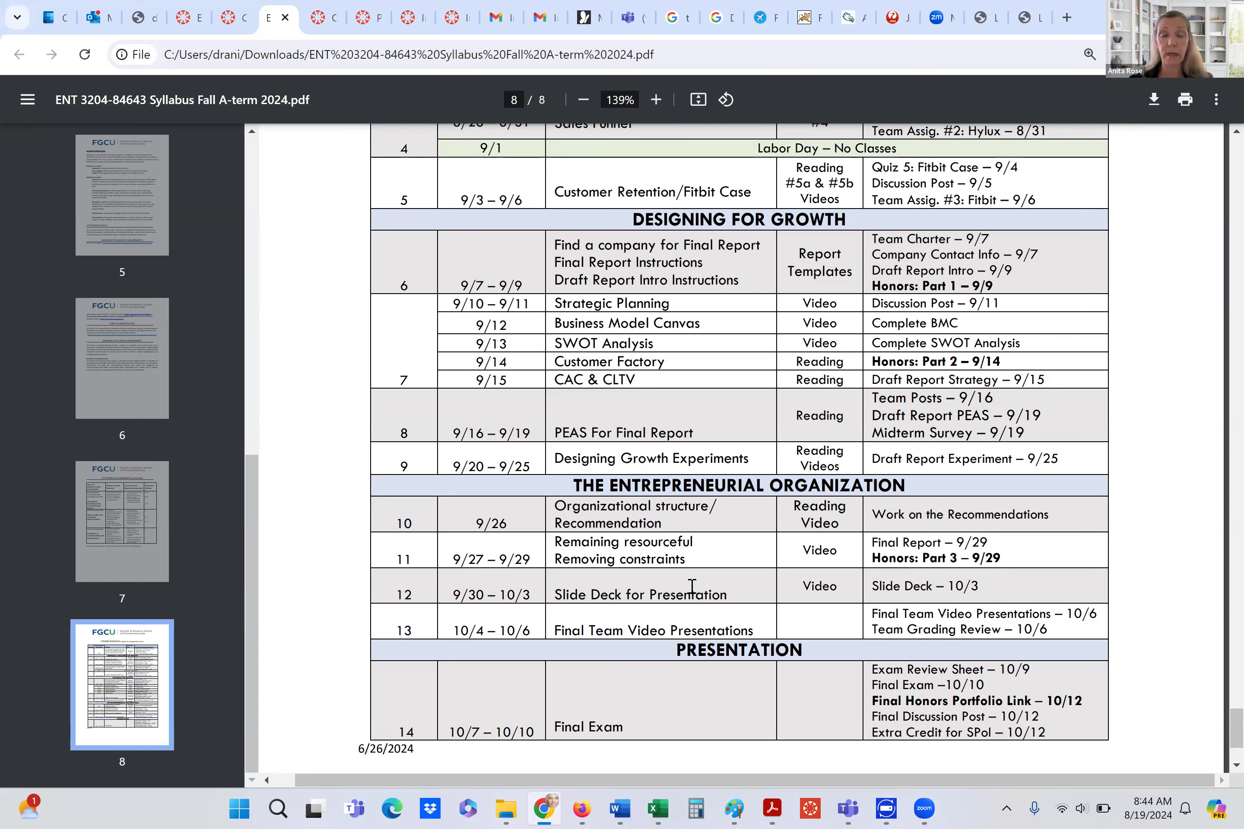
pyautogui.moveTo(735, 611)
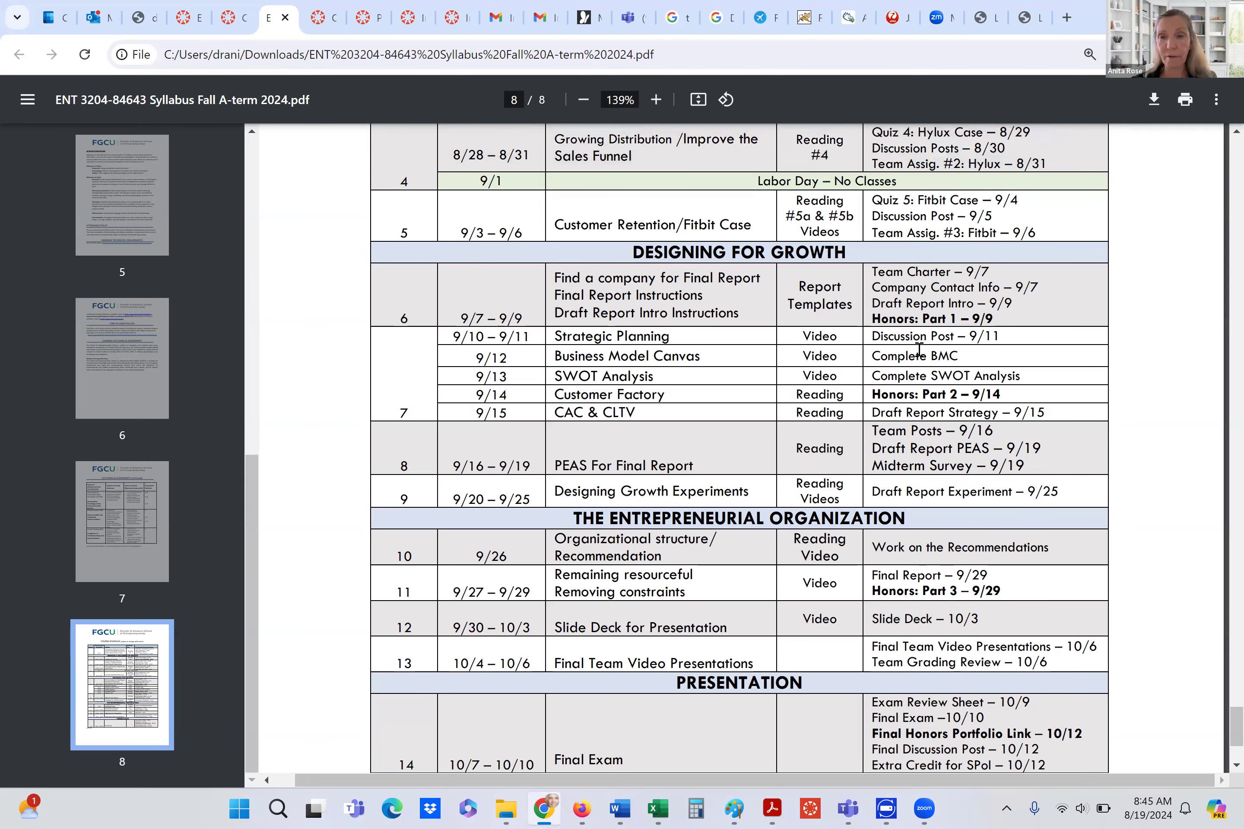
pyautogui.moveTo(671, 334)
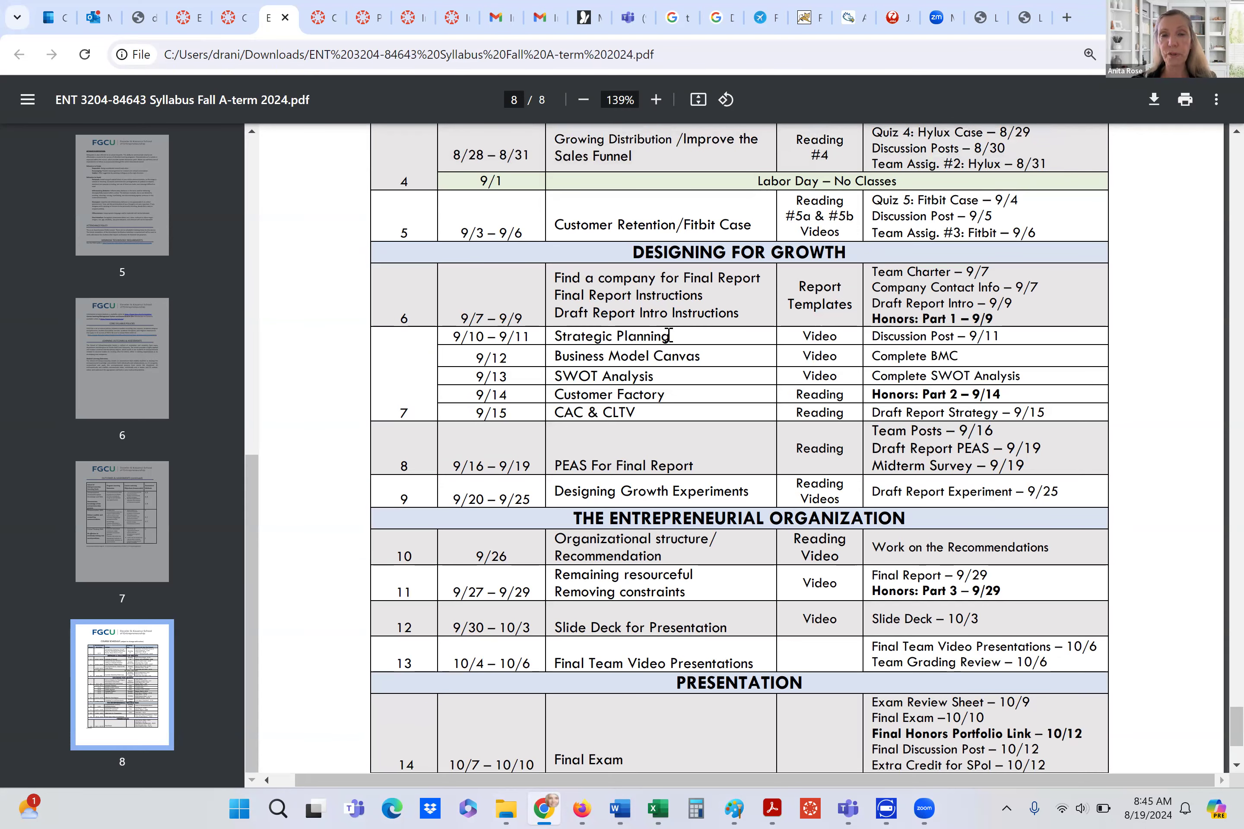
pyautogui.moveTo(678, 388)
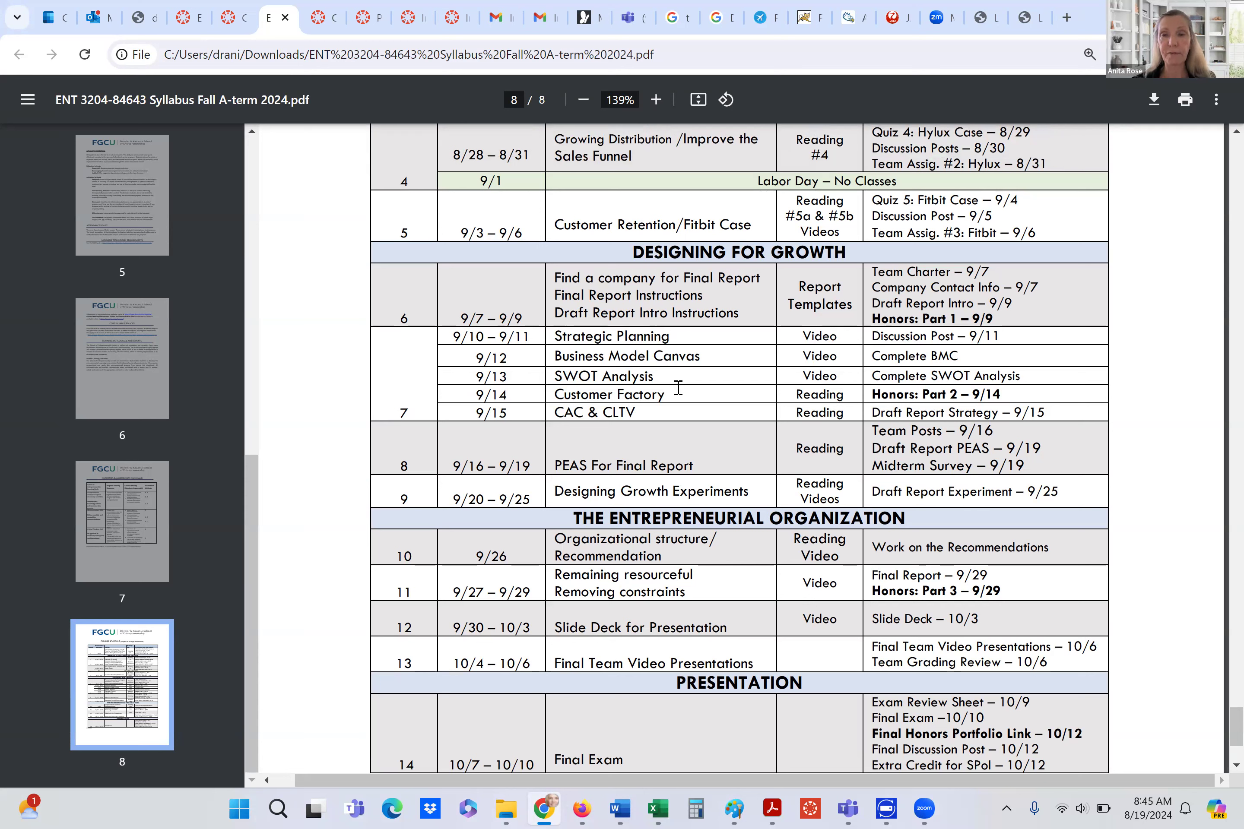
pyautogui.moveTo(944, 316)
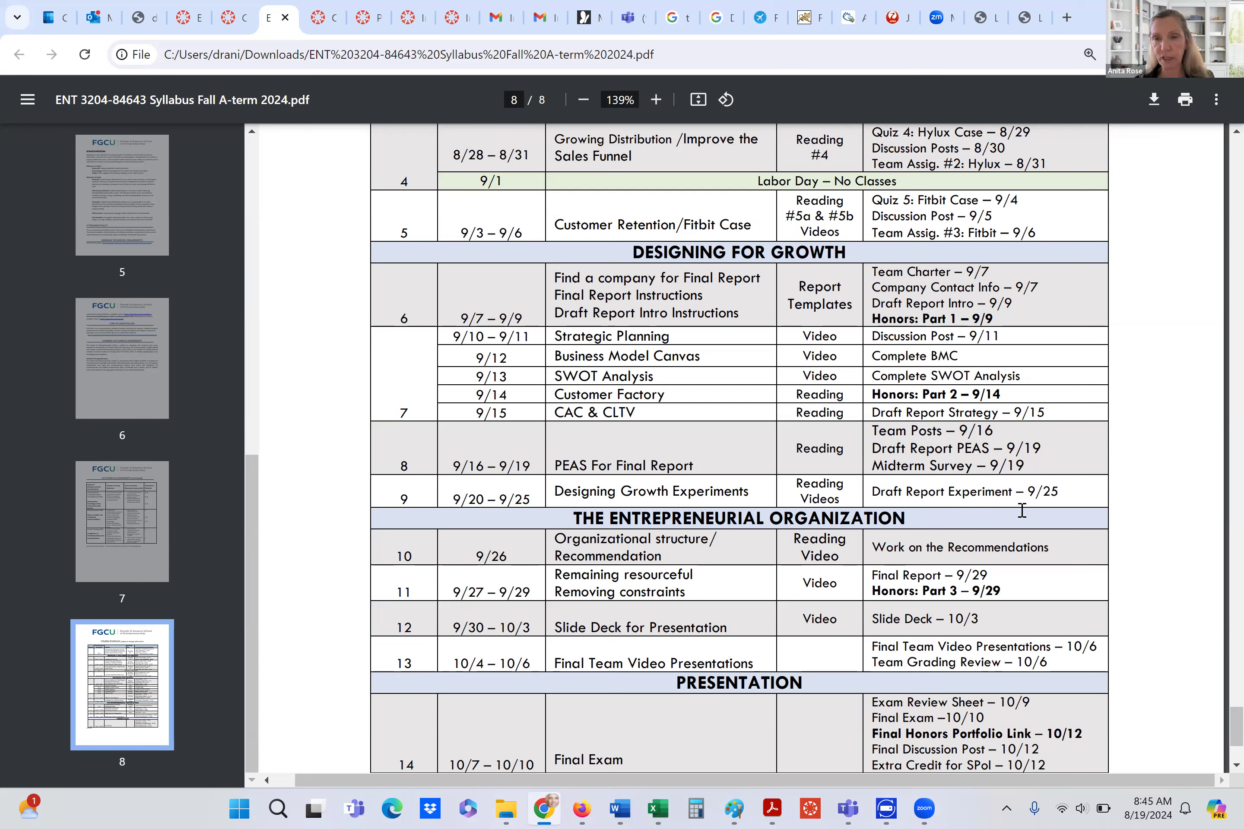
pyautogui.moveTo(1040, 341)
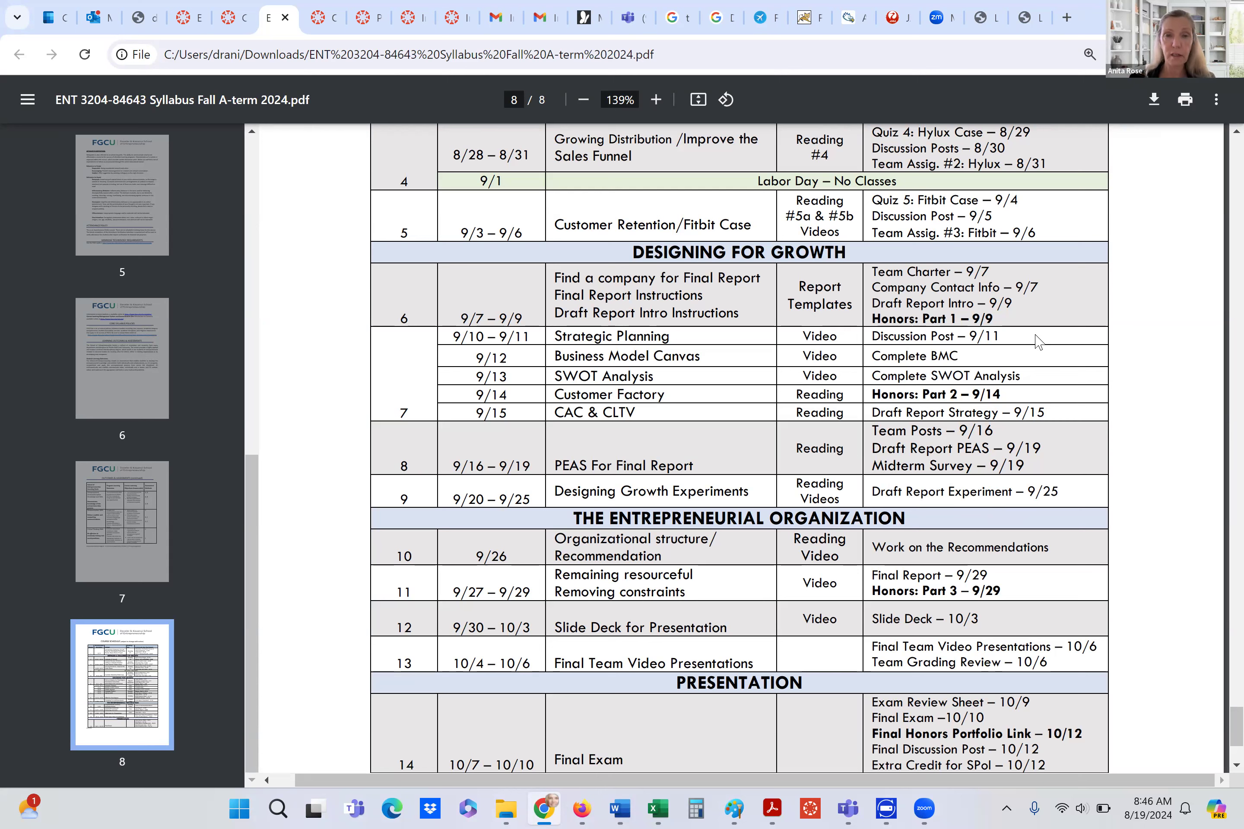
pyautogui.moveTo(1016, 317)
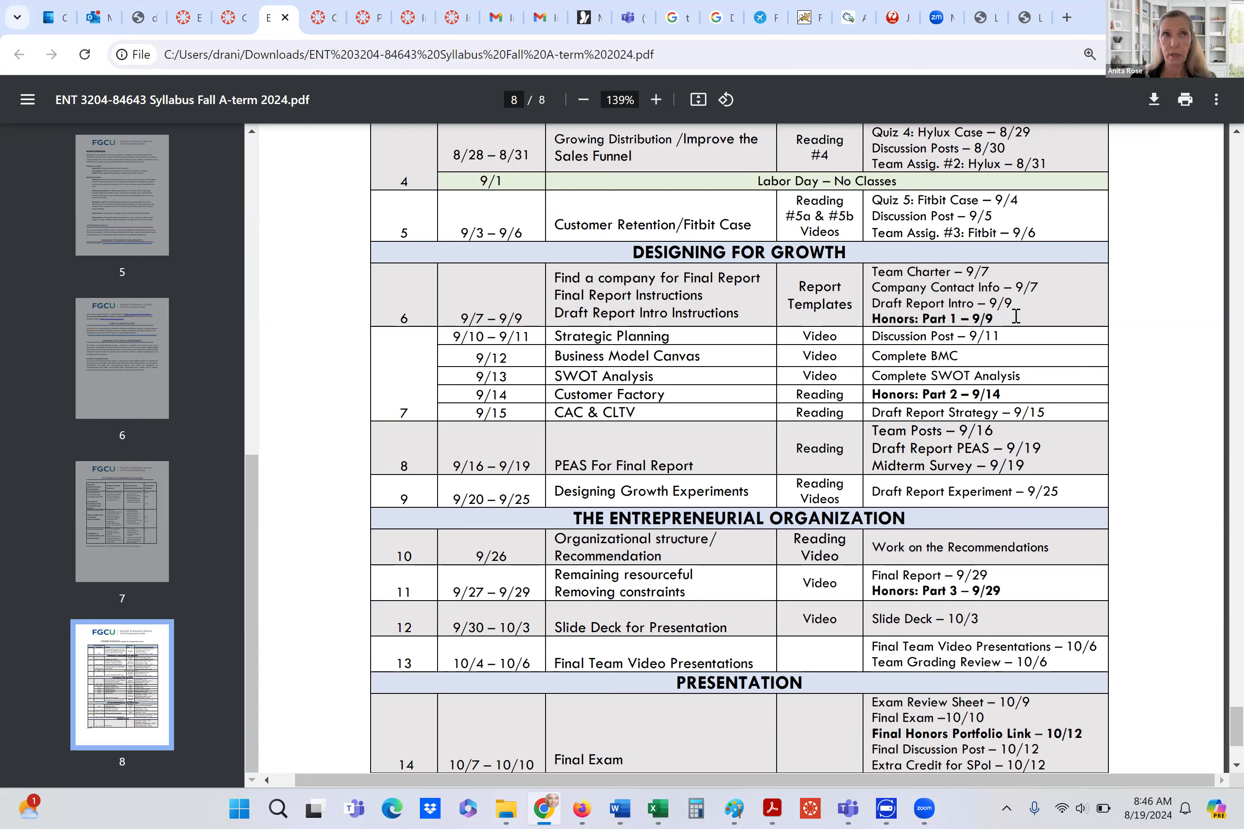
pyautogui.moveTo(1016, 342)
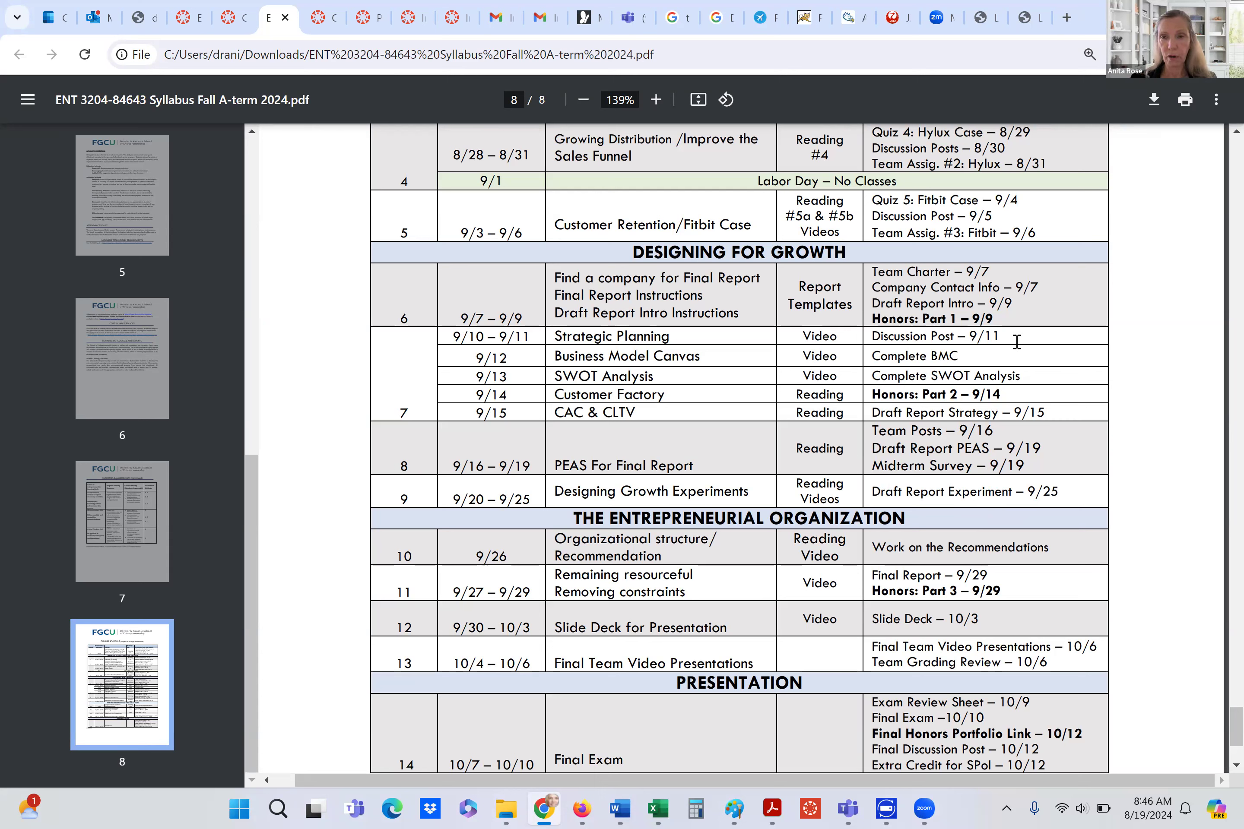
pyautogui.moveTo(1039, 345)
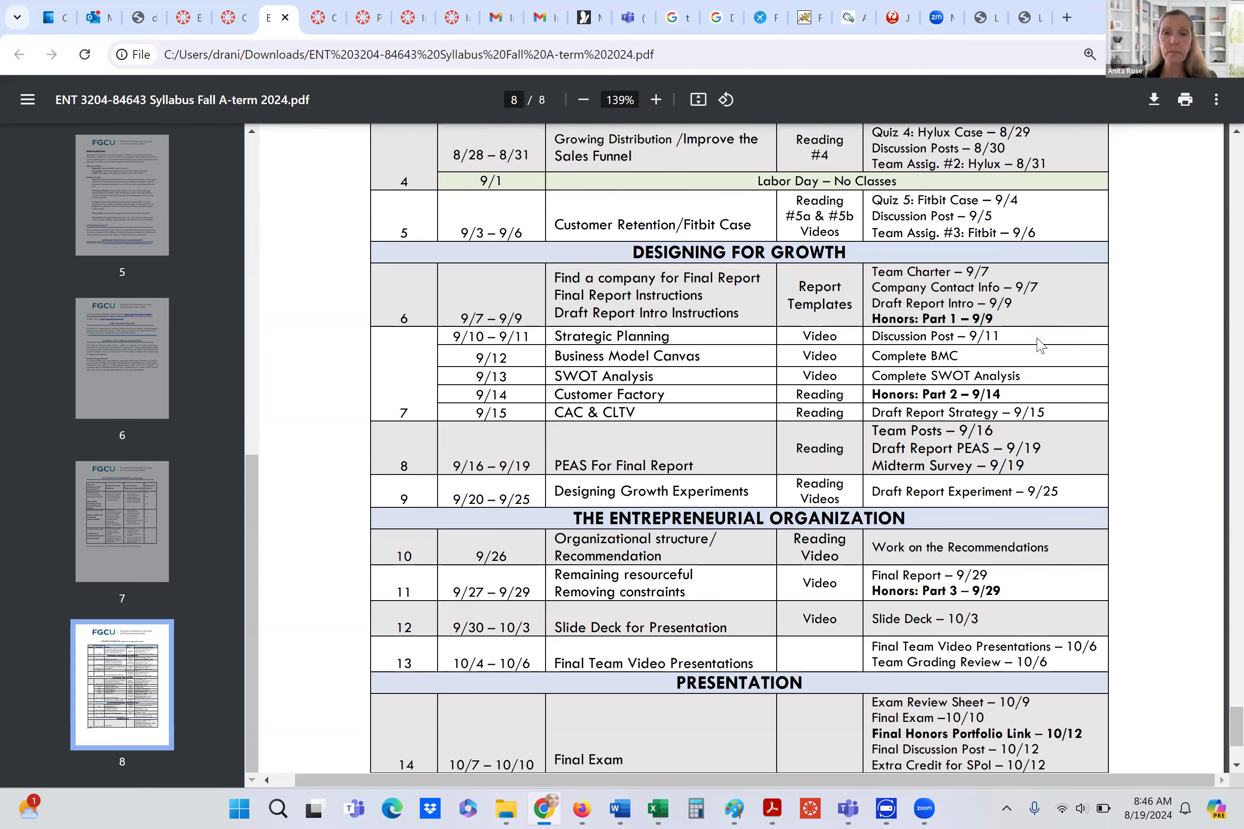
pyautogui.moveTo(1053, 395)
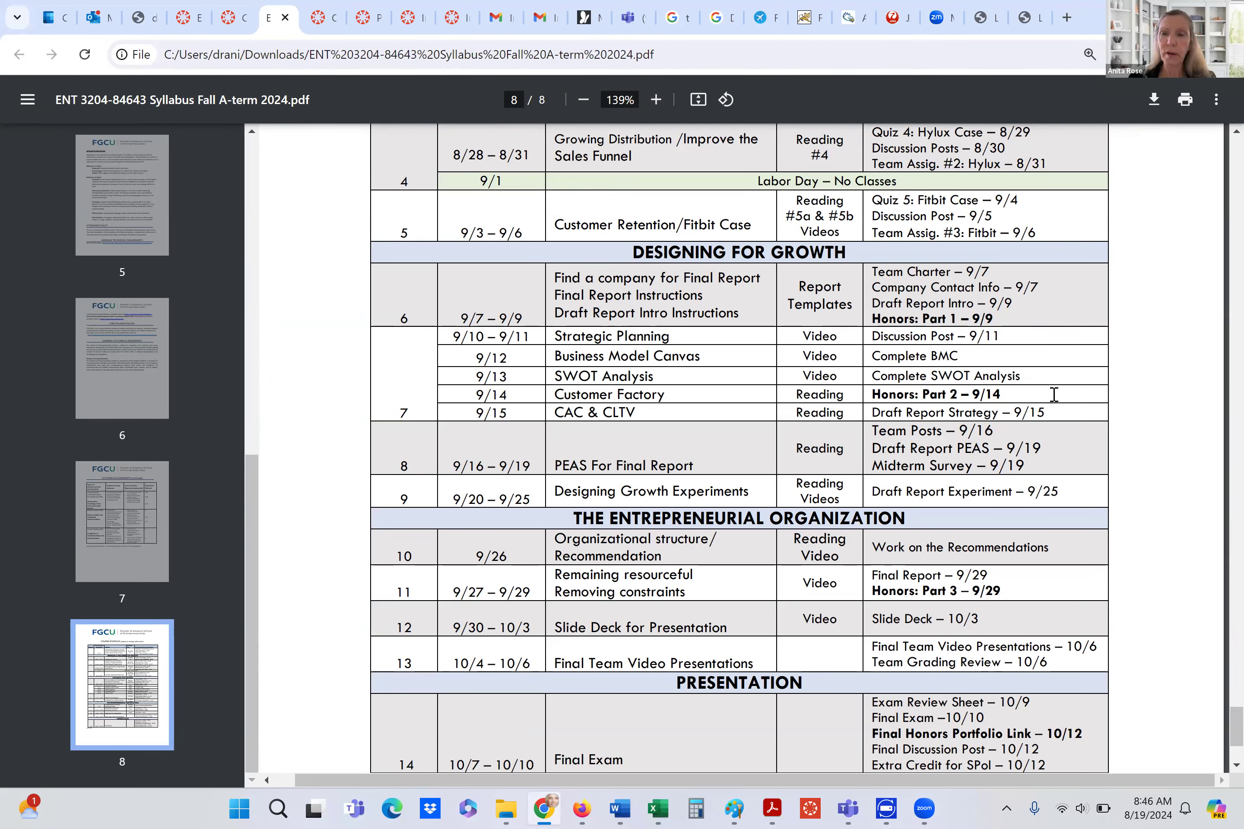
pyautogui.moveTo(1117, 405)
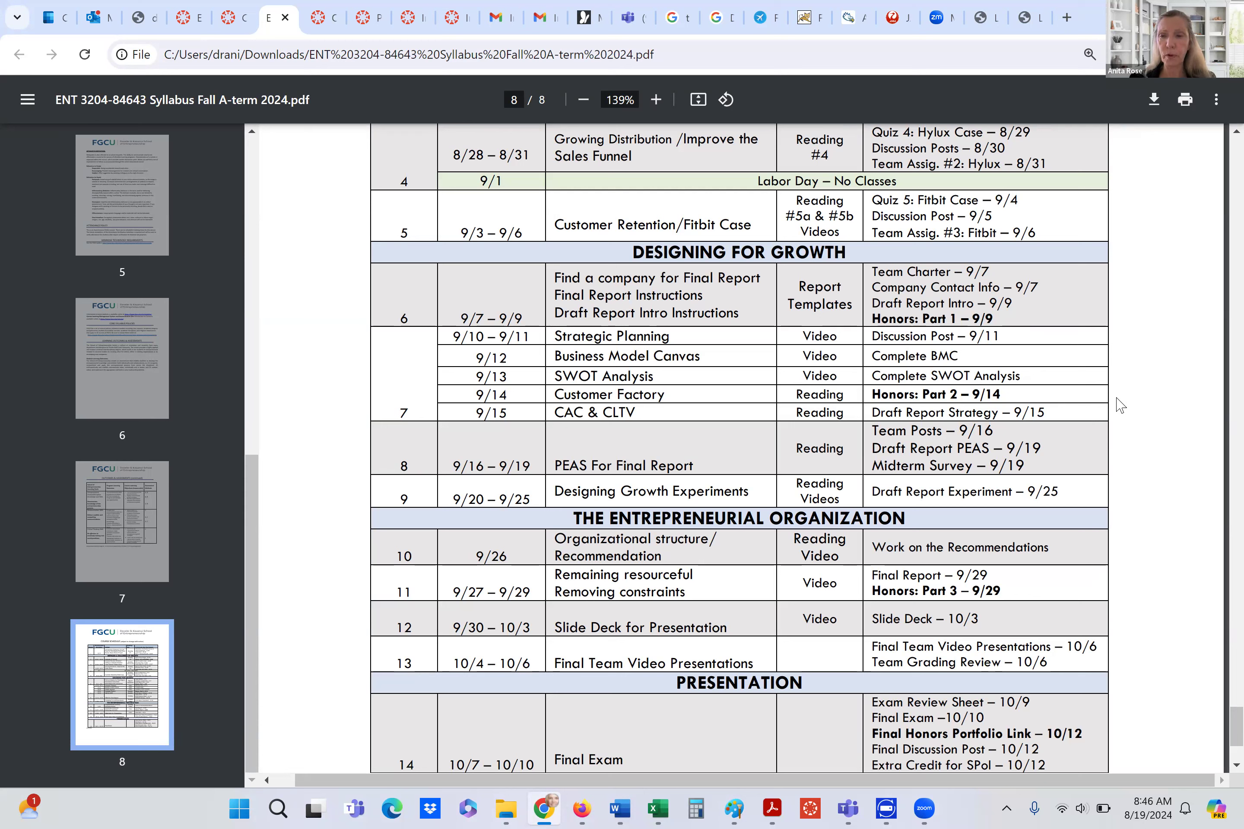
pyautogui.moveTo(1122, 411)
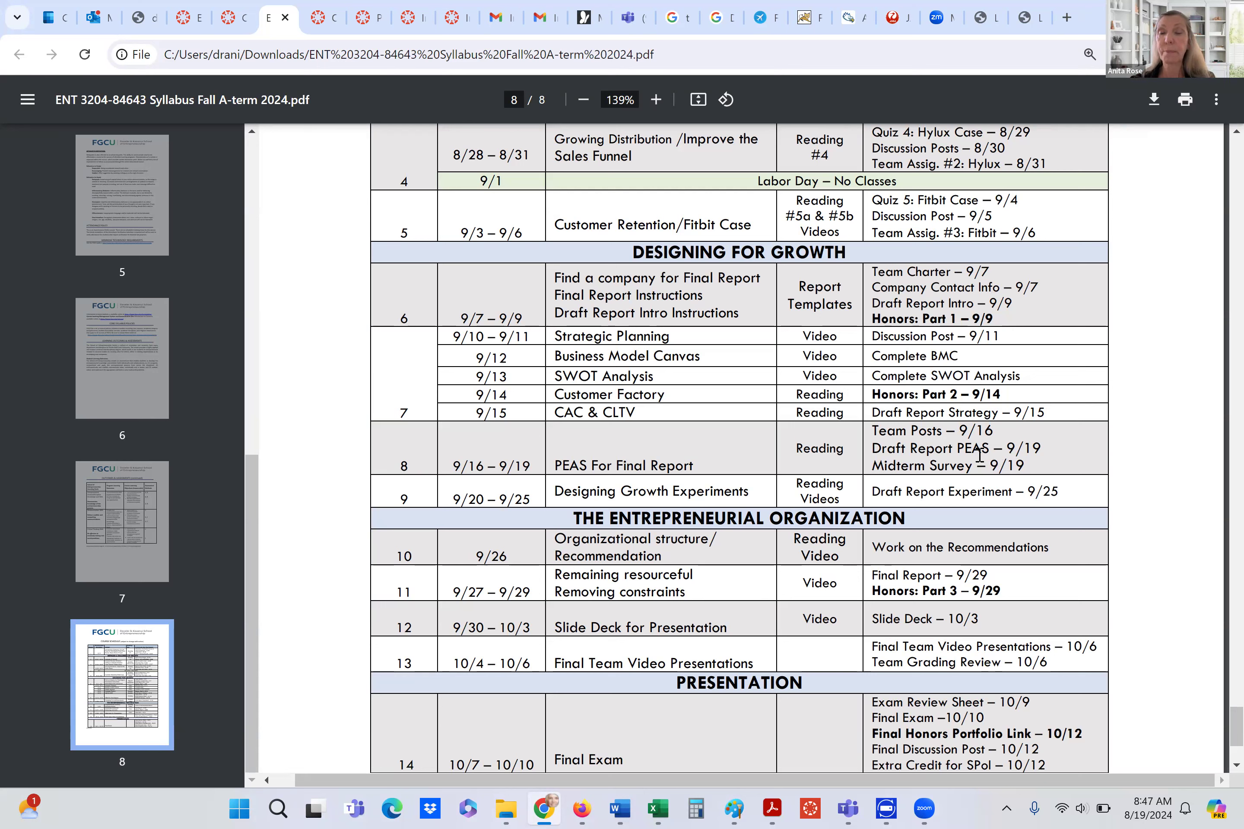
pyautogui.moveTo(1054, 401)
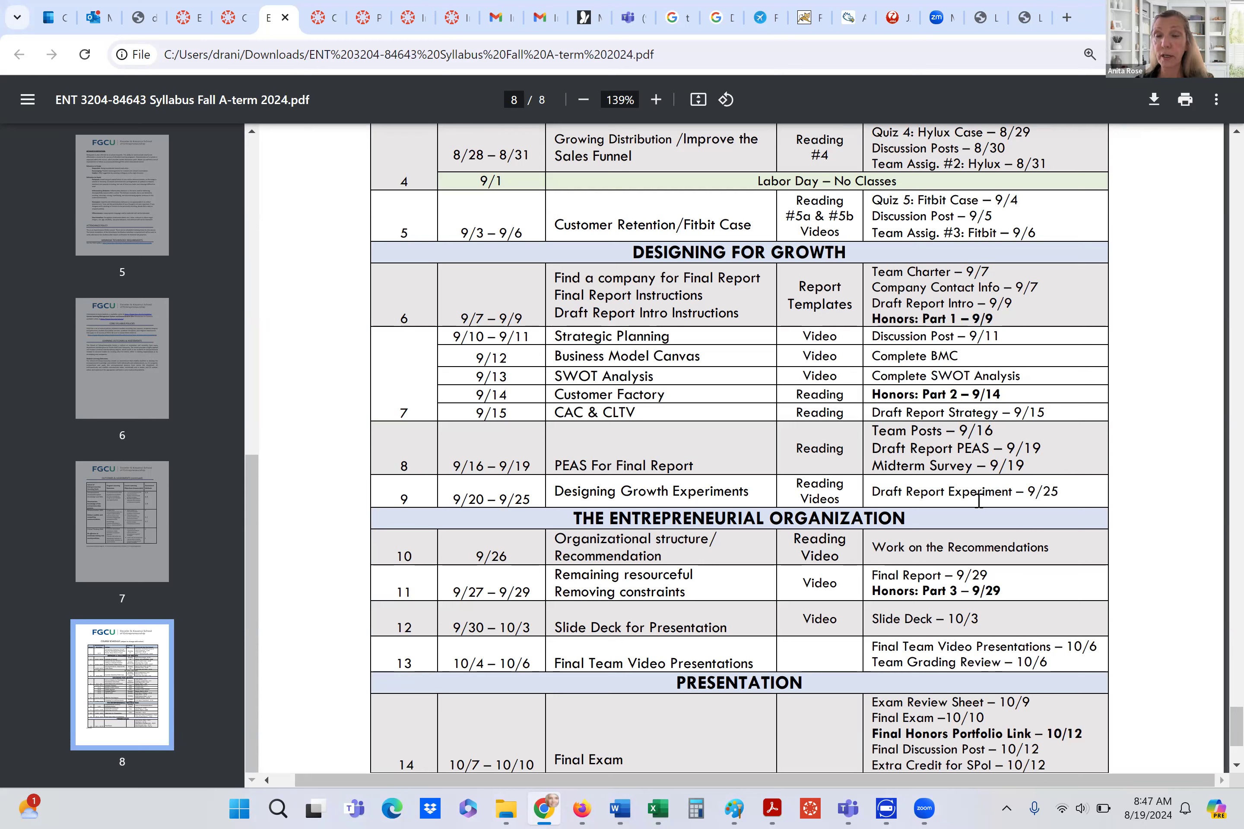
pyautogui.moveTo(992, 507)
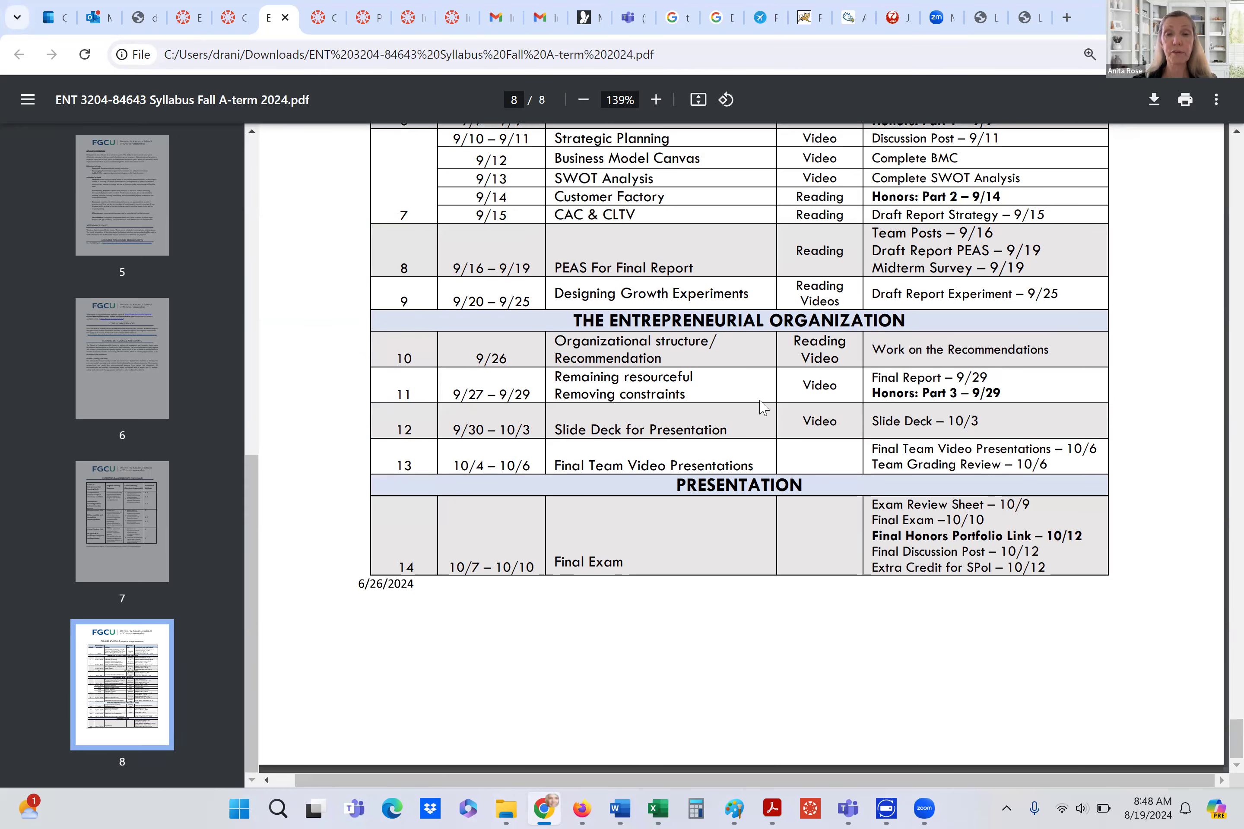
pyautogui.moveTo(733, 503)
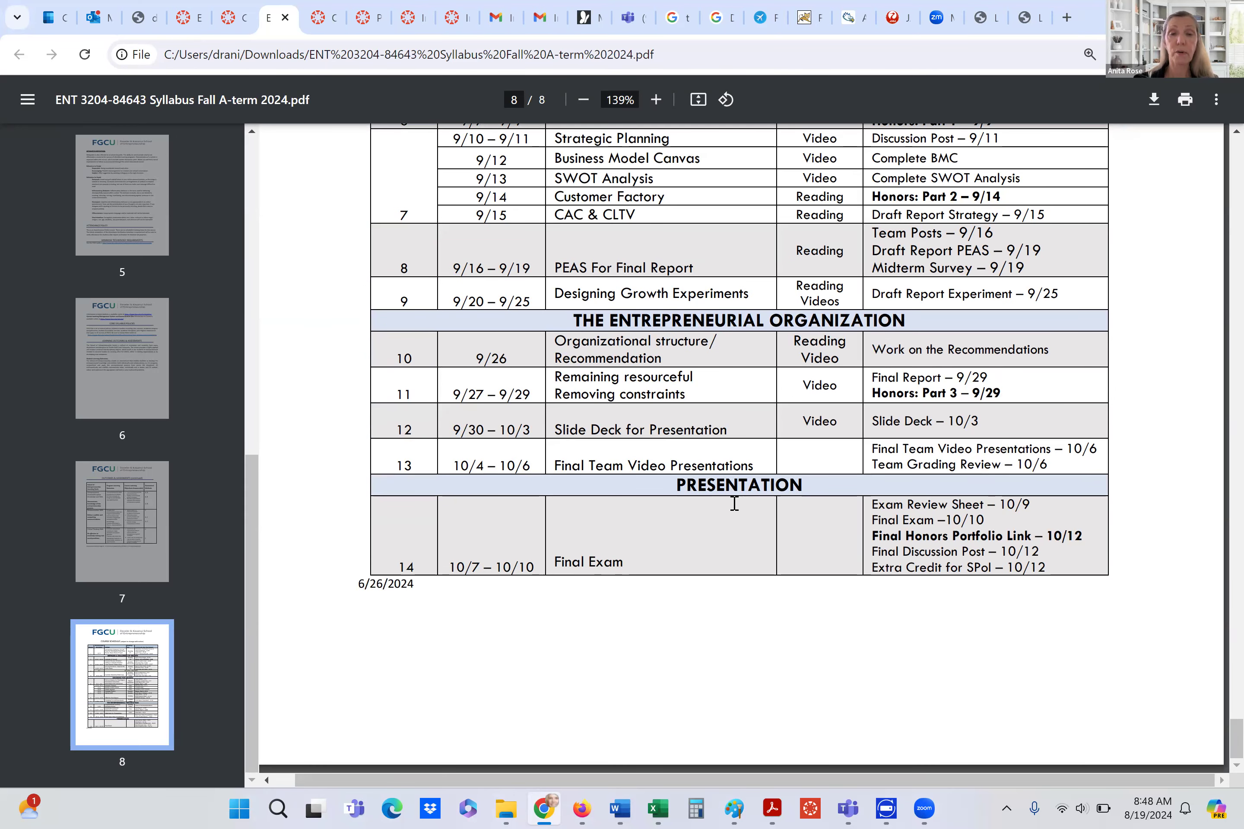
pyautogui.moveTo(621, 464)
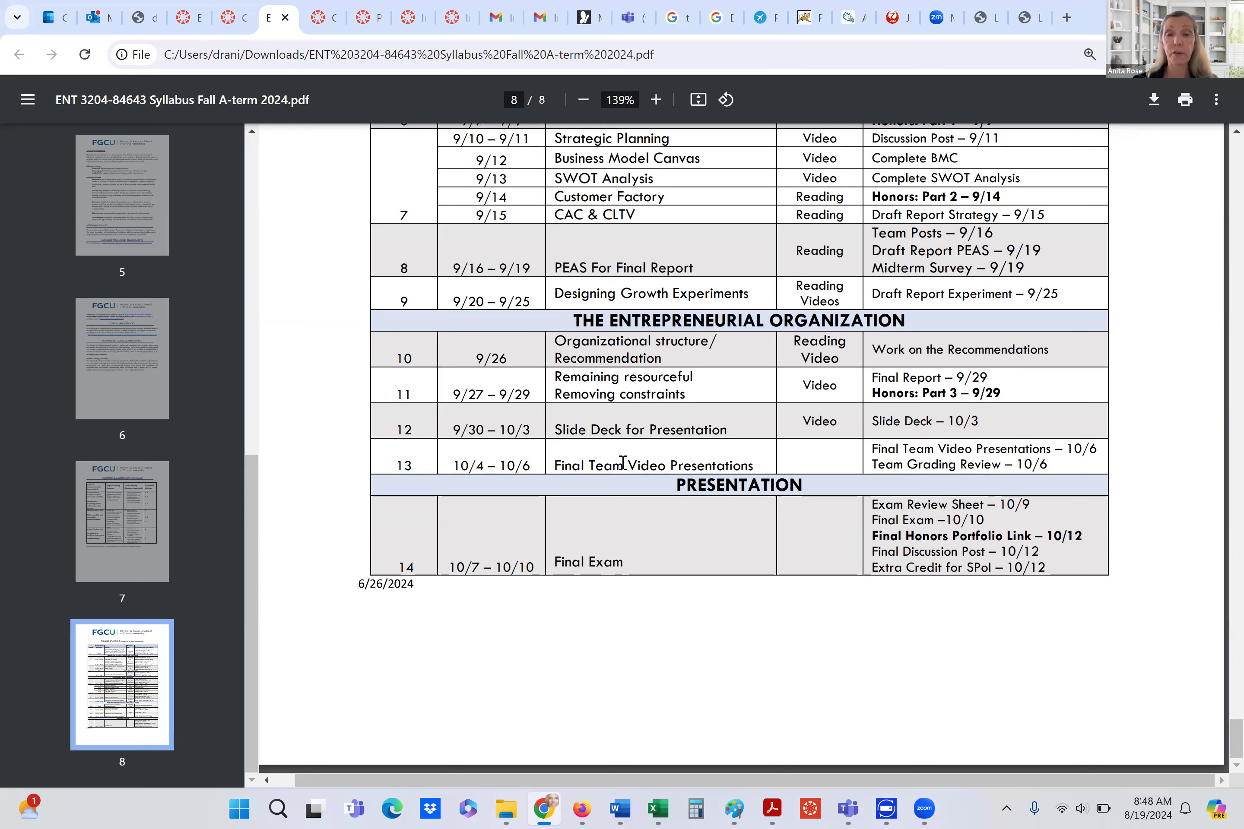
pyautogui.moveTo(869, 464)
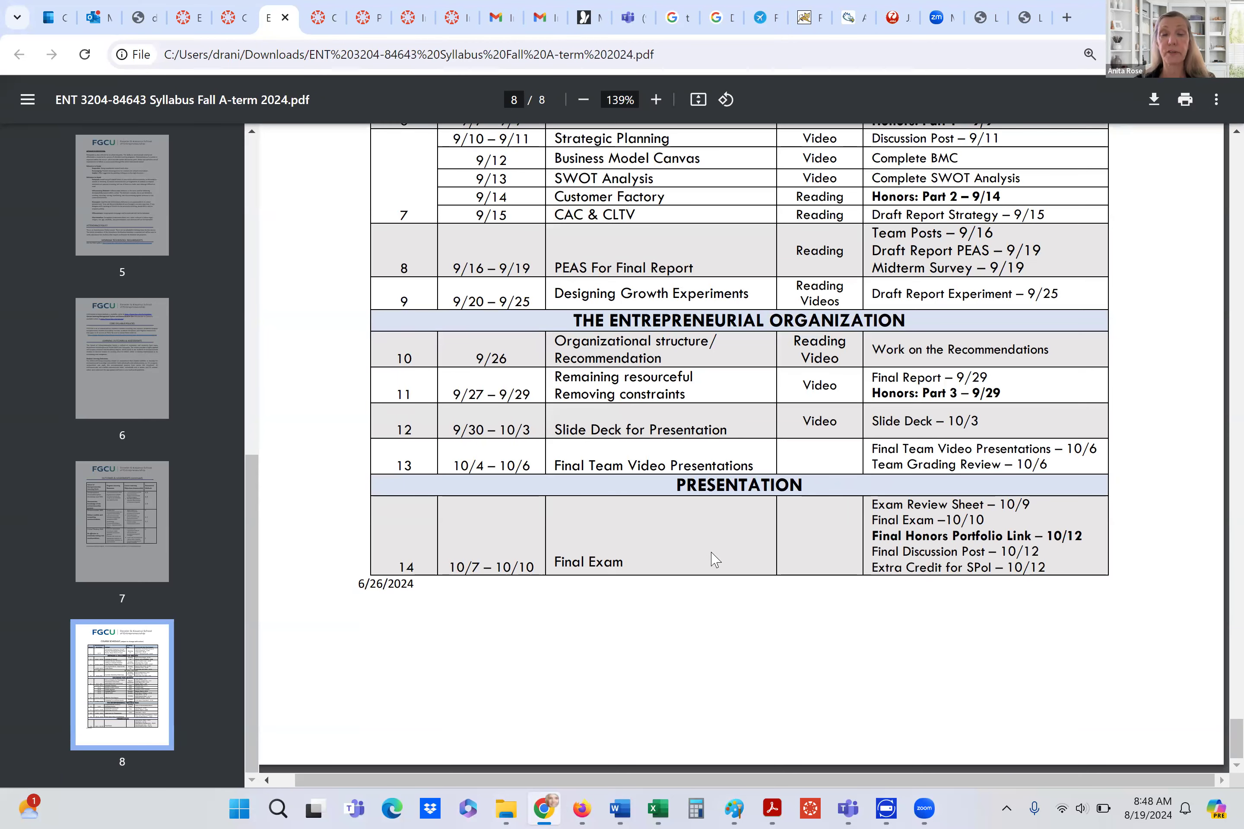
pyautogui.moveTo(772, 561)
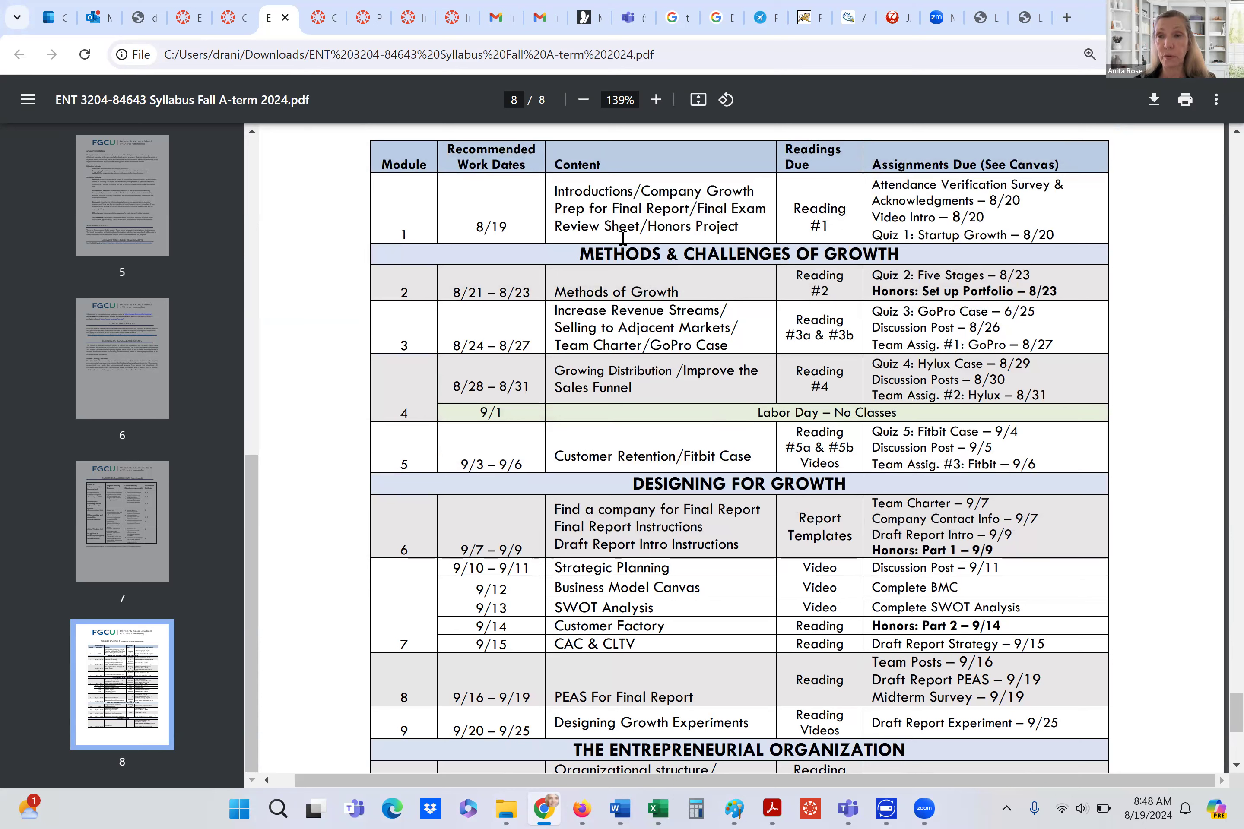
pyautogui.moveTo(703, 366)
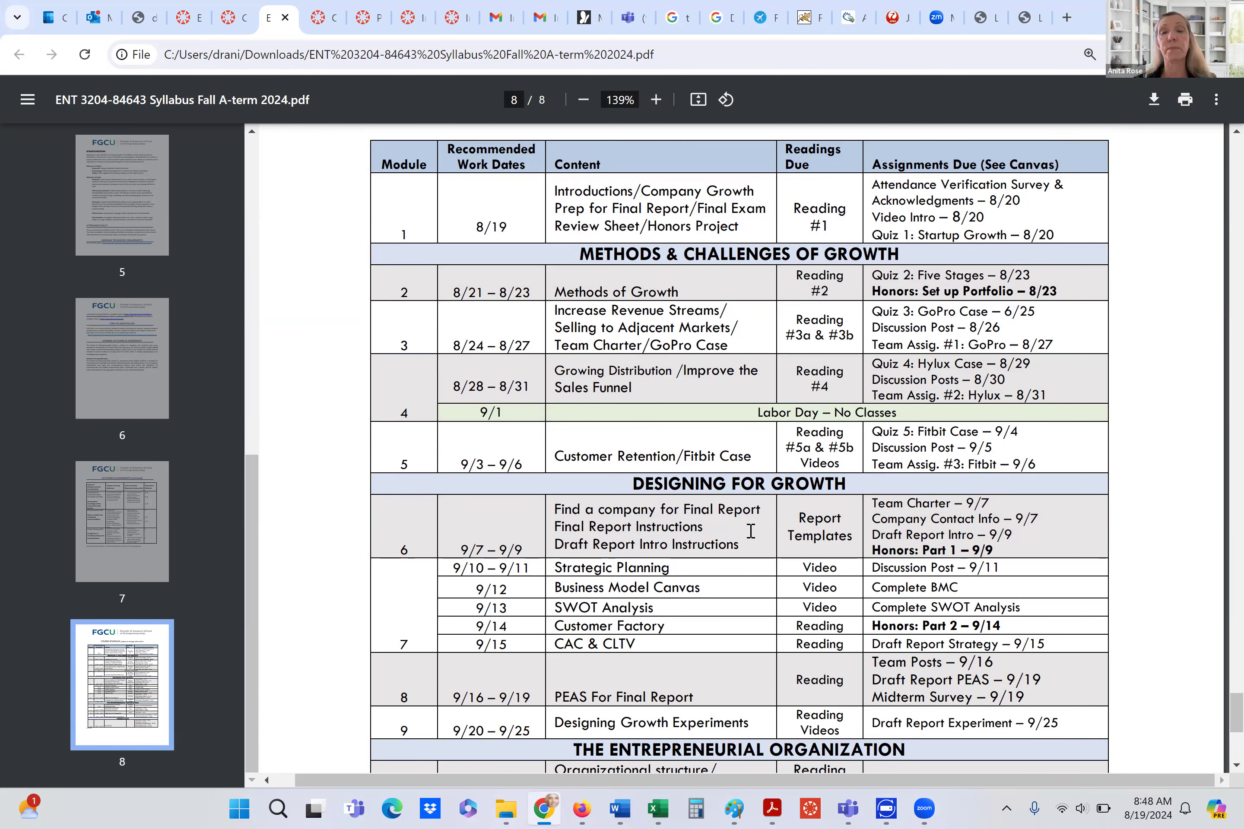
pyautogui.scroll(-3)
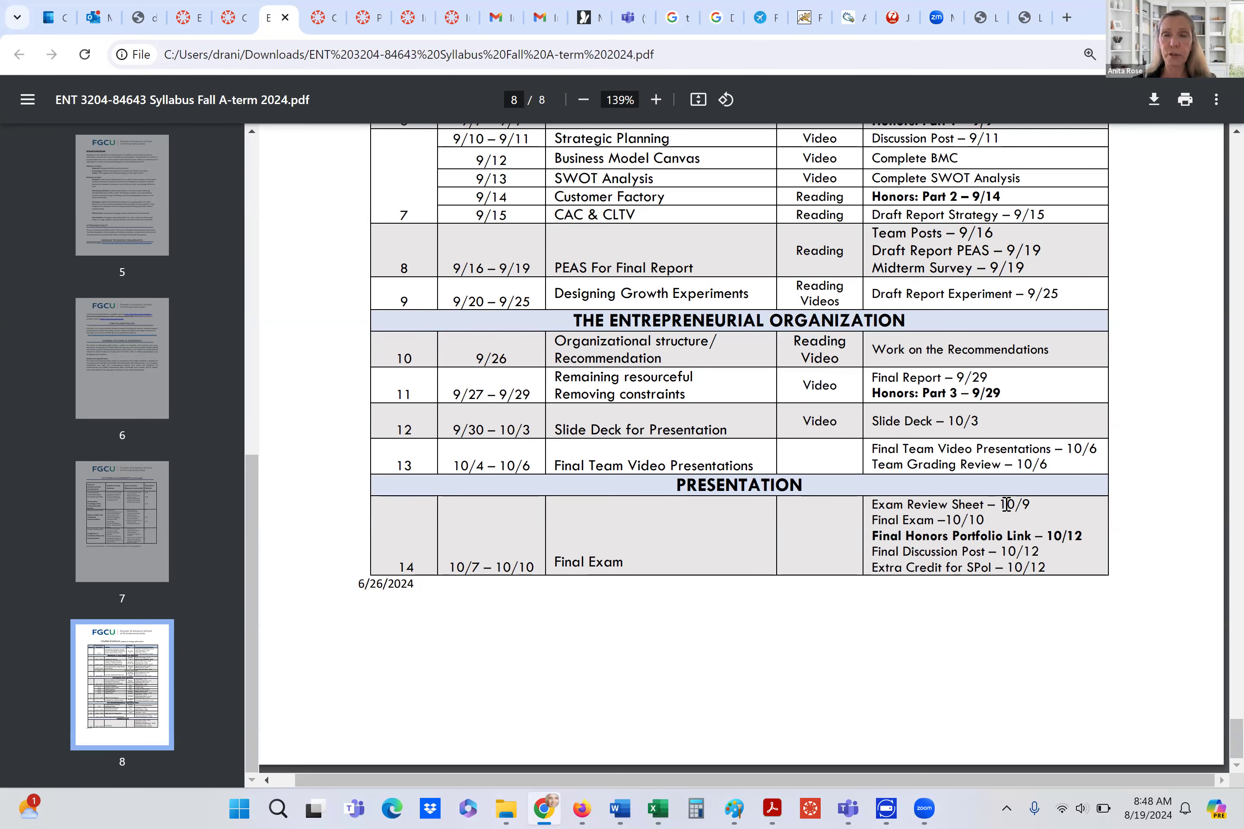
pyautogui.scroll(3)
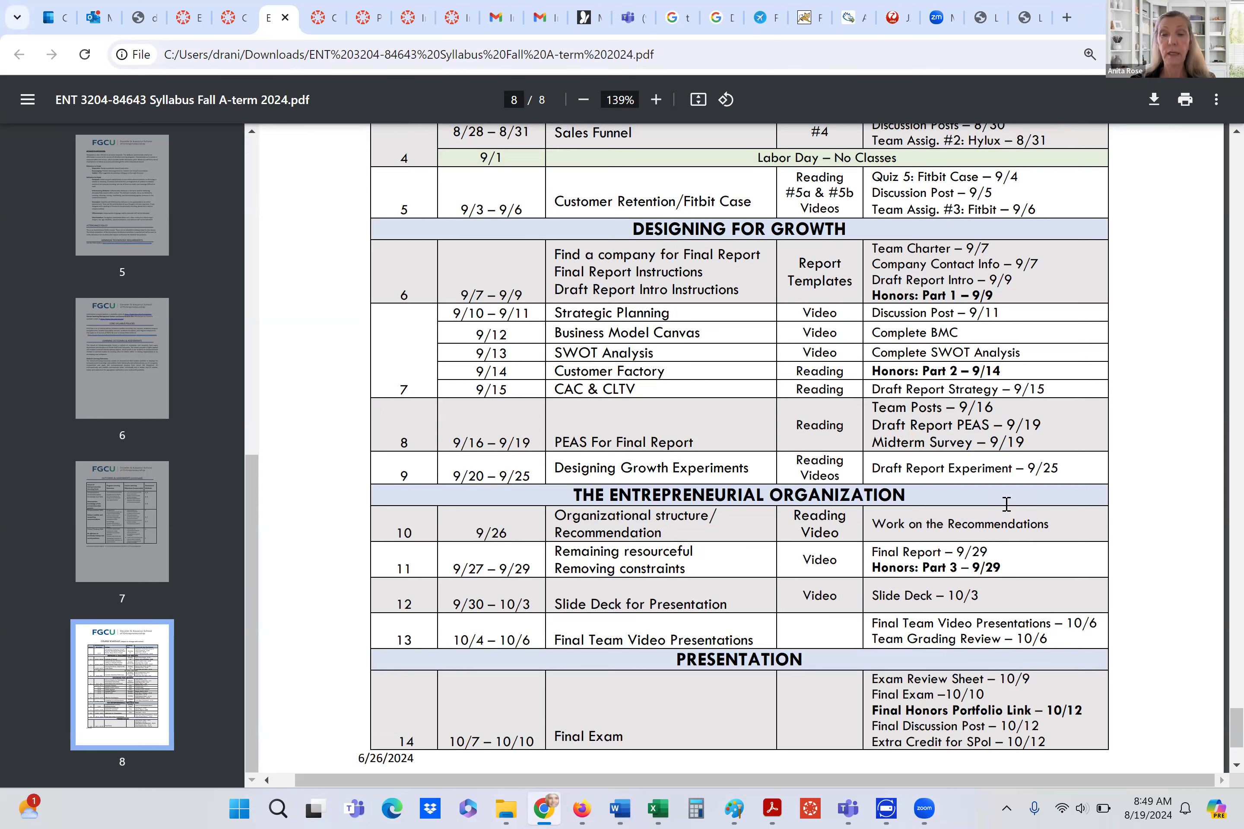
pyautogui.scroll(-3)
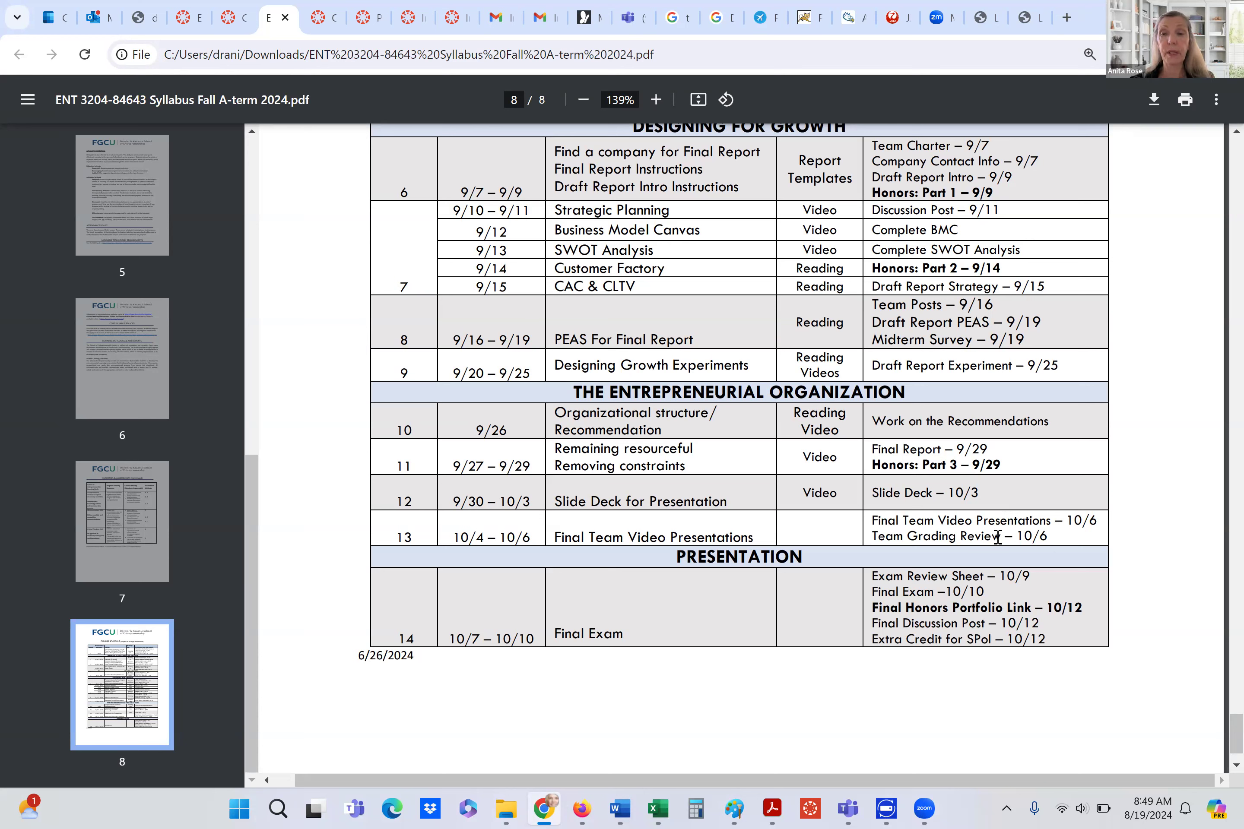
pyautogui.moveTo(1115, 710)
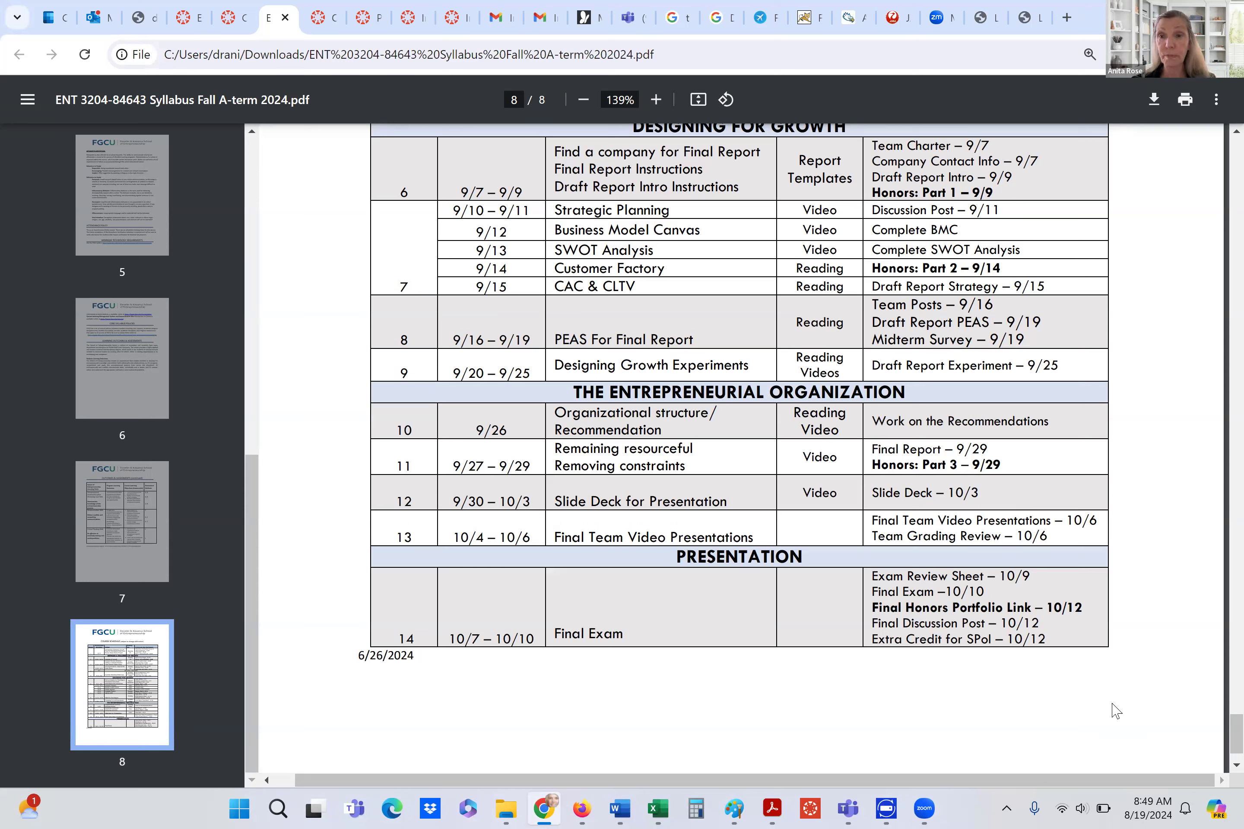
pyautogui.moveTo(1044, 704)
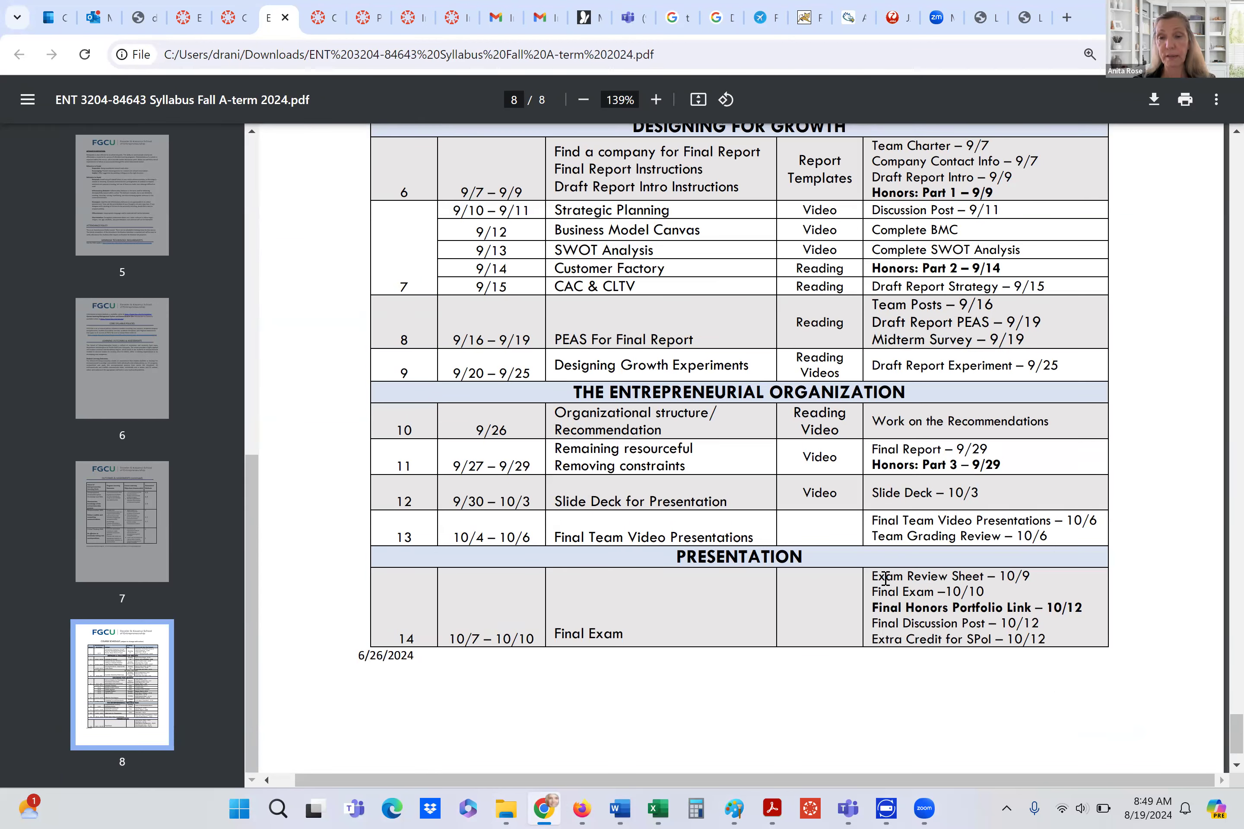
pyautogui.moveTo(886, 688)
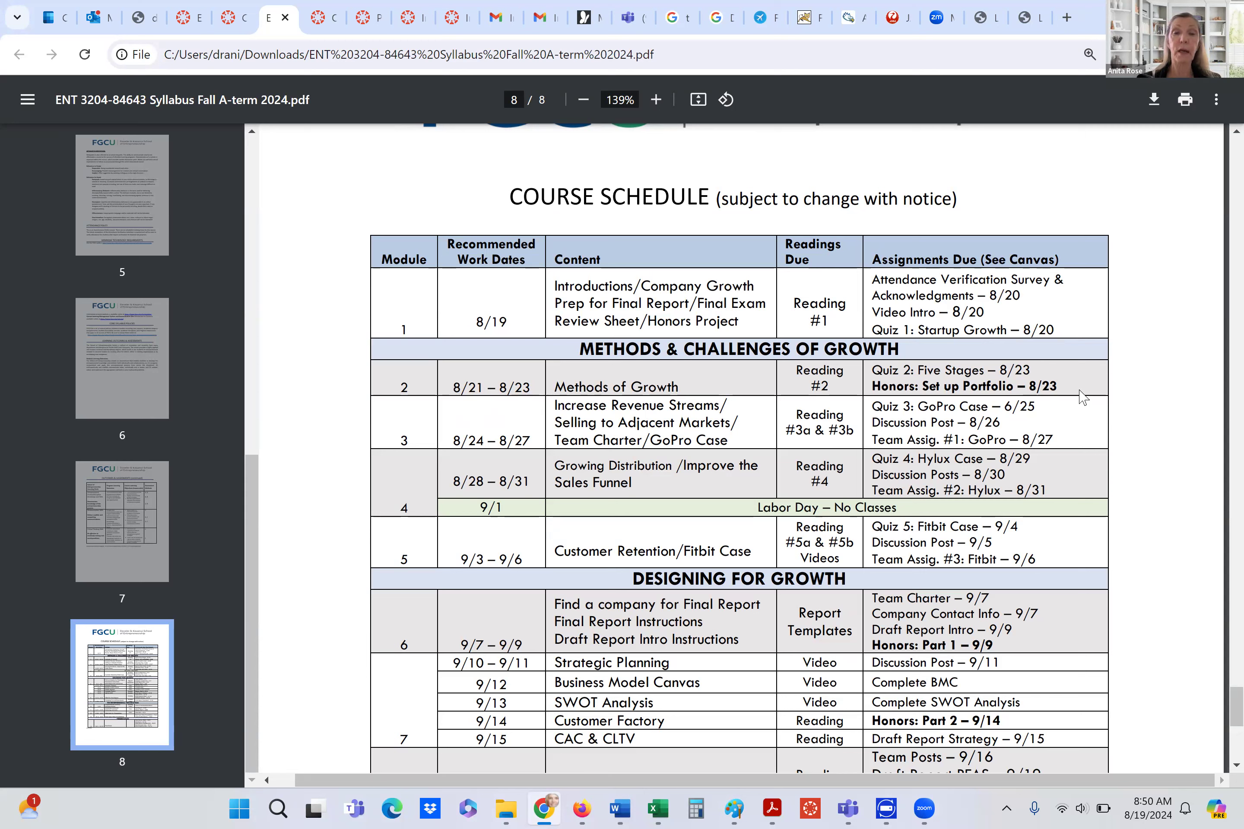
pyautogui.moveTo(588, 387)
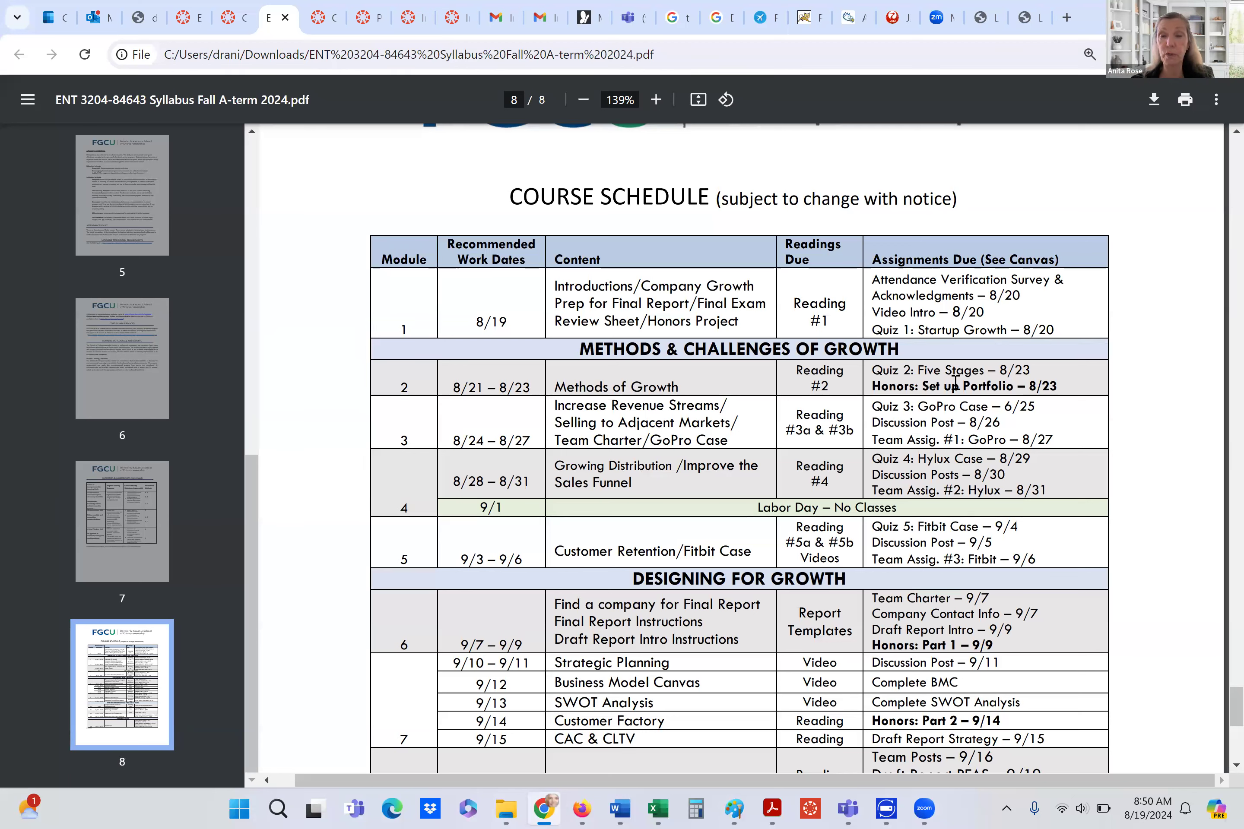
pyautogui.moveTo(528, 436)
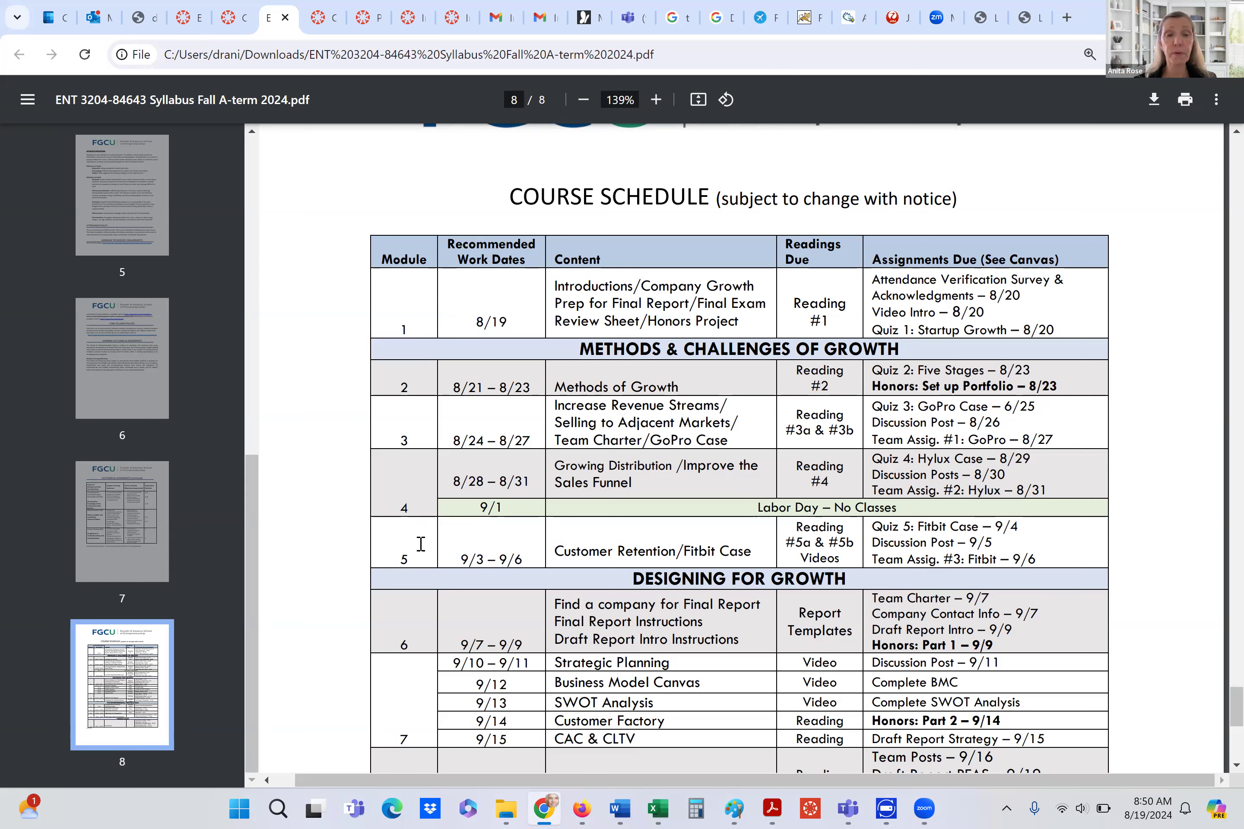
pyautogui.moveTo(583, 536)
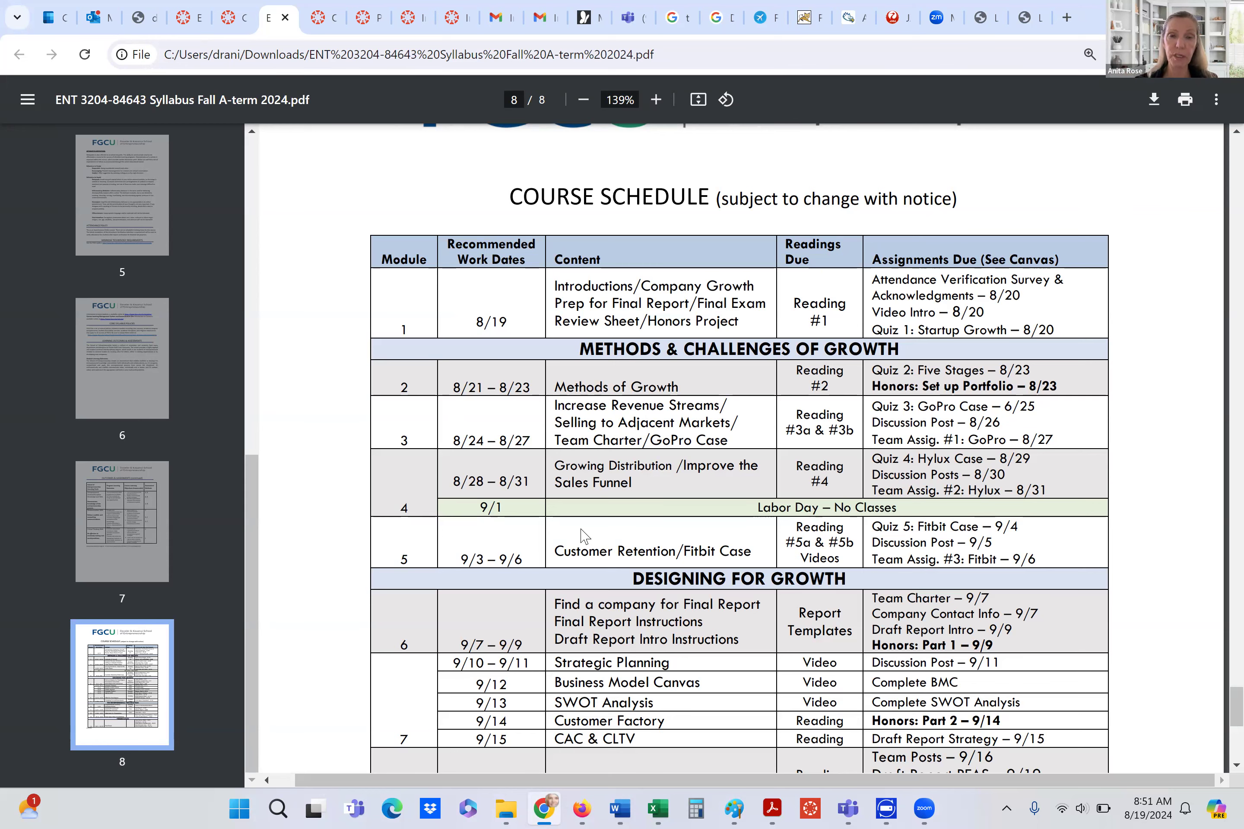
# Scroll the PDF so the Course Schedule heading and modules 1–9 through Designing Growth Experiments show.
pyautogui.scroll(-3)
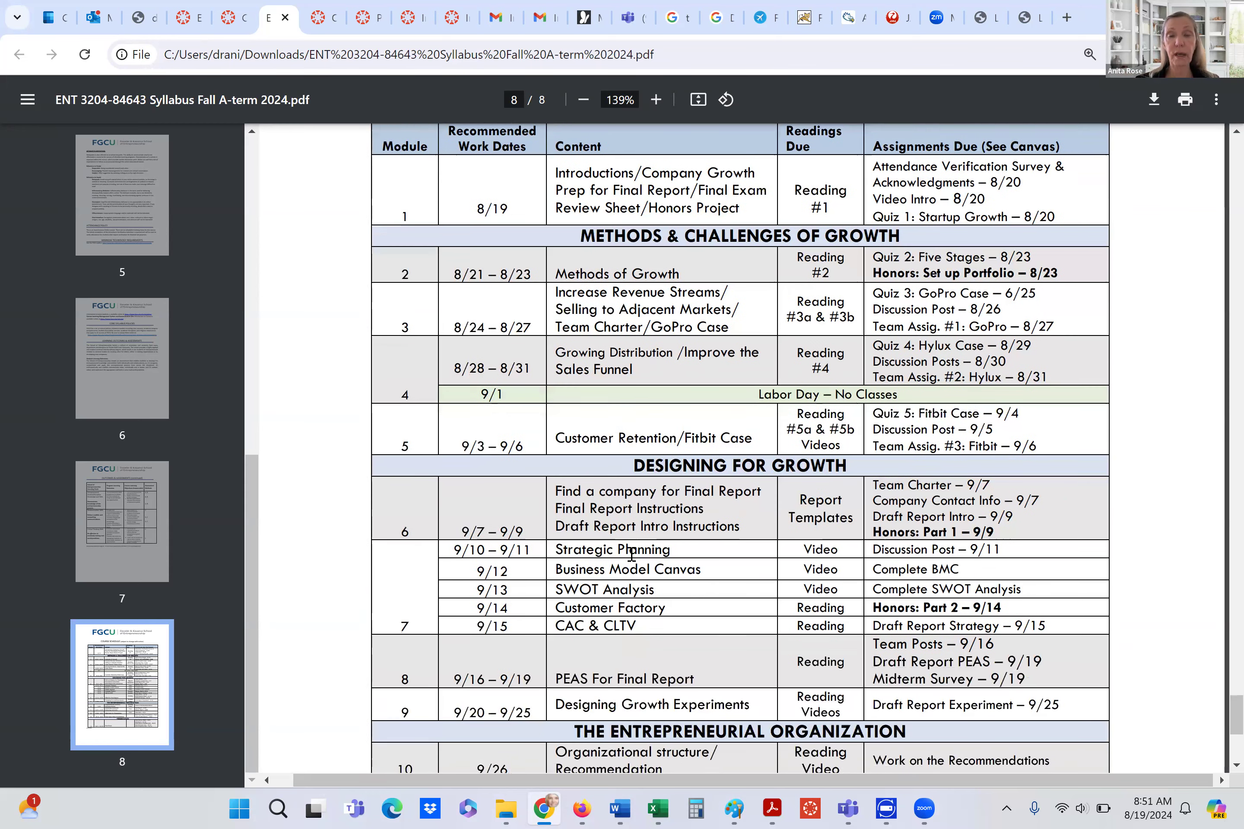
pyautogui.scroll(-3)
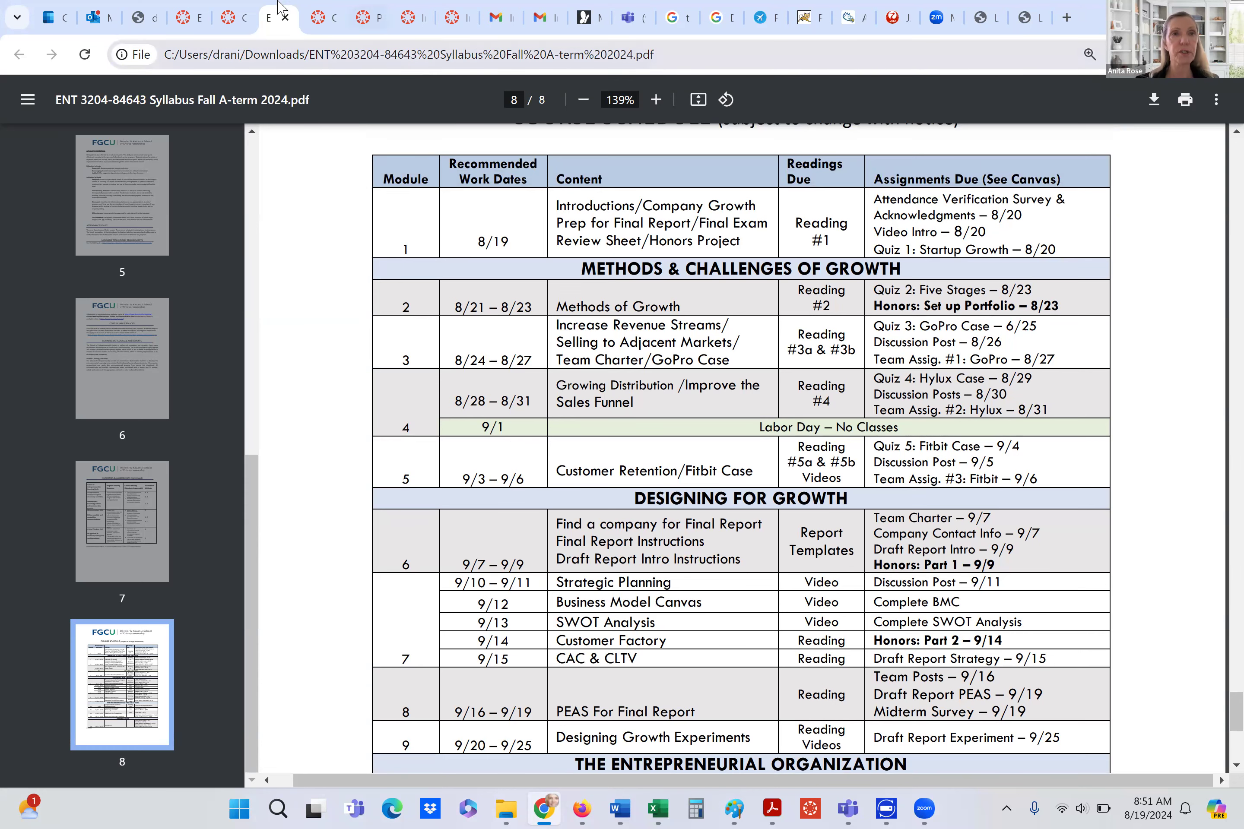
# Switch back to the Canvas Modules tab and settle the page on Module 1: Company Growth.
pyautogui.click(234, 17)
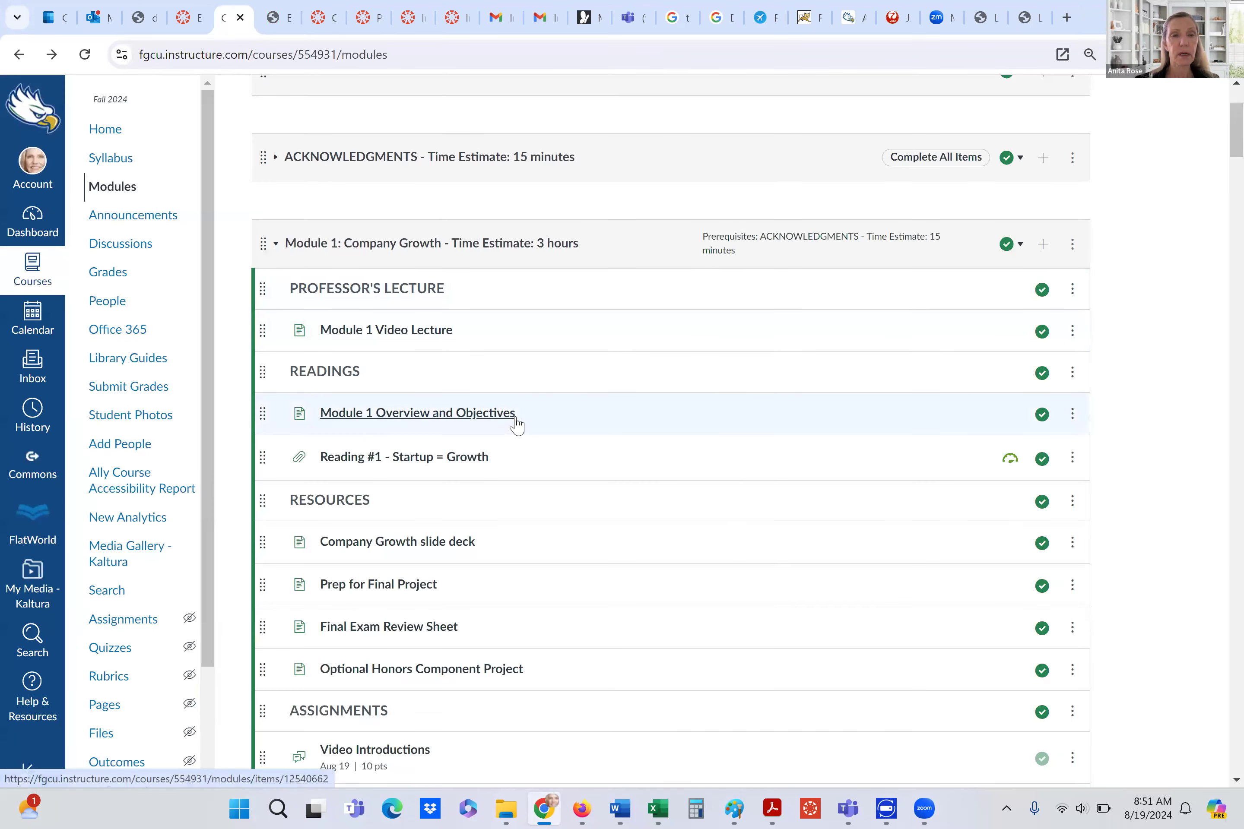
pyautogui.scroll(-3)
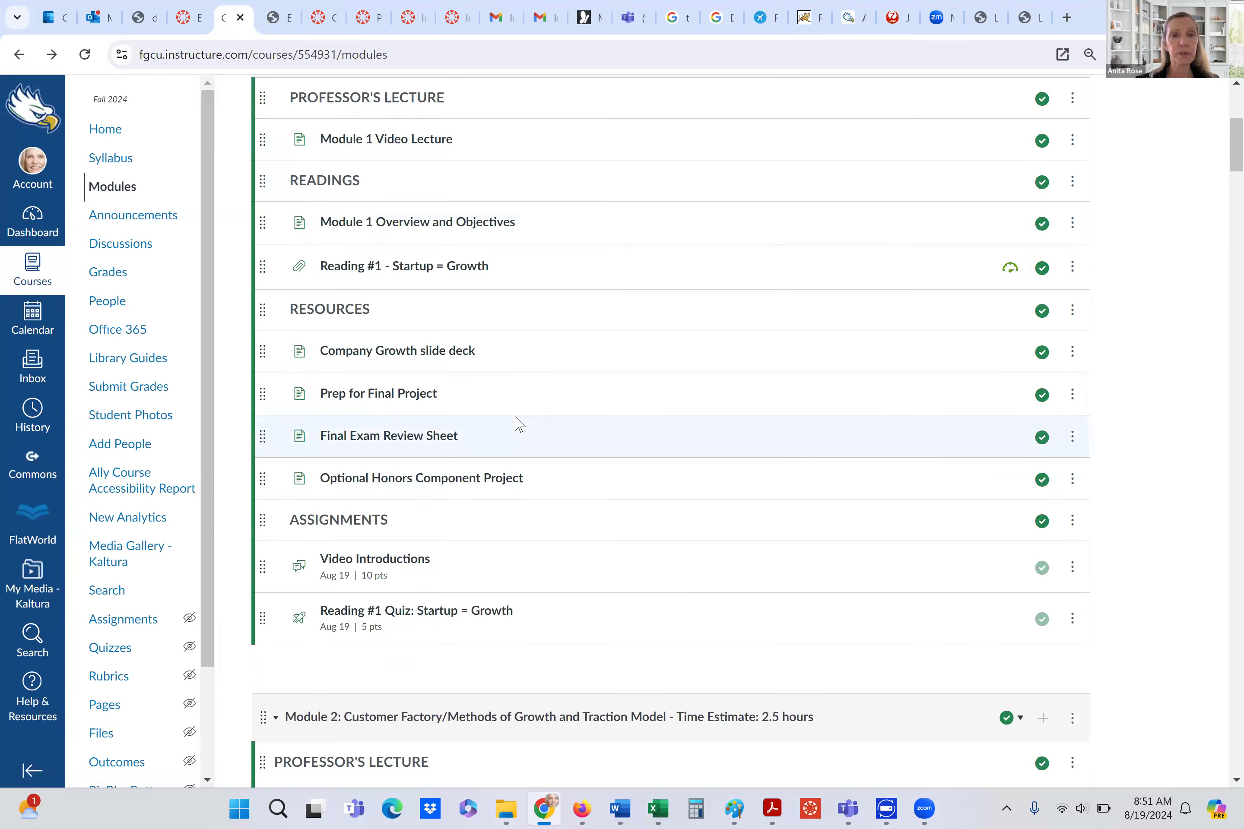
pyautogui.scroll(3)
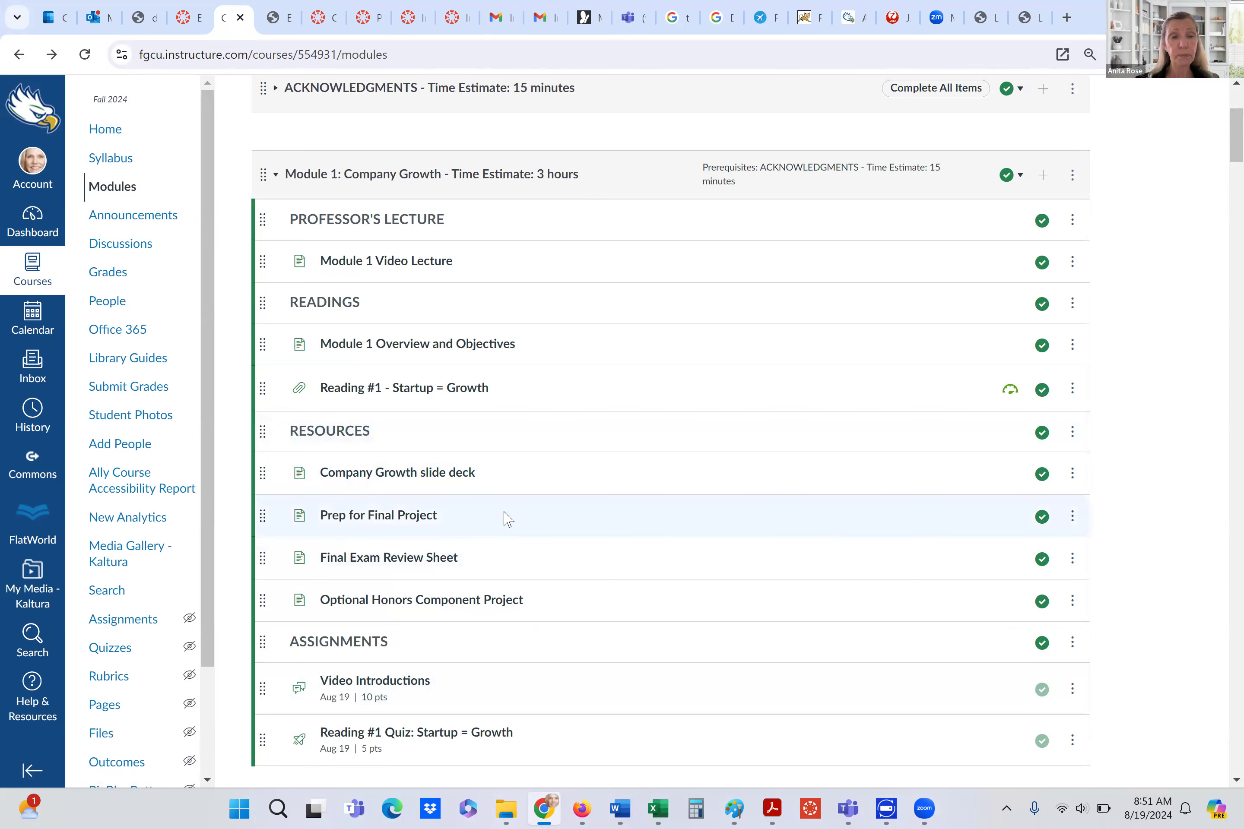
pyautogui.moveTo(463, 529)
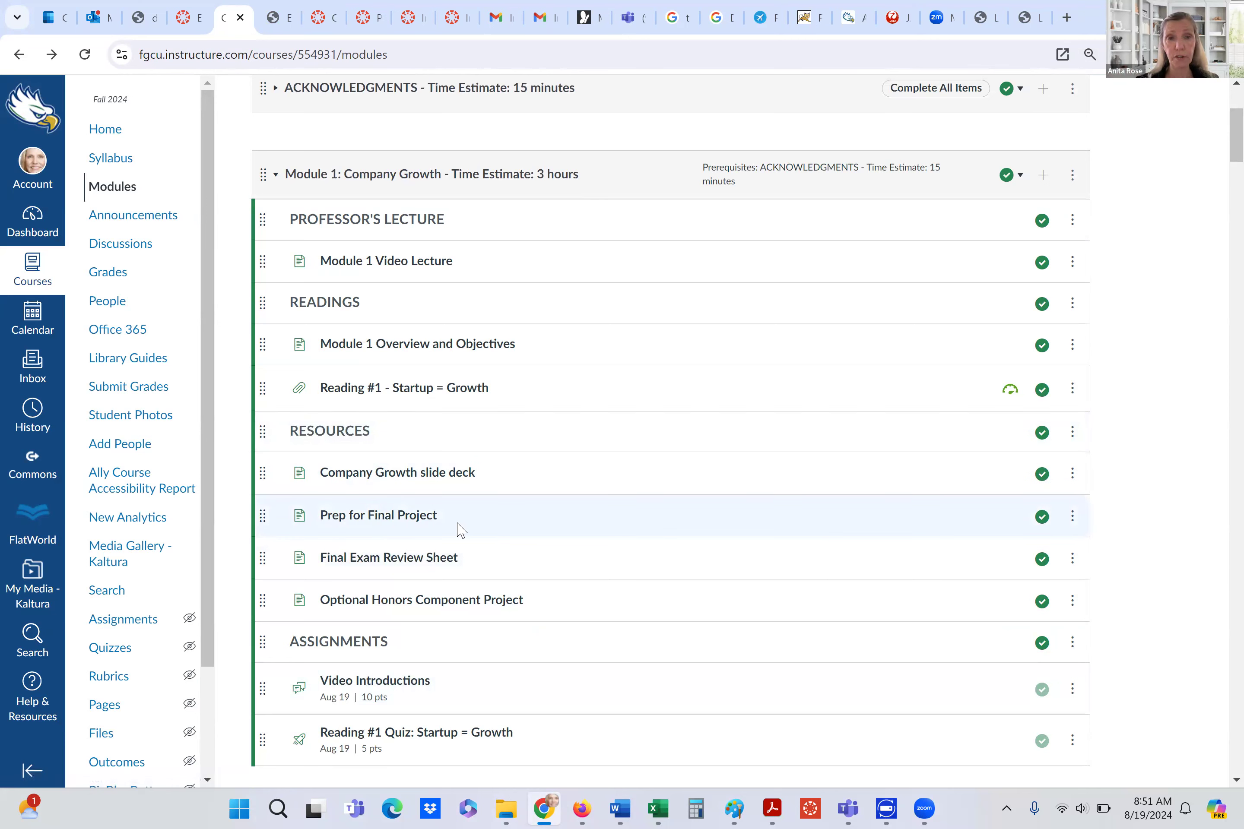
pyautogui.moveTo(468, 529)
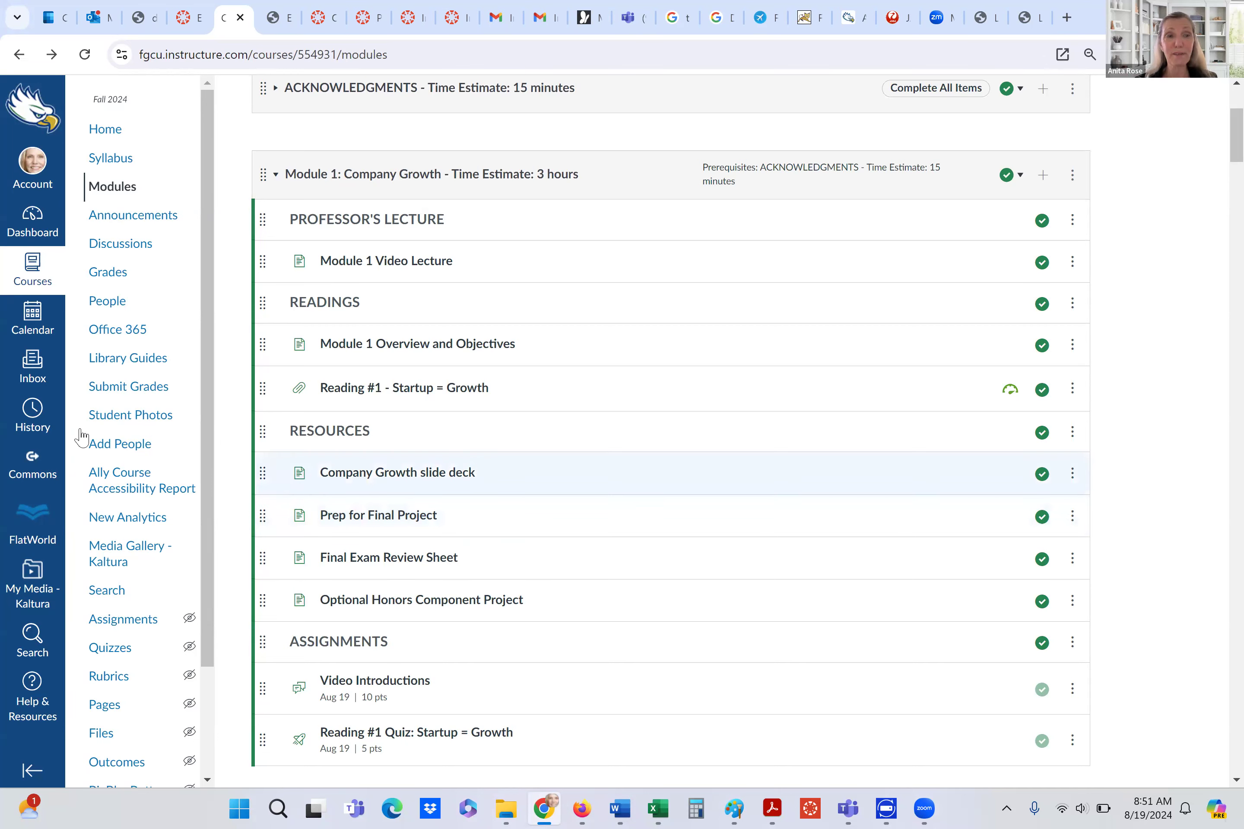
pyautogui.moveTo(536, 532)
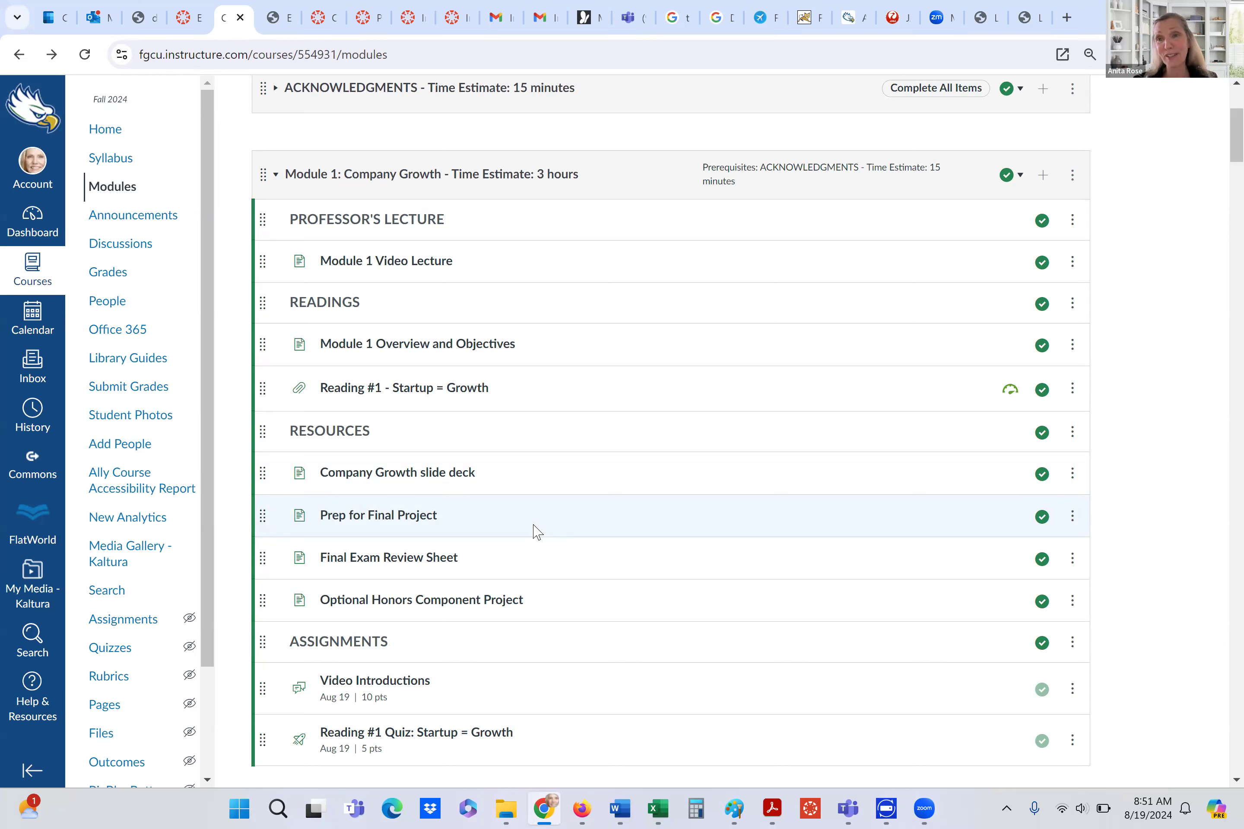
pyautogui.moveTo(612, 724)
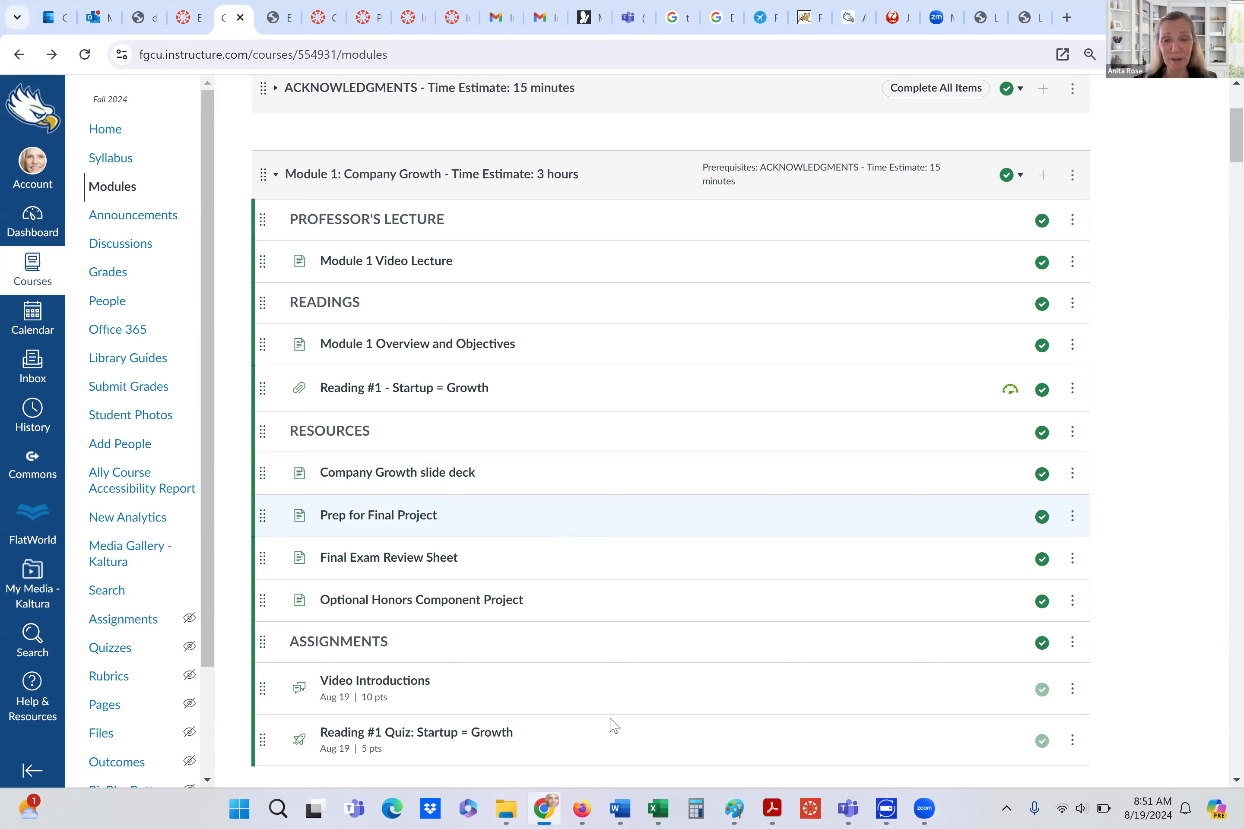